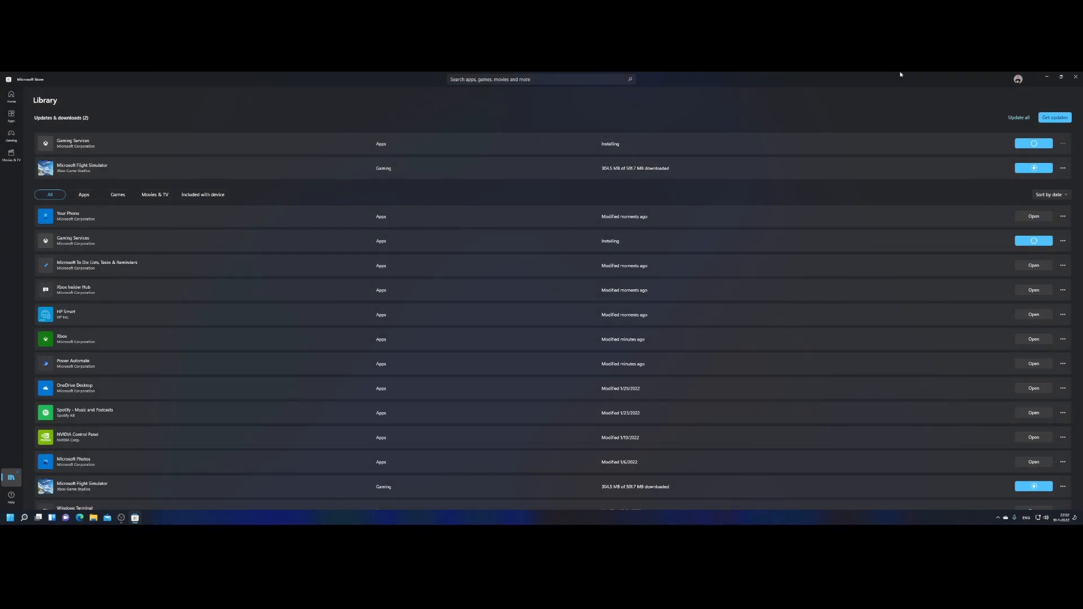
{"action": "mouse_move", "coordinate": [558, 162]}
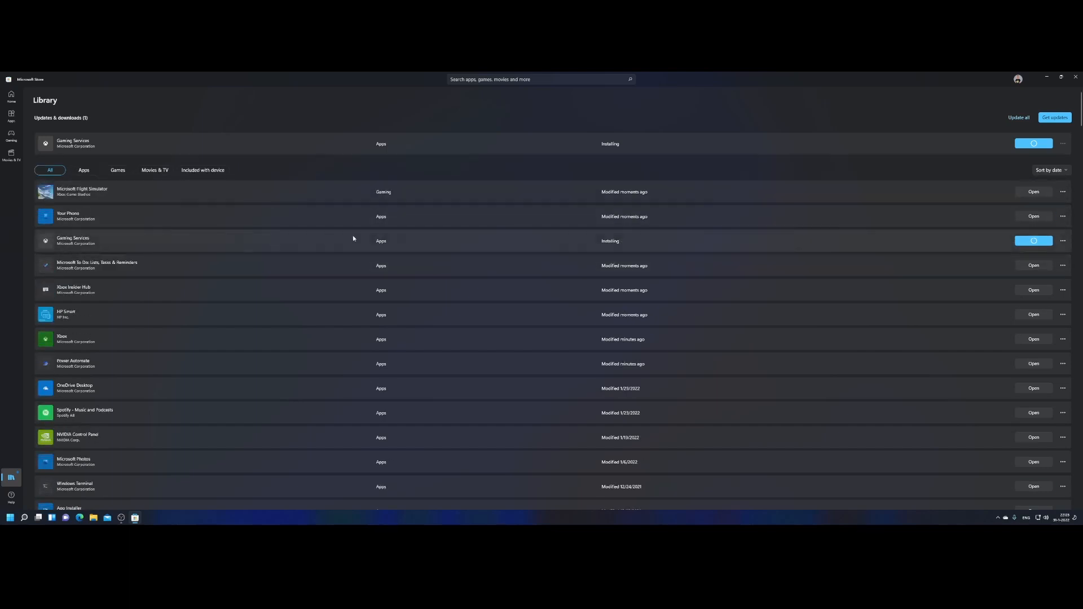
{"action": "mouse_move", "coordinate": [141, 244]}
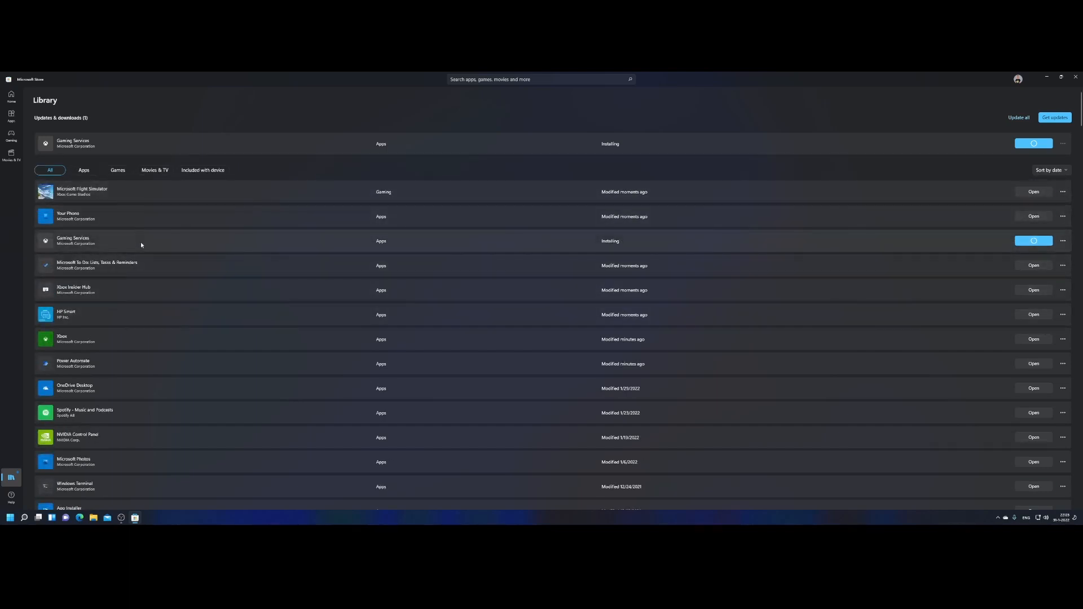
{"action": "mouse_move", "coordinate": [123, 242]}
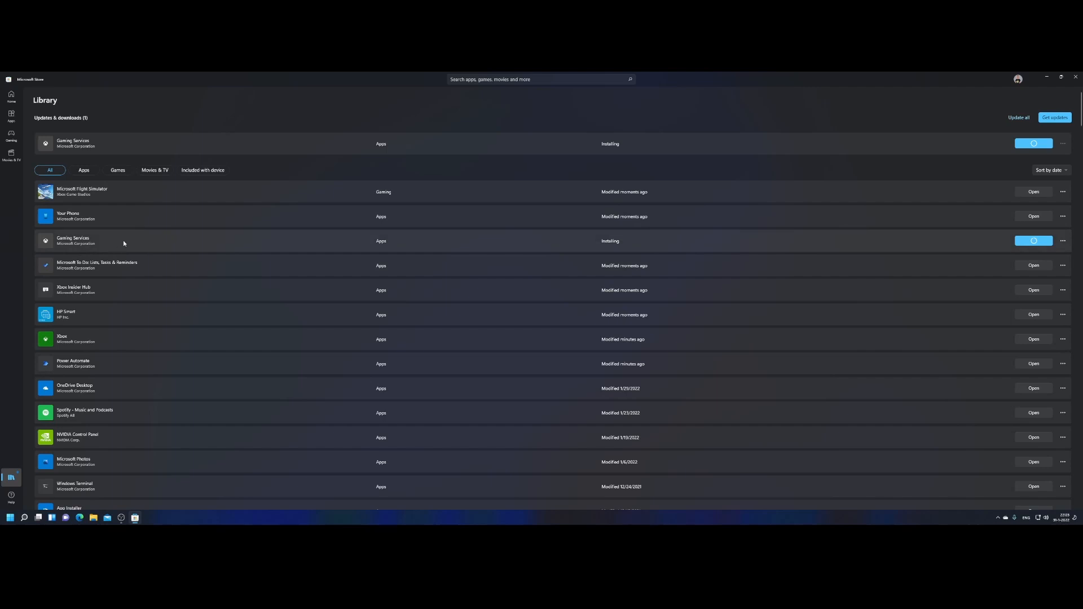
{"action": "mouse_move", "coordinate": [140, 196]}
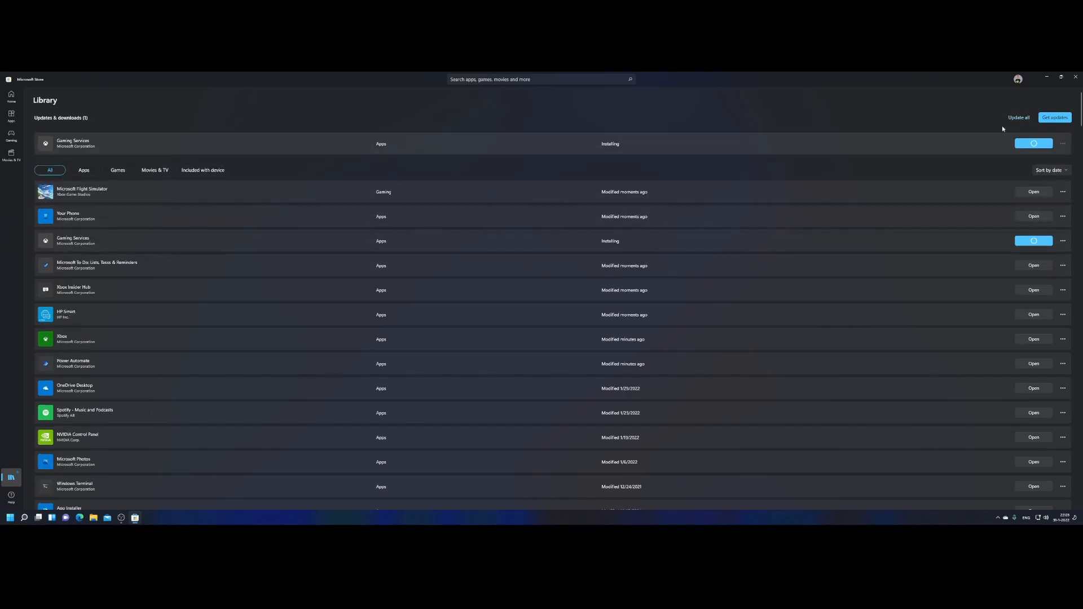
- Install all pending Library updates once the Flight Simulator download finishes
{"action": "left_click", "coordinate": [1055, 118]}
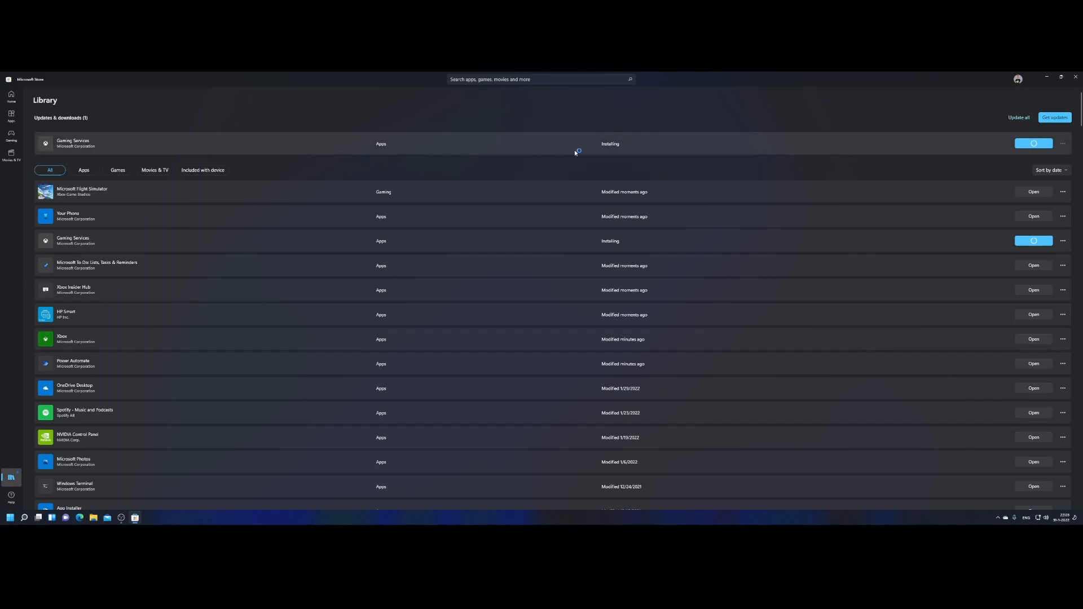
{"action": "mouse_move", "coordinate": [152, 153]}
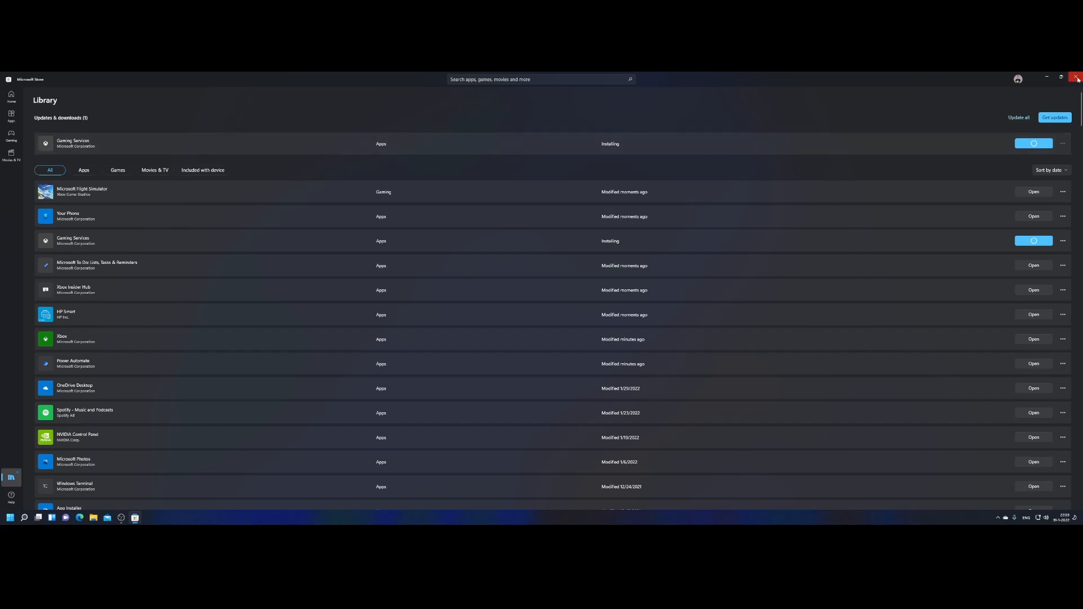
- Restart Microsoft Store and return to the Library to recheck the update queue
{"action": "left_click", "coordinate": [1077, 77]}
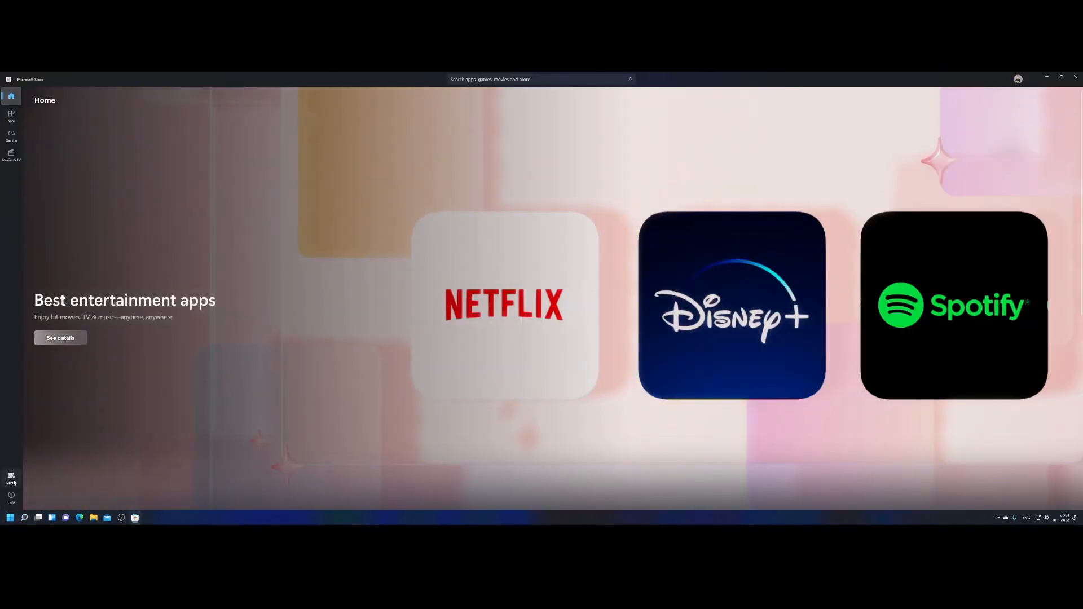
{"action": "left_click", "coordinate": [11, 477]}
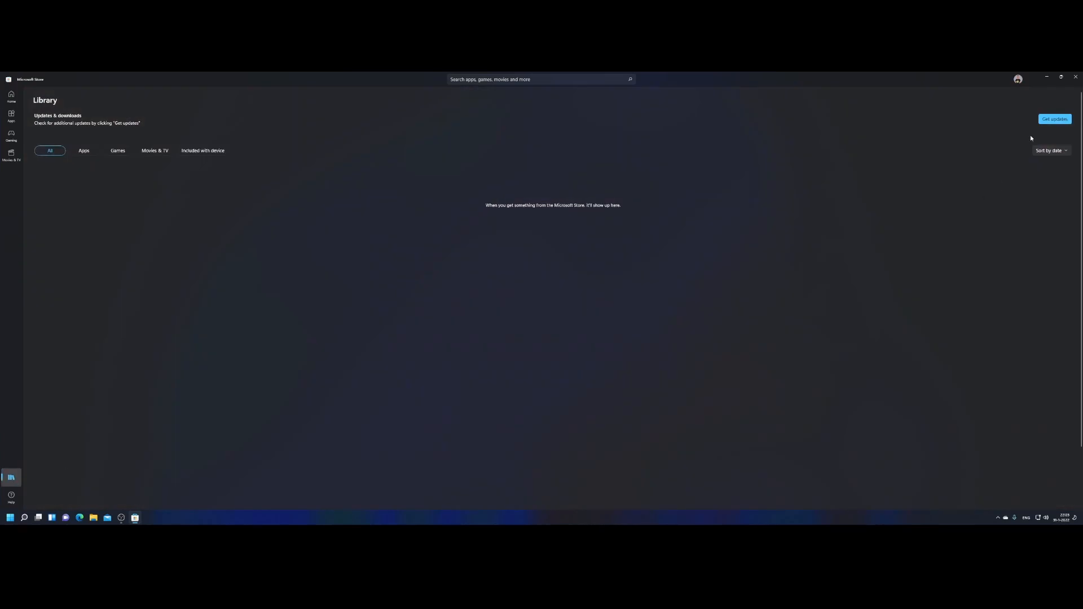
{"action": "left_click", "coordinate": [1054, 119]}
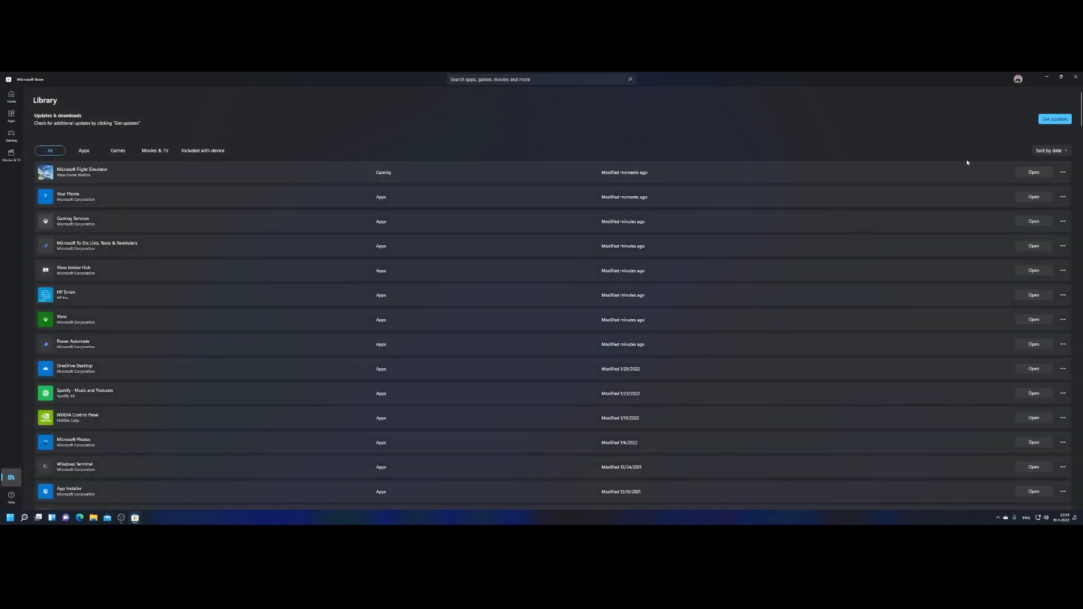
{"action": "mouse_move", "coordinate": [1031, 178]}
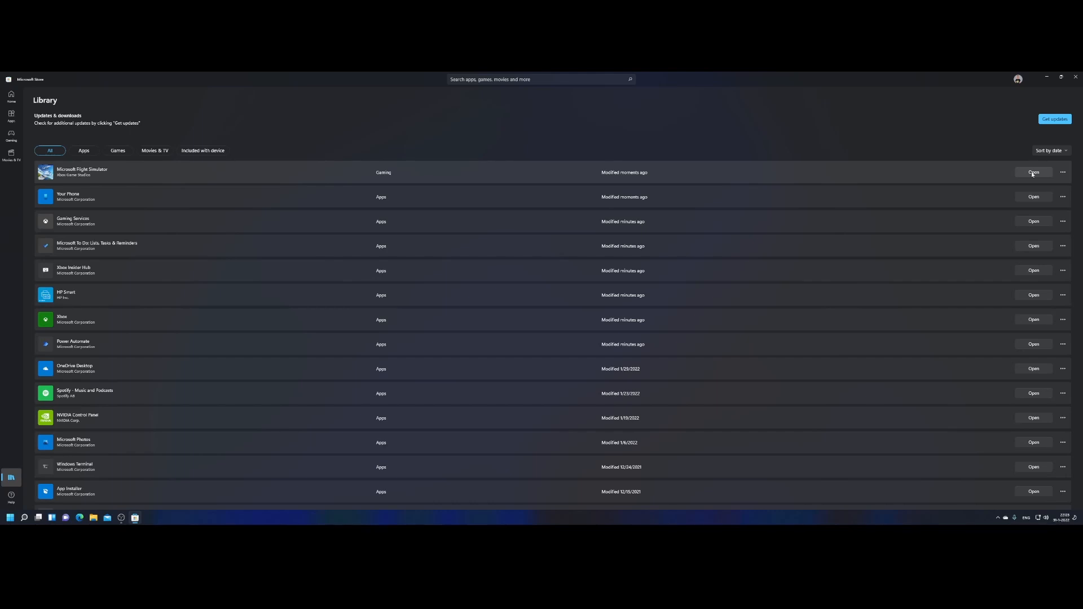
{"action": "mouse_move", "coordinate": [1005, 157]}
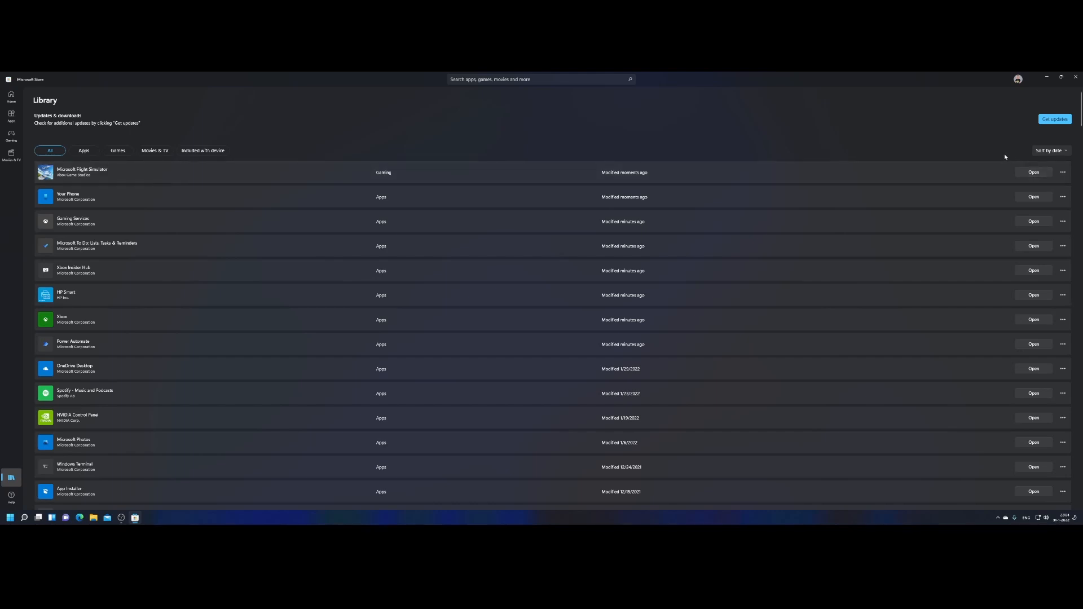
{"action": "mouse_move", "coordinate": [431, 154]}
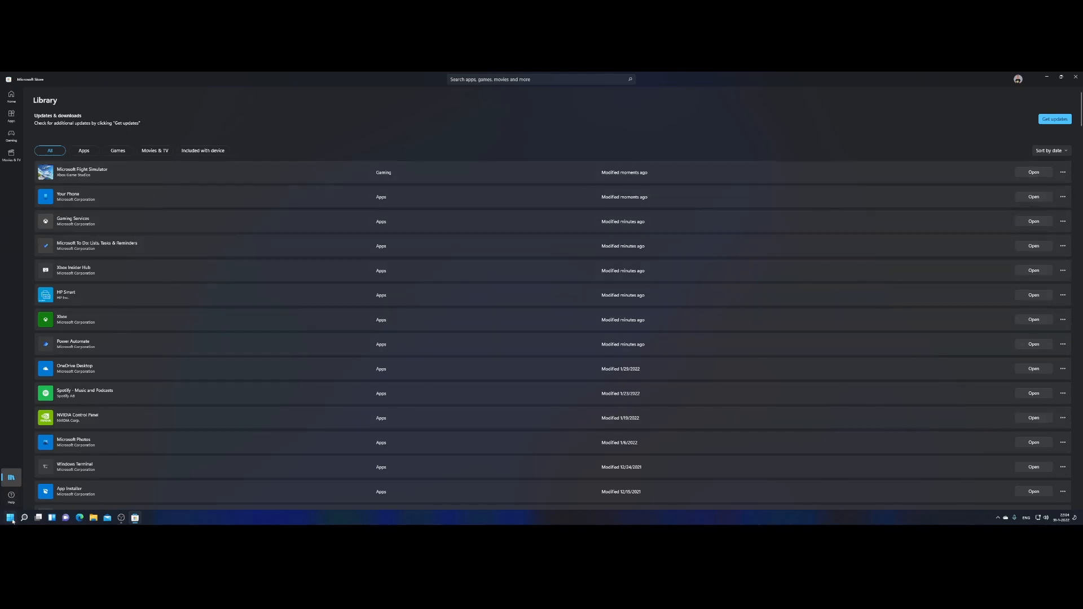
- Search the Start menu for 'fl' to launch Microsoft Flight Simulator
{"action": "left_click", "coordinate": [10, 517]}
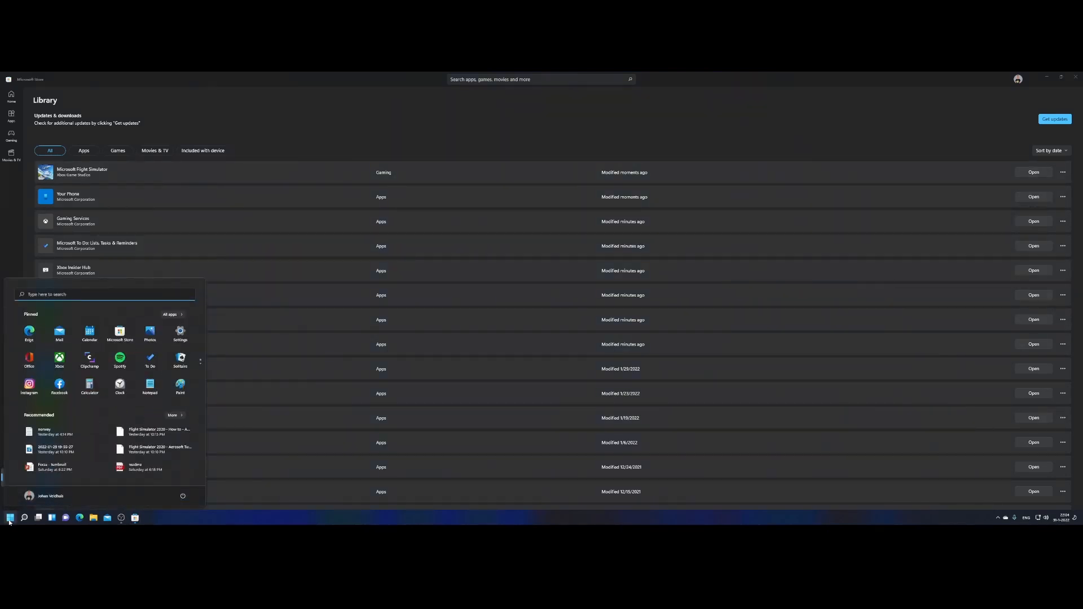
{"action": "type", "text": "fl"}
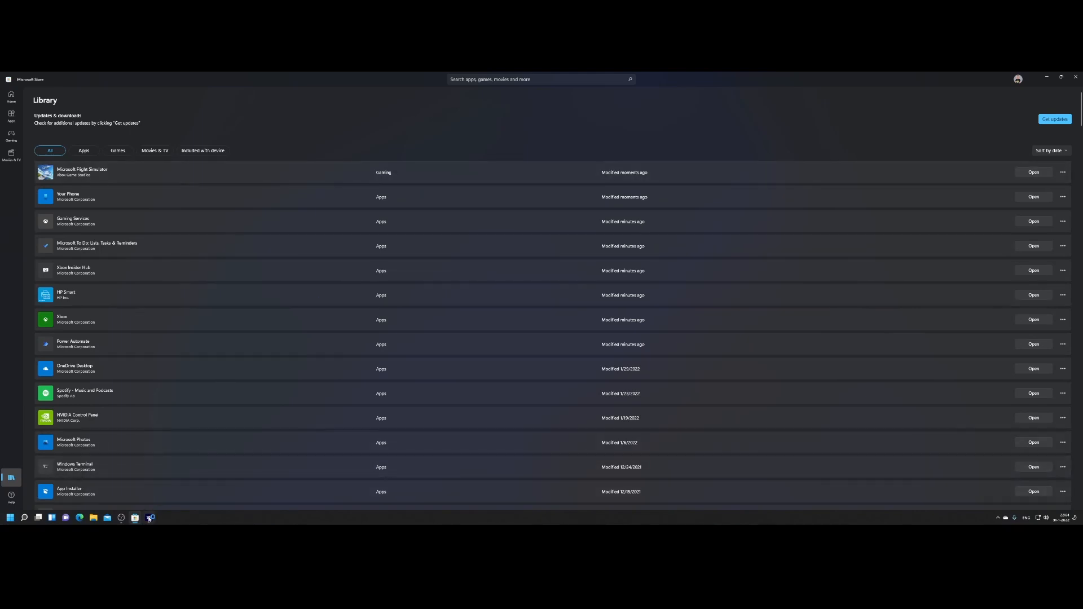
{"action": "mouse_move", "coordinate": [149, 517]}
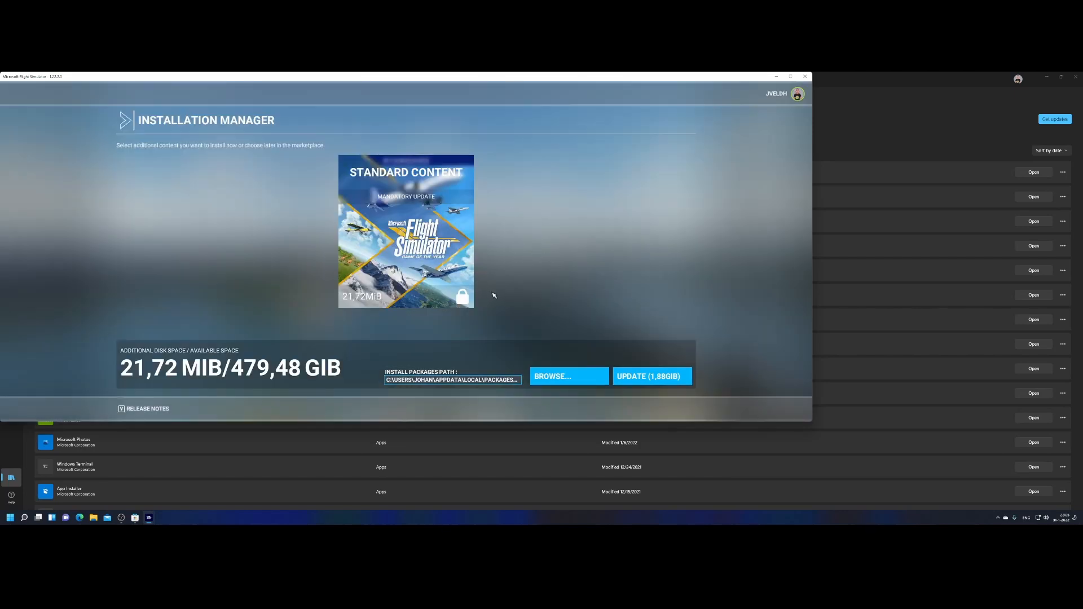
{"action": "mouse_move", "coordinate": [176, 369]}
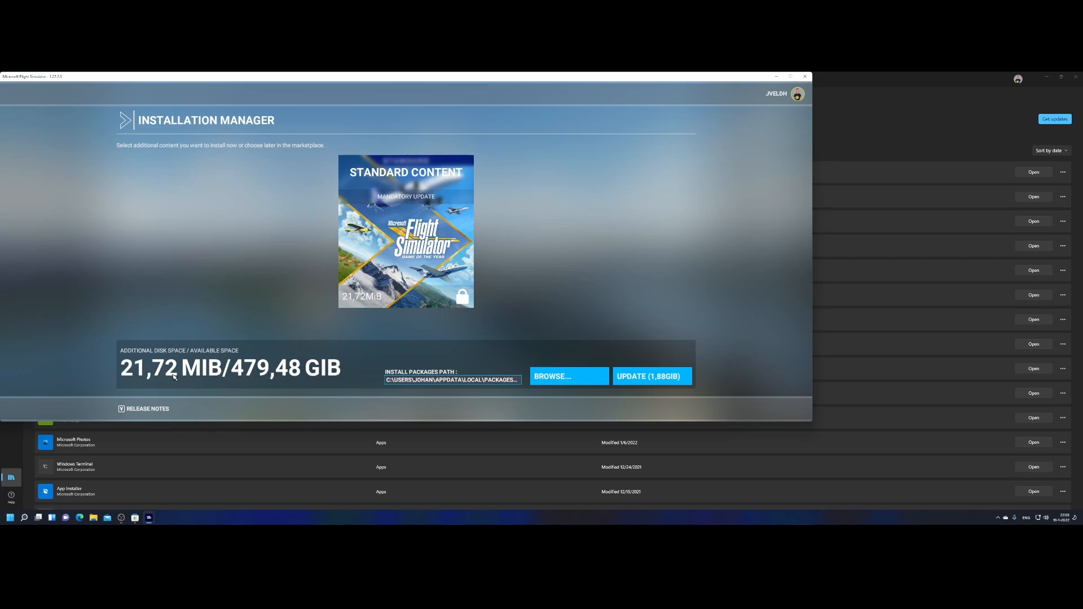
{"action": "mouse_move", "coordinate": [460, 304]}
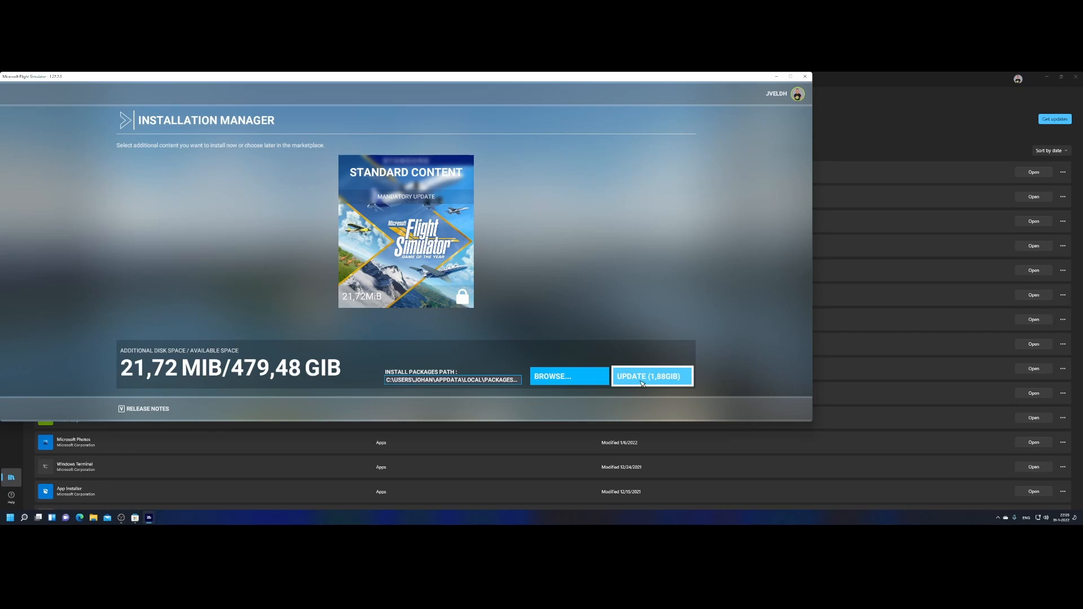
- Install the 1.88 GiB mandatory update from the Installation Manager
{"action": "left_click", "coordinate": [651, 376]}
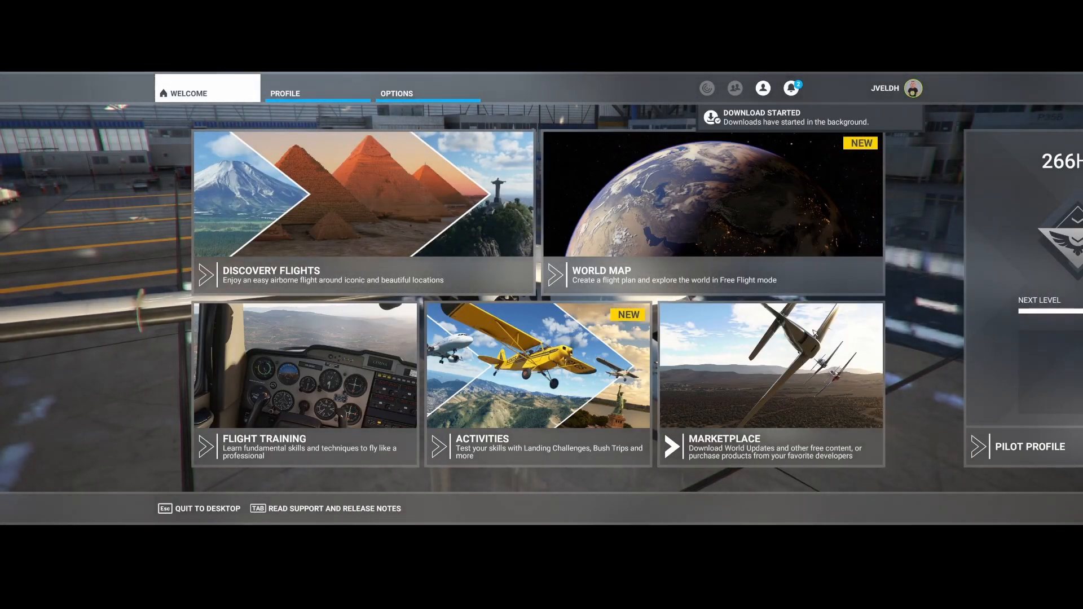
- Dismiss every notification, including the update and download alerts
{"action": "left_click", "coordinate": [791, 88]}
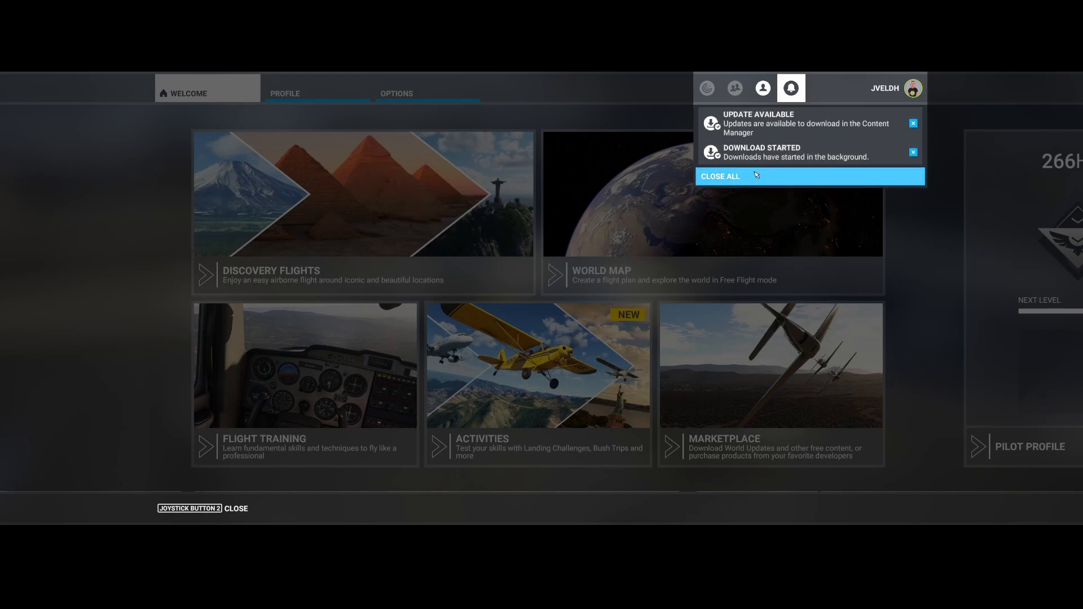
{"action": "left_click", "coordinate": [720, 176]}
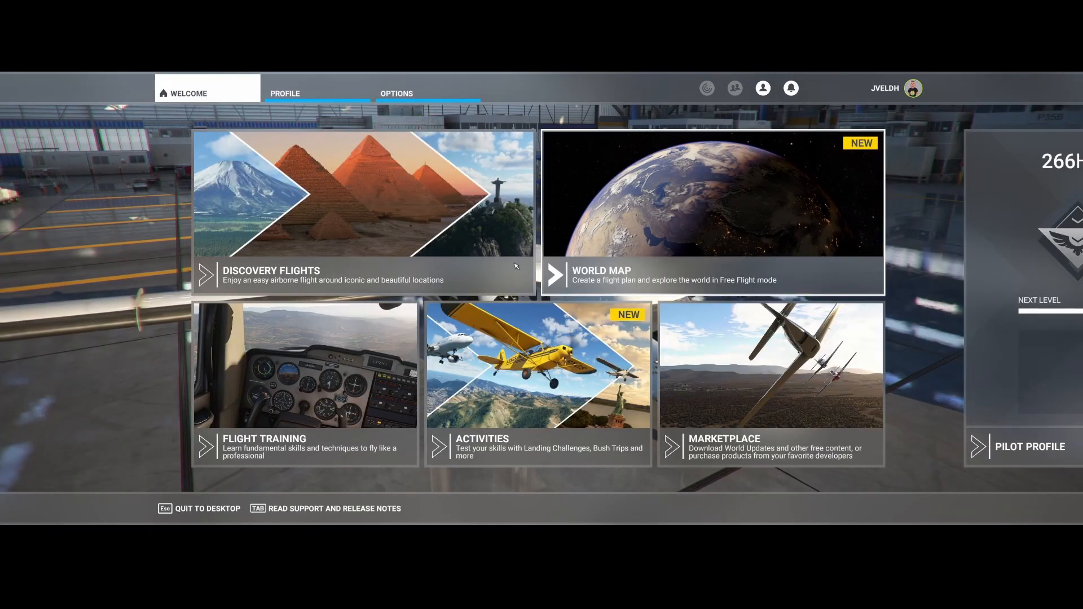
{"action": "mouse_move", "coordinate": [413, 212]}
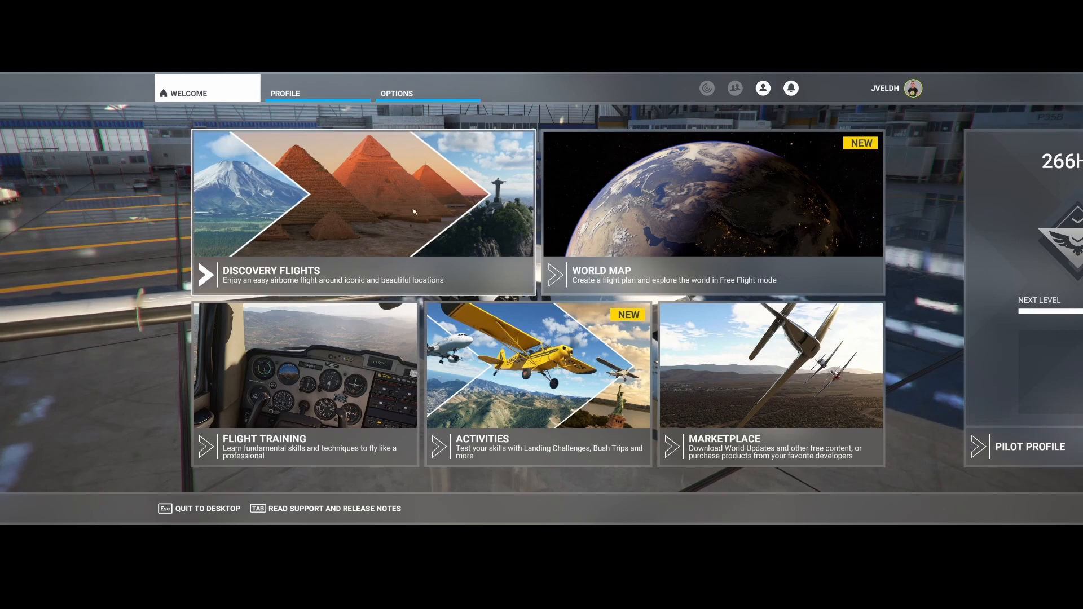
{"action": "mouse_move", "coordinate": [359, 207]}
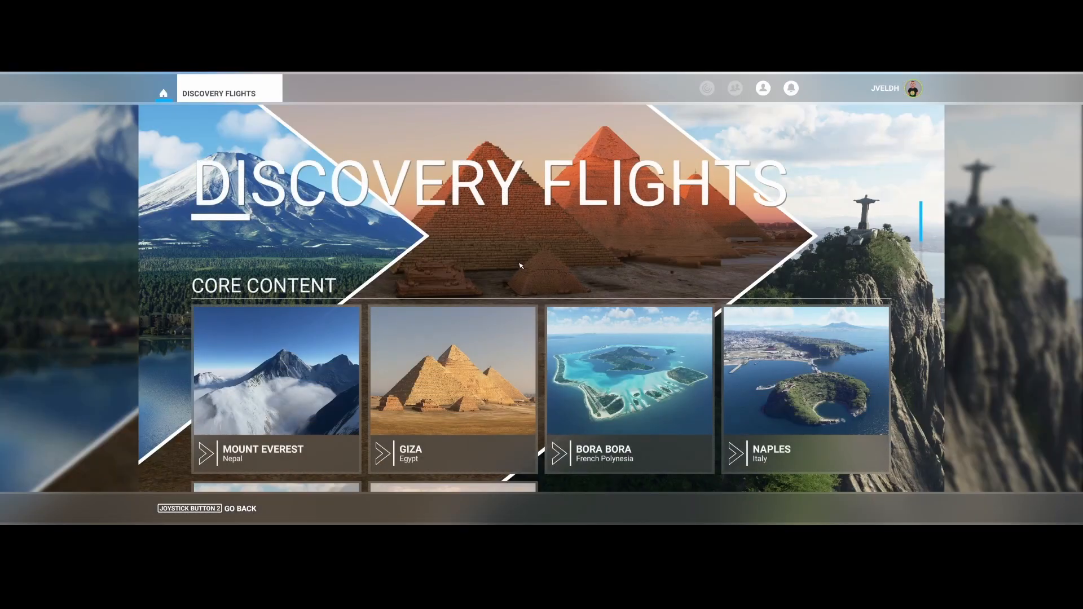
- Scroll the Discovery Flights World Updates list past Darwin, Sydney and Uluru
{"action": "scroll", "scroll_direction": "down", "scroll_amount": 3}
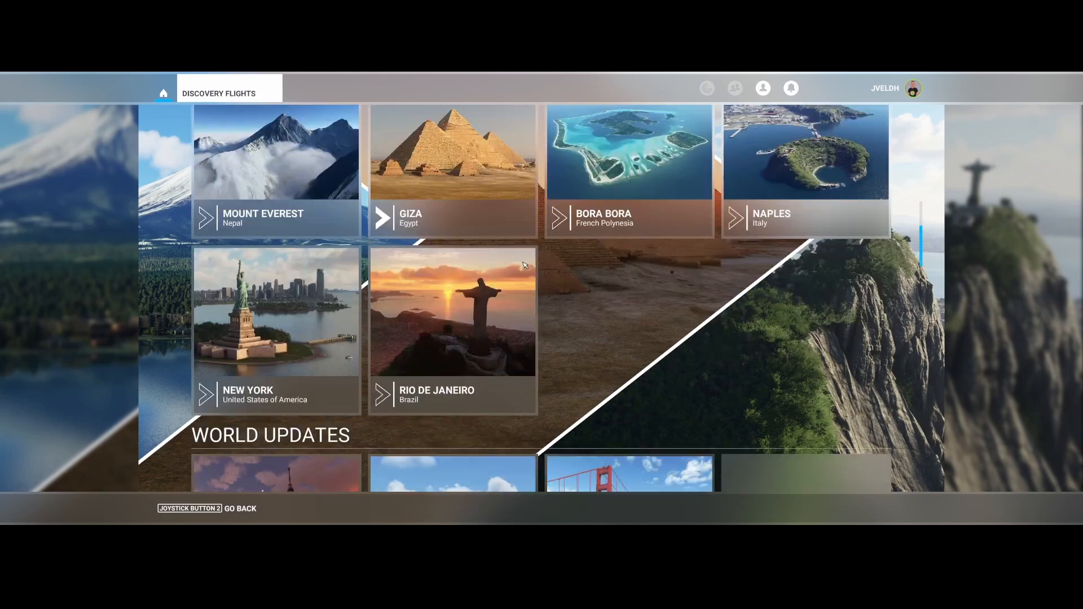
{"action": "scroll", "scroll_direction": "down", "scroll_amount": 3}
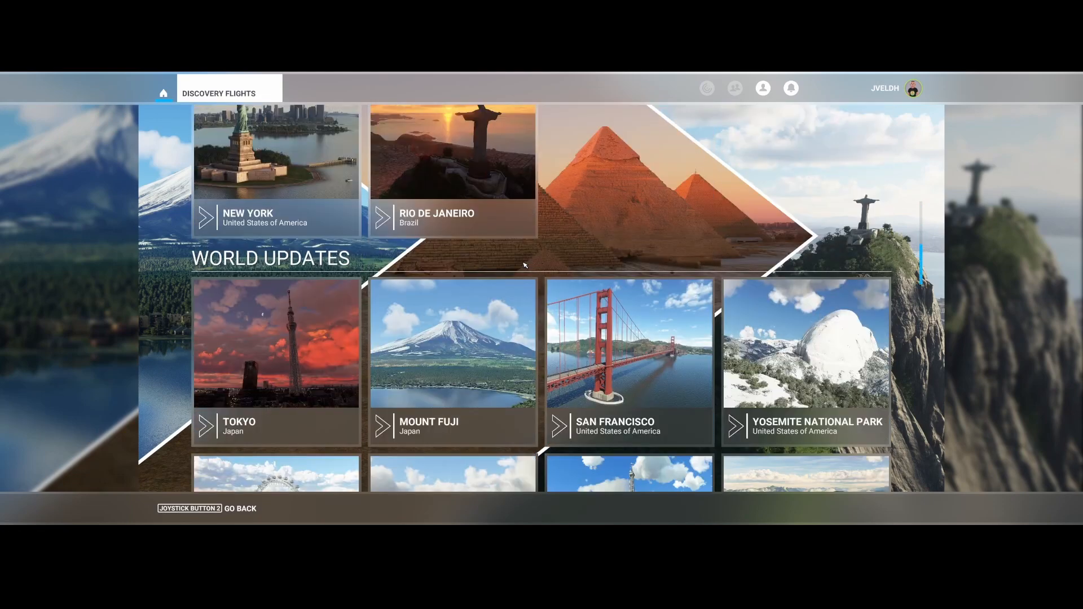
{"action": "scroll", "scroll_direction": "down", "scroll_amount": 3}
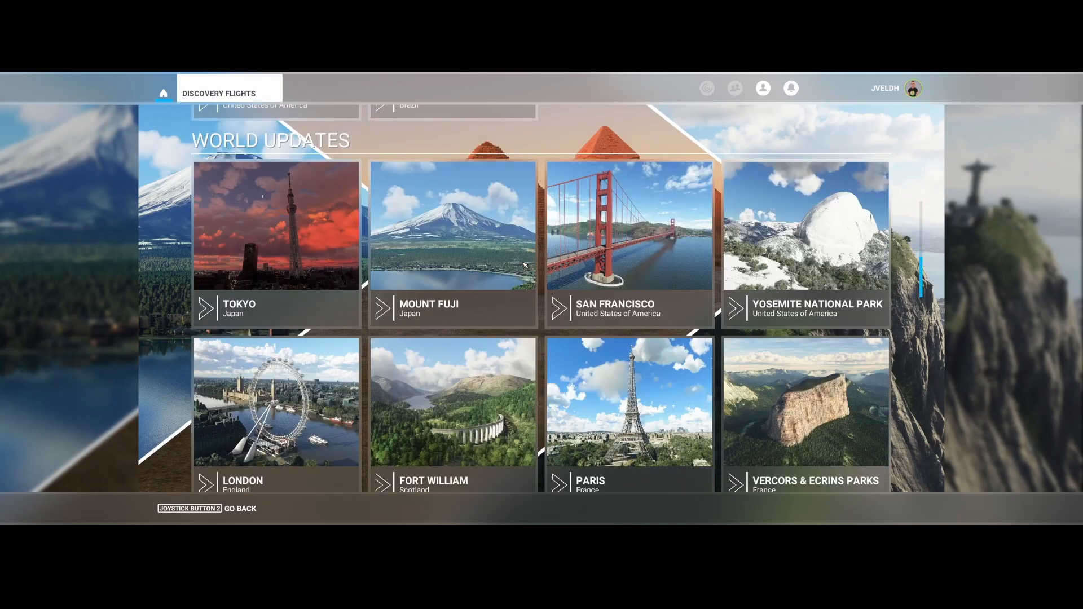
{"action": "scroll", "scroll_direction": "down", "scroll_amount": 3}
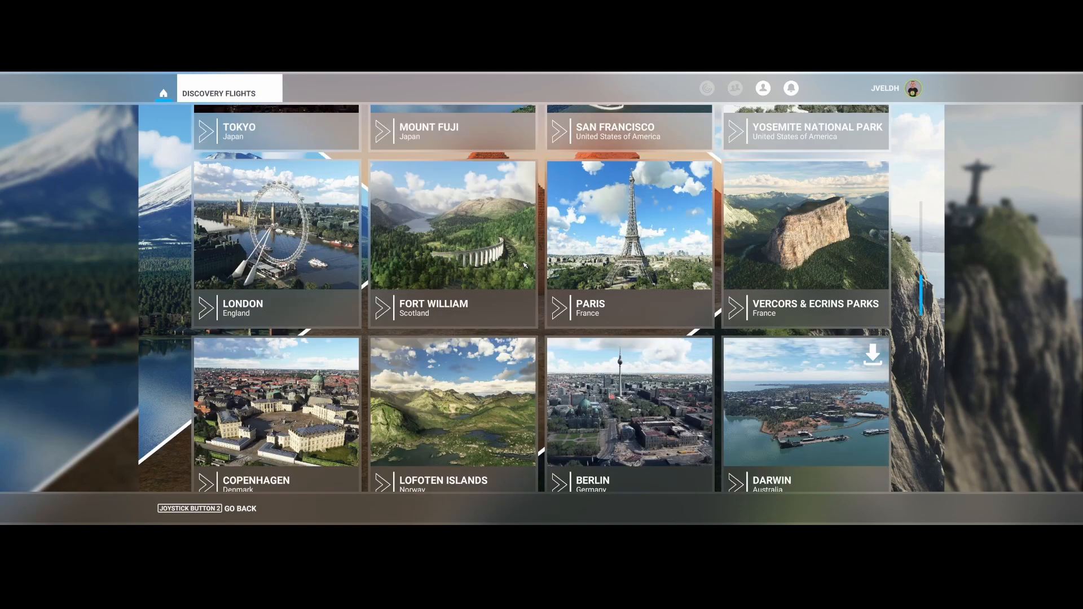
{"action": "scroll", "scroll_direction": "down", "scroll_amount": 3}
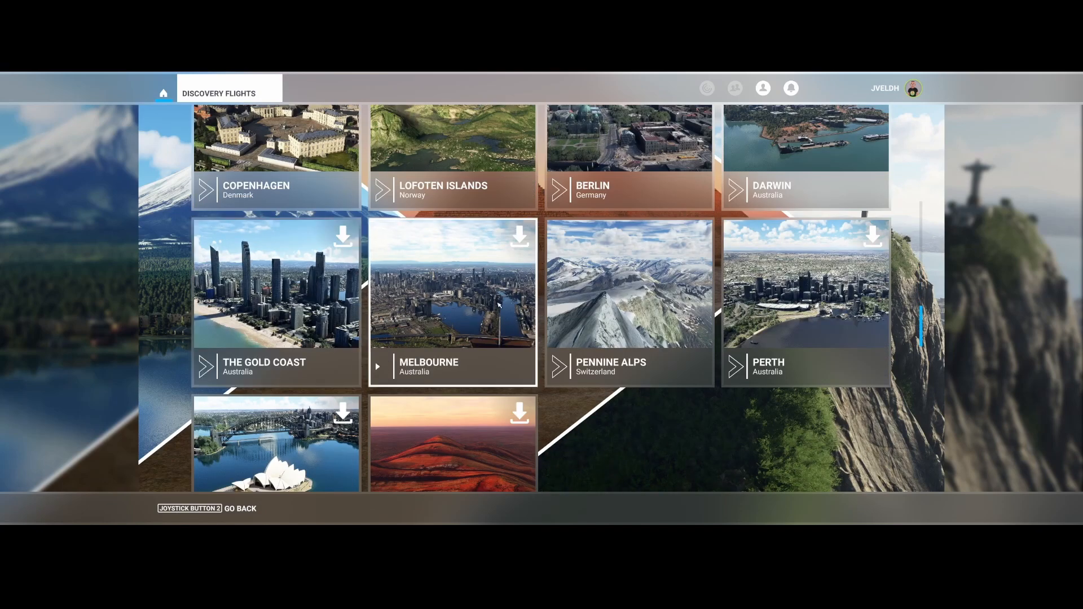
{"action": "mouse_move", "coordinate": [627, 308]}
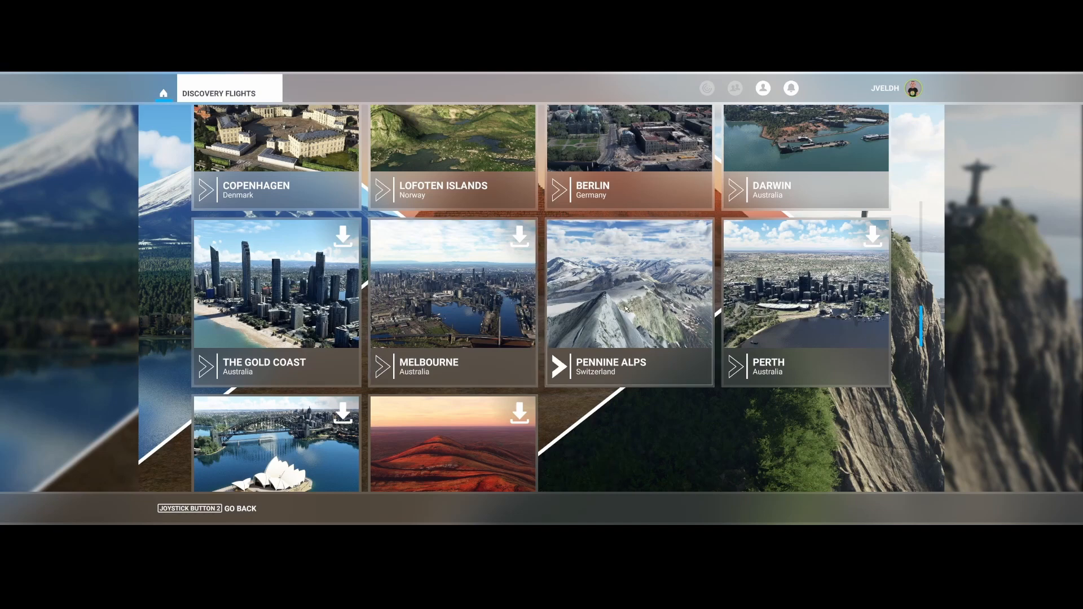
{"action": "scroll", "scroll_direction": "down", "scroll_amount": 3}
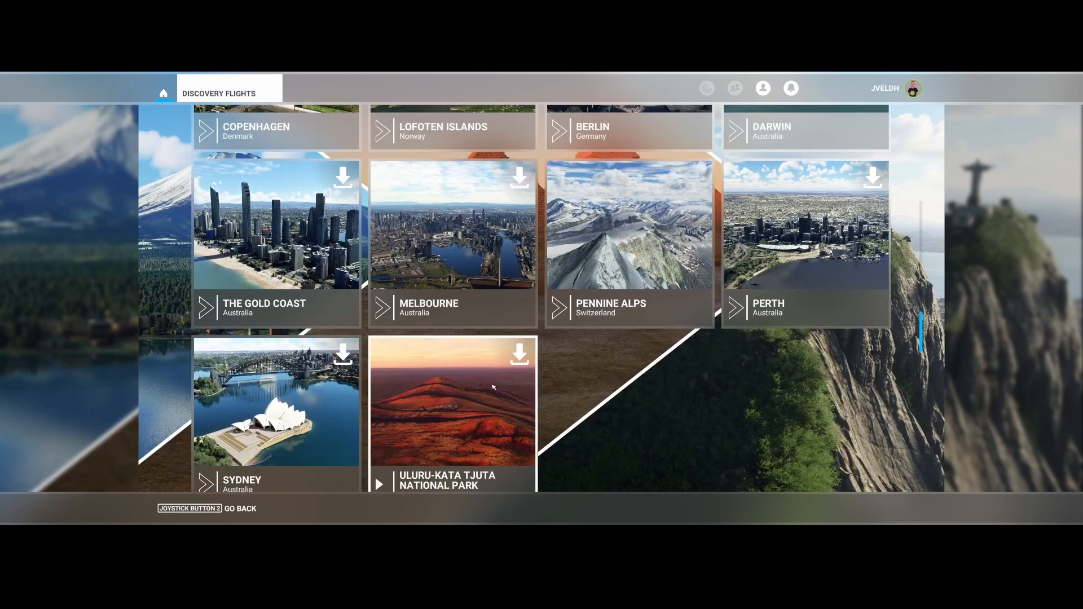
{"action": "scroll", "scroll_direction": "down", "scroll_amount": 3}
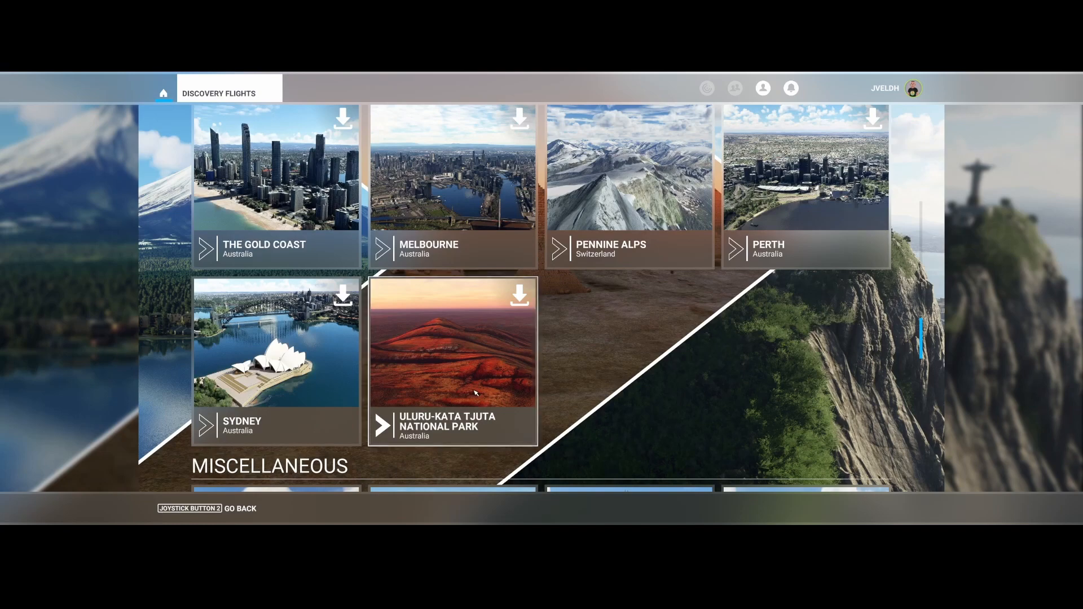
{"action": "mouse_move", "coordinate": [385, 382]}
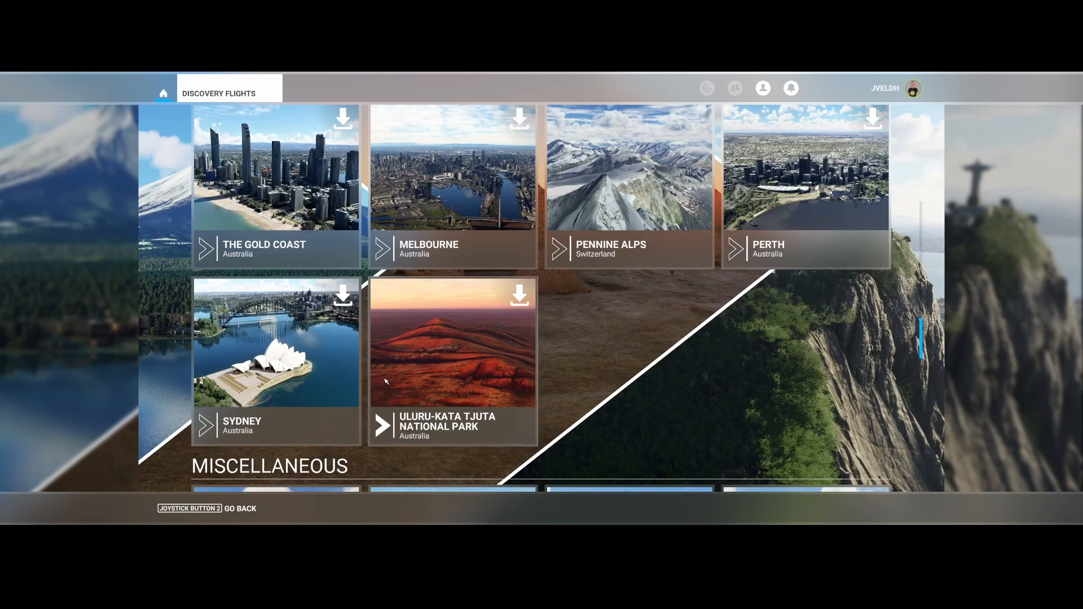
{"action": "scroll", "scroll_direction": "down", "scroll_amount": 3}
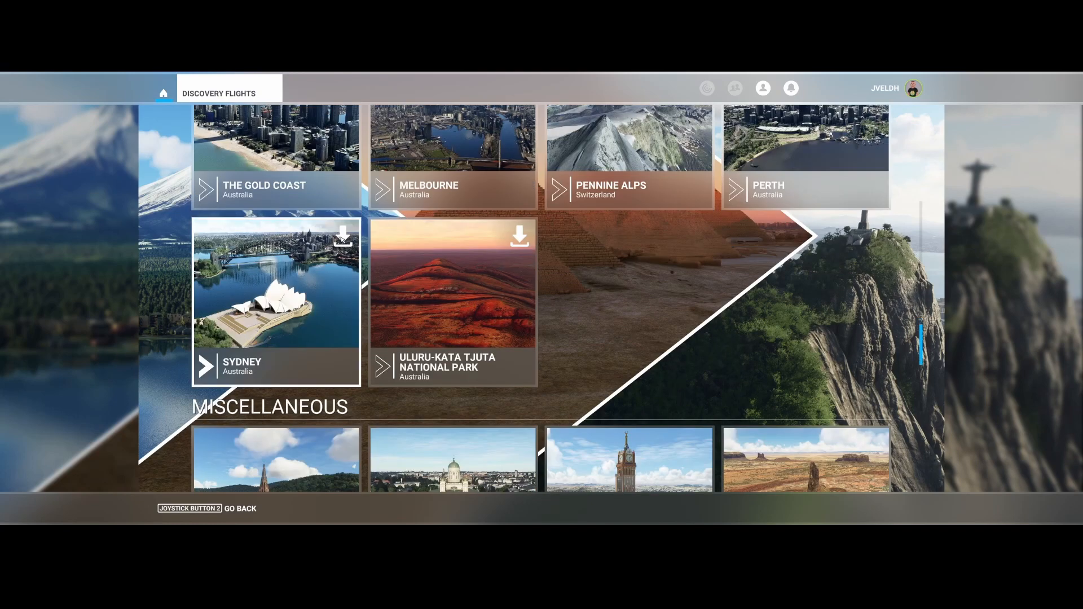
{"action": "mouse_move", "coordinate": [436, 249]}
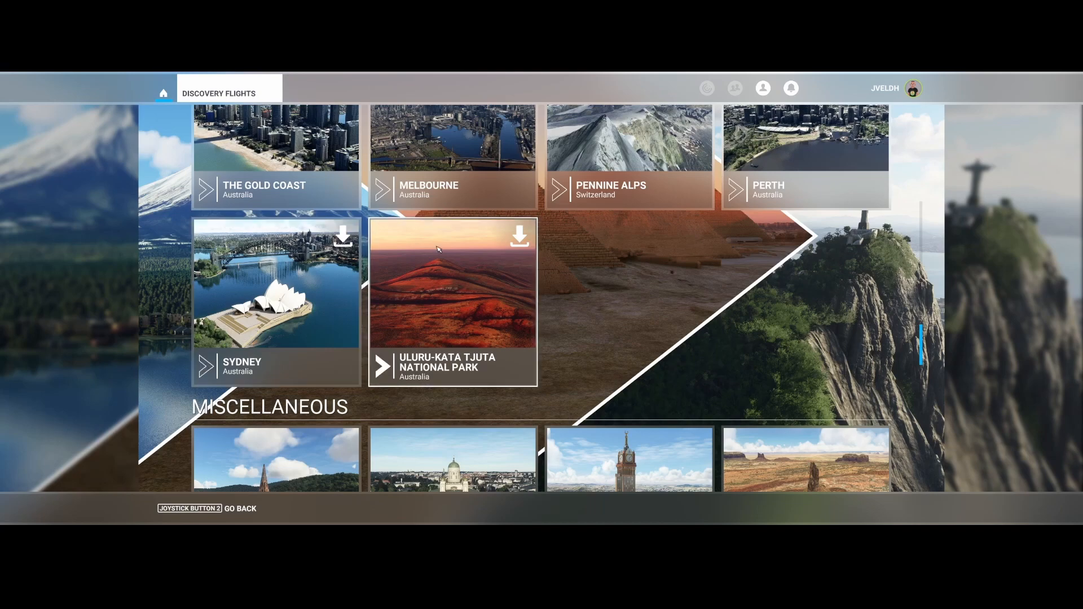
{"action": "scroll", "scroll_direction": "down", "scroll_amount": 3}
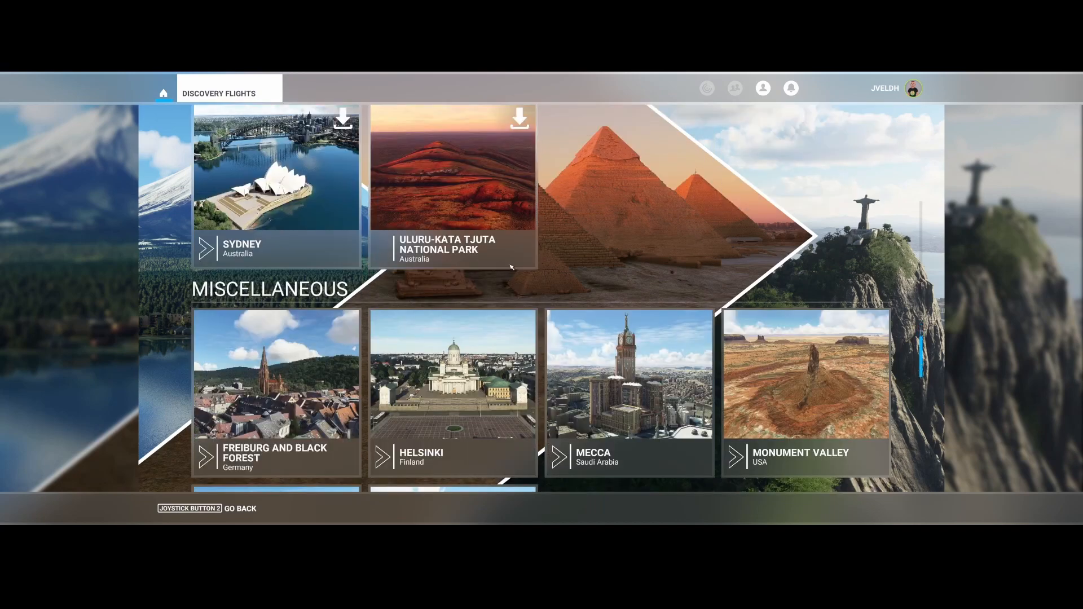
{"action": "scroll", "scroll_direction": "up", "scroll_amount": 3}
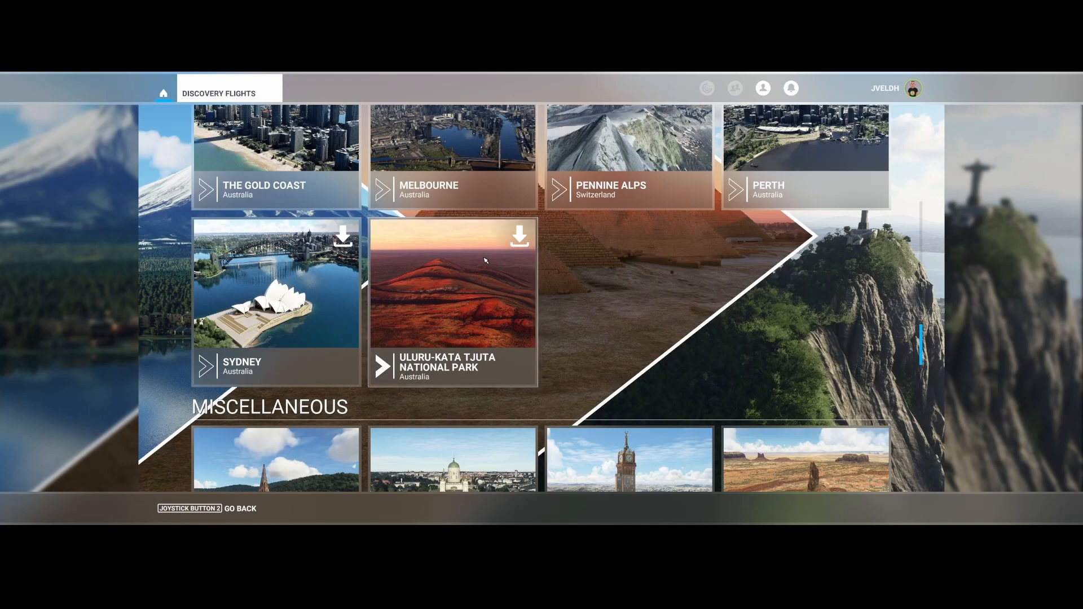
{"action": "scroll", "scroll_direction": "down", "scroll_amount": 3}
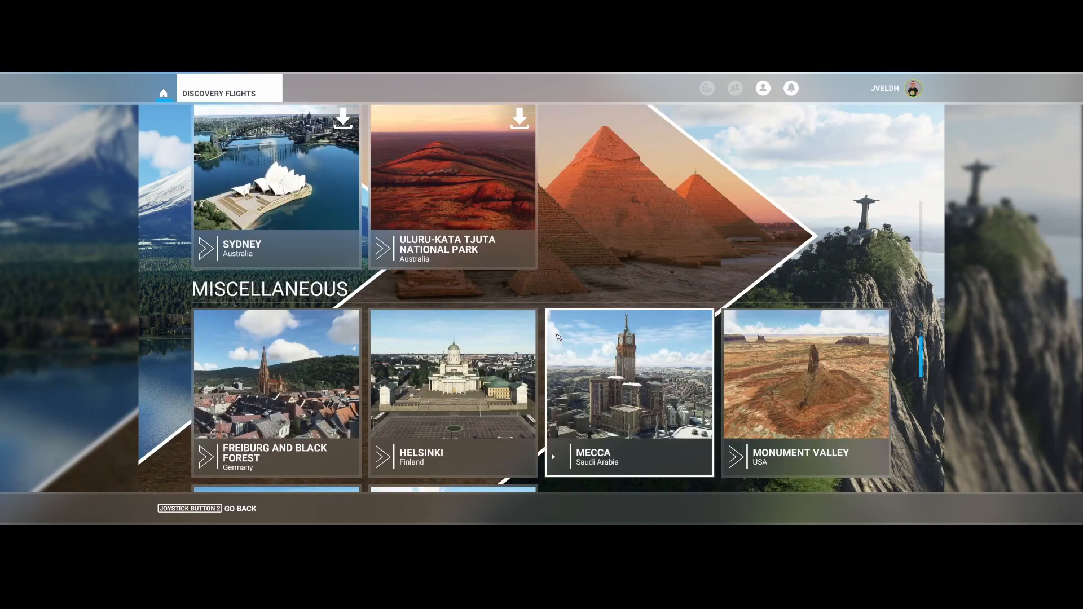
{"action": "scroll", "scroll_direction": "down", "scroll_amount": 3}
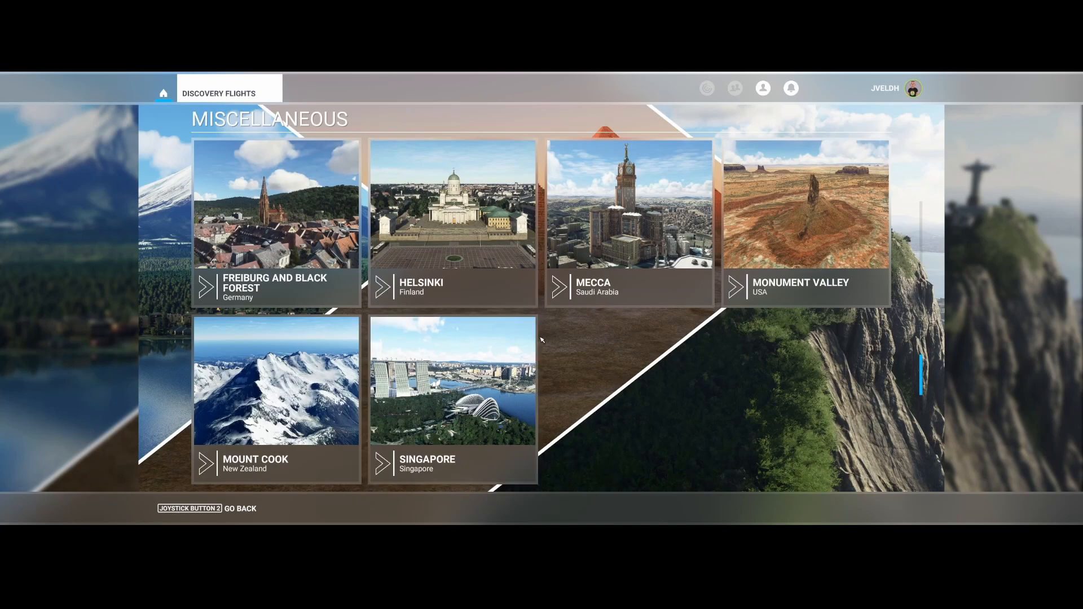
{"action": "scroll", "scroll_direction": "up", "scroll_amount": 3}
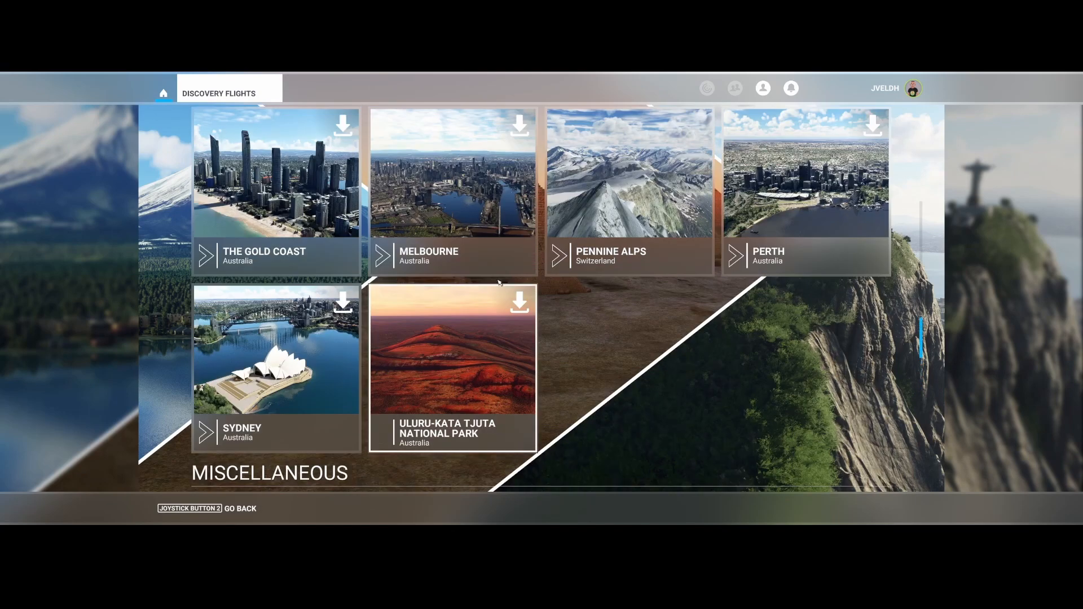
{"action": "mouse_move", "coordinate": [188, 114]}
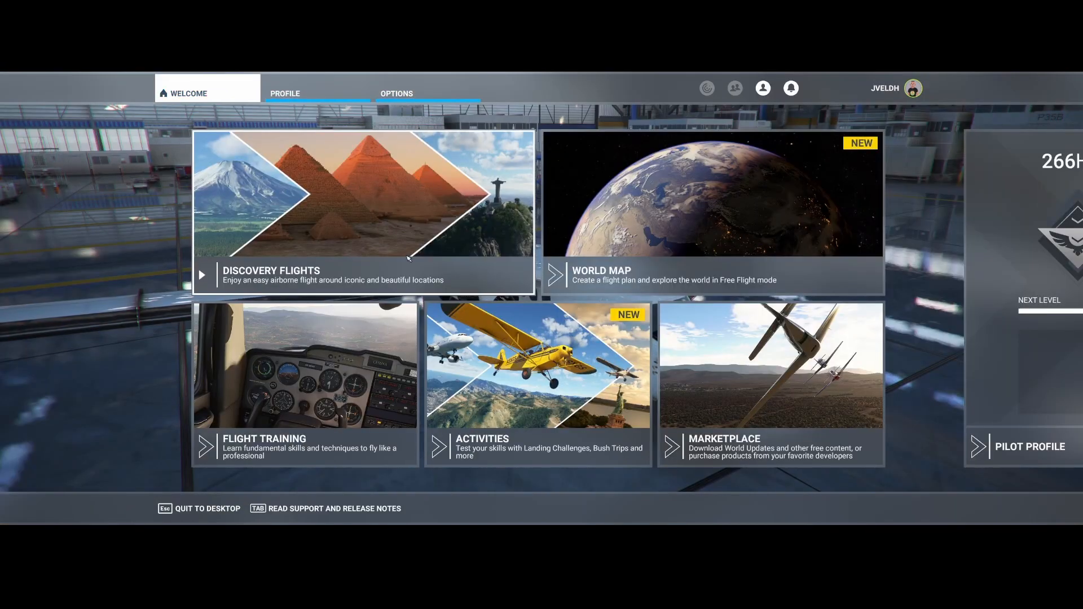
{"action": "mouse_move", "coordinate": [515, 394]}
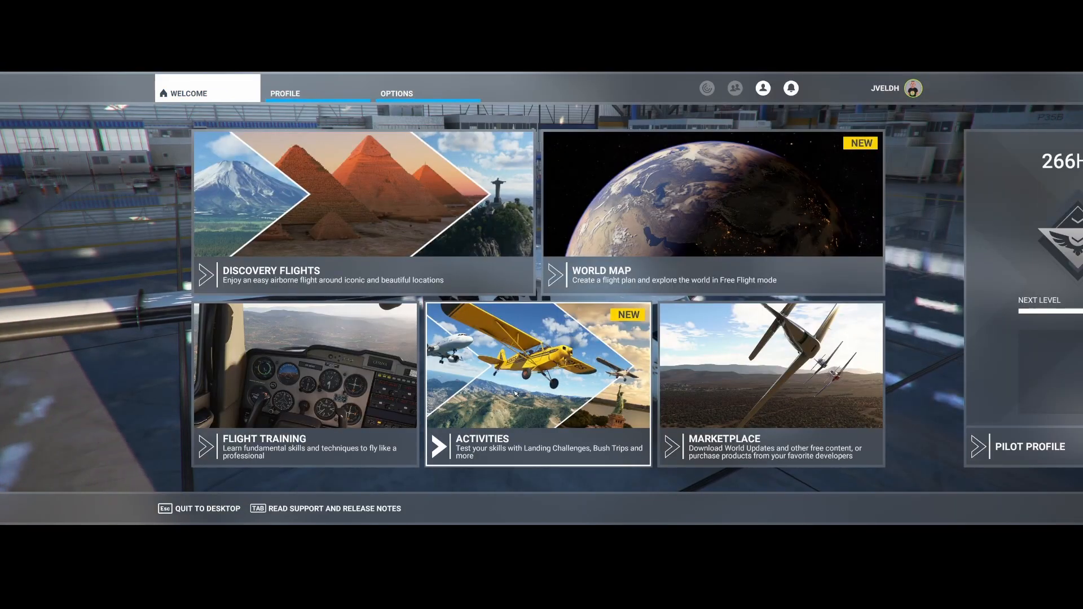
- Browse Activities > Landing Challenges > Famous, including Sydney, then return to the overview
{"action": "left_click", "coordinate": [536, 384]}
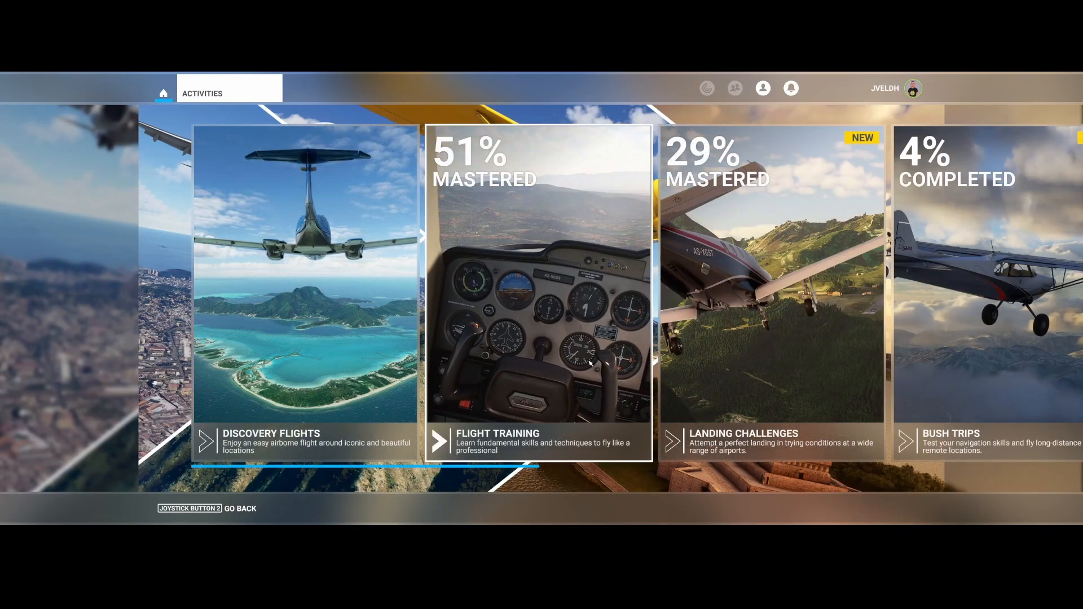
{"action": "left_click", "coordinate": [771, 284]}
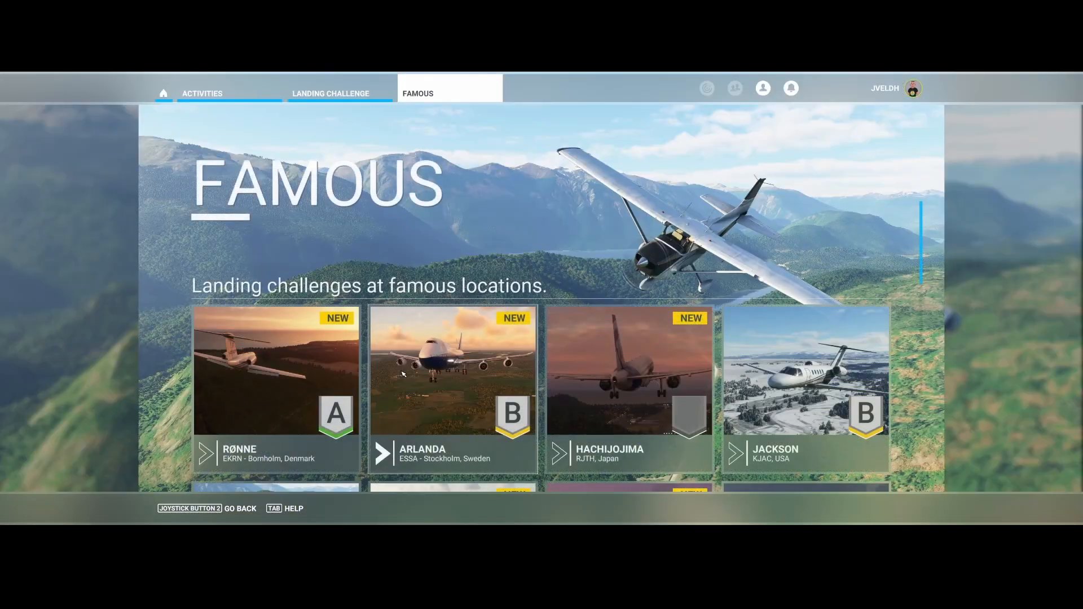
{"action": "scroll", "scroll_direction": "down", "scroll_amount": 3}
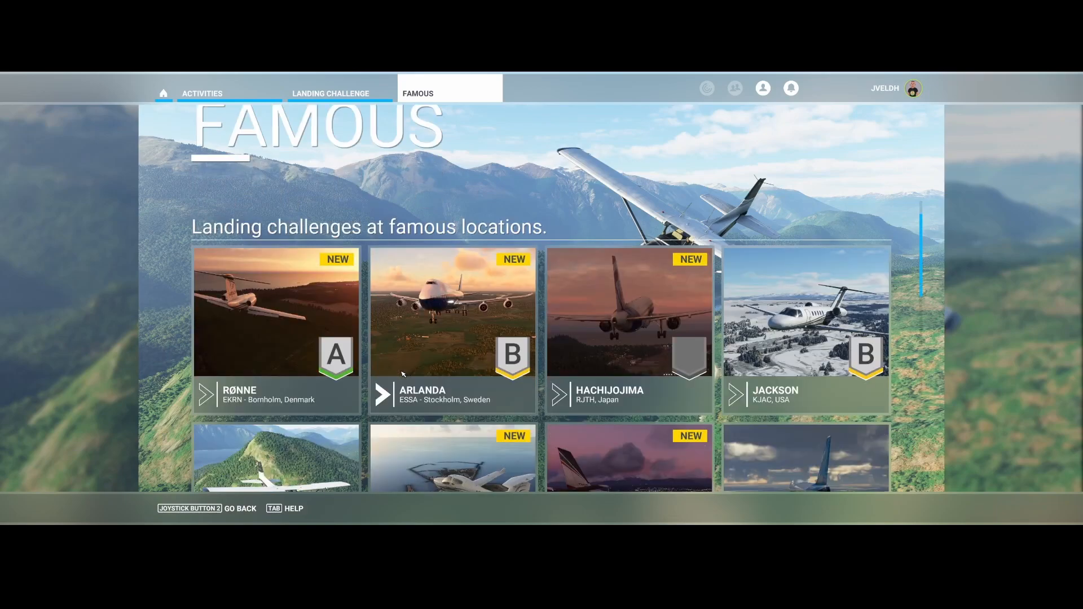
{"action": "scroll", "scroll_direction": "down", "scroll_amount": 3}
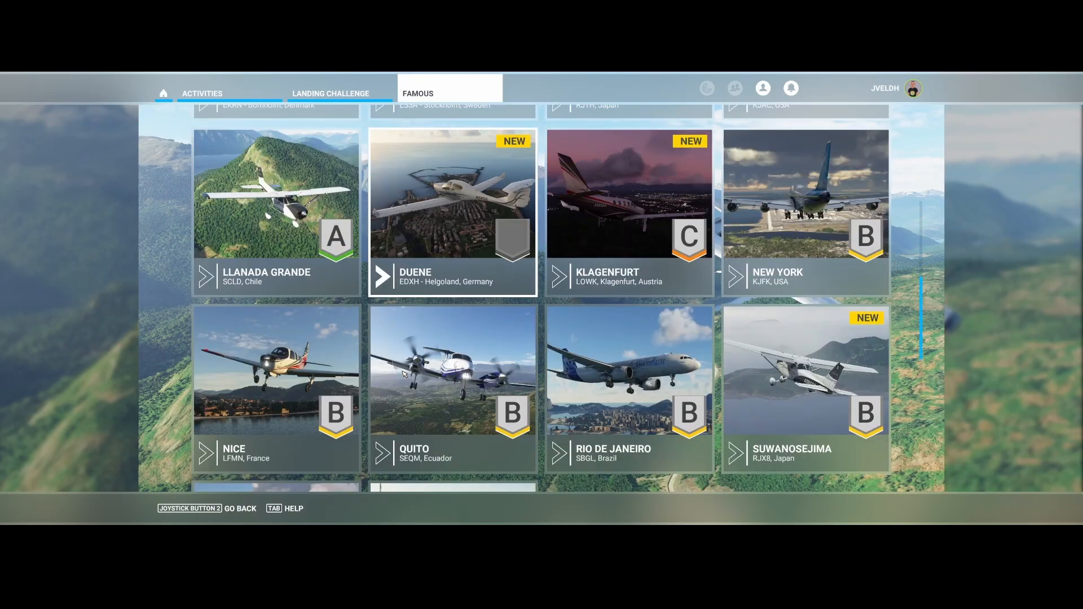
{"action": "scroll", "scroll_direction": "down", "scroll_amount": 3}
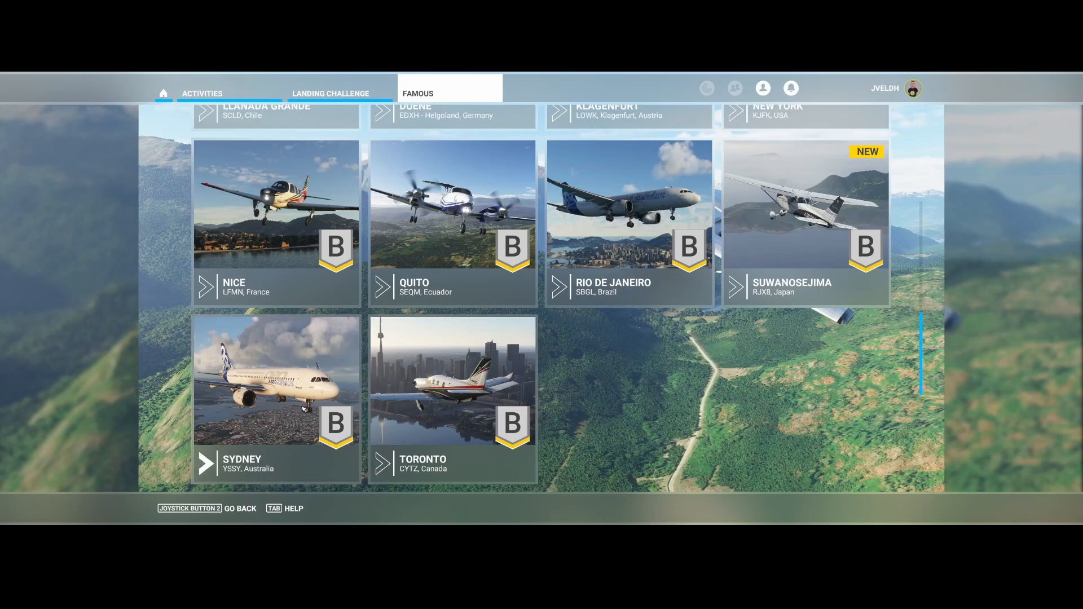
{"action": "scroll", "scroll_direction": "up", "scroll_amount": 3}
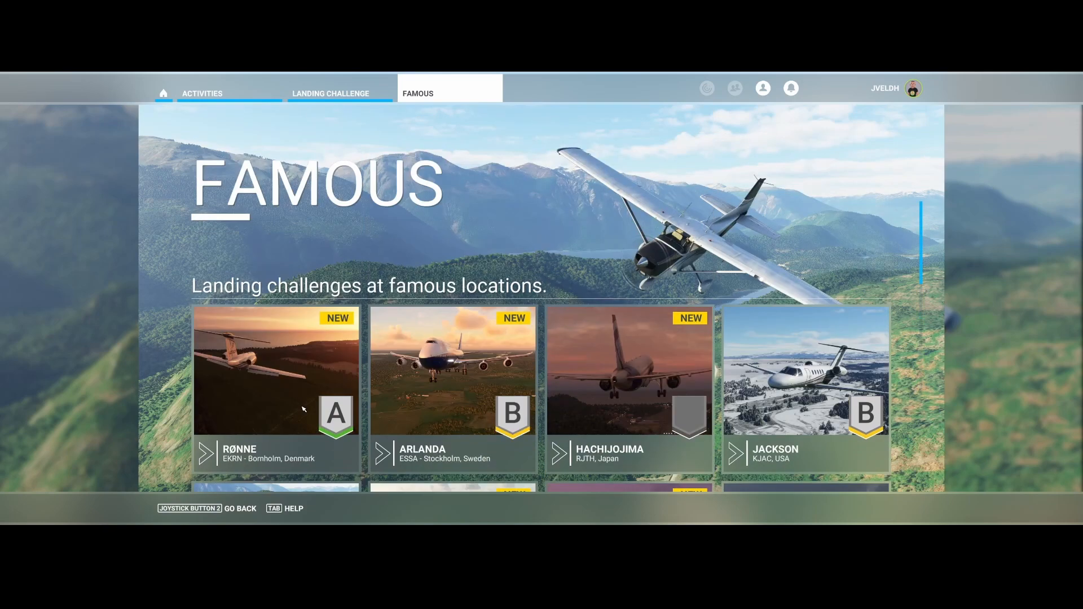
{"action": "mouse_move", "coordinate": [216, 110]}
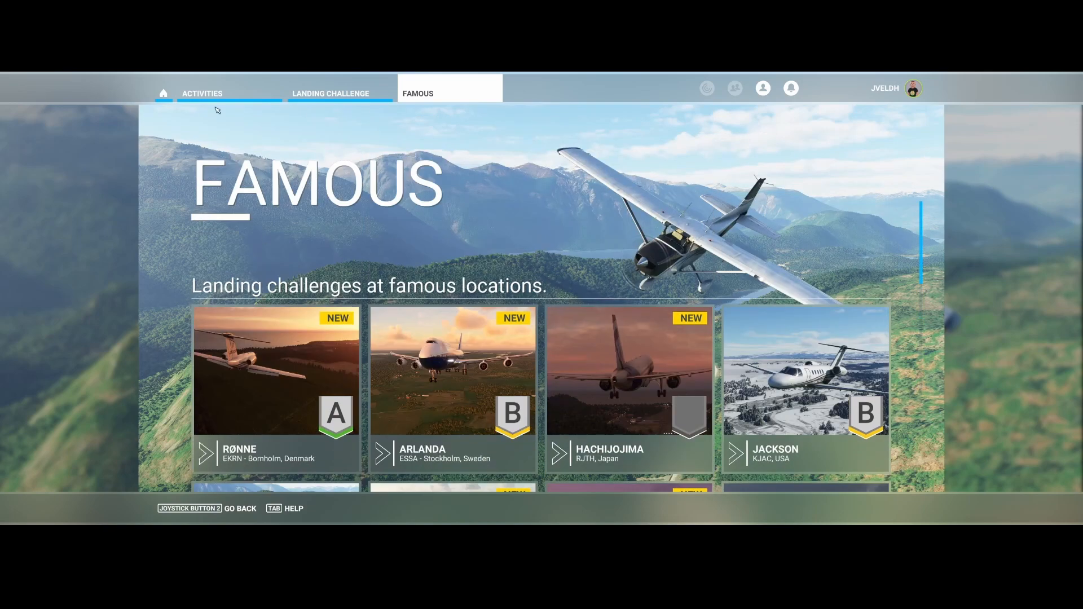
{"action": "left_click", "coordinate": [330, 93]}
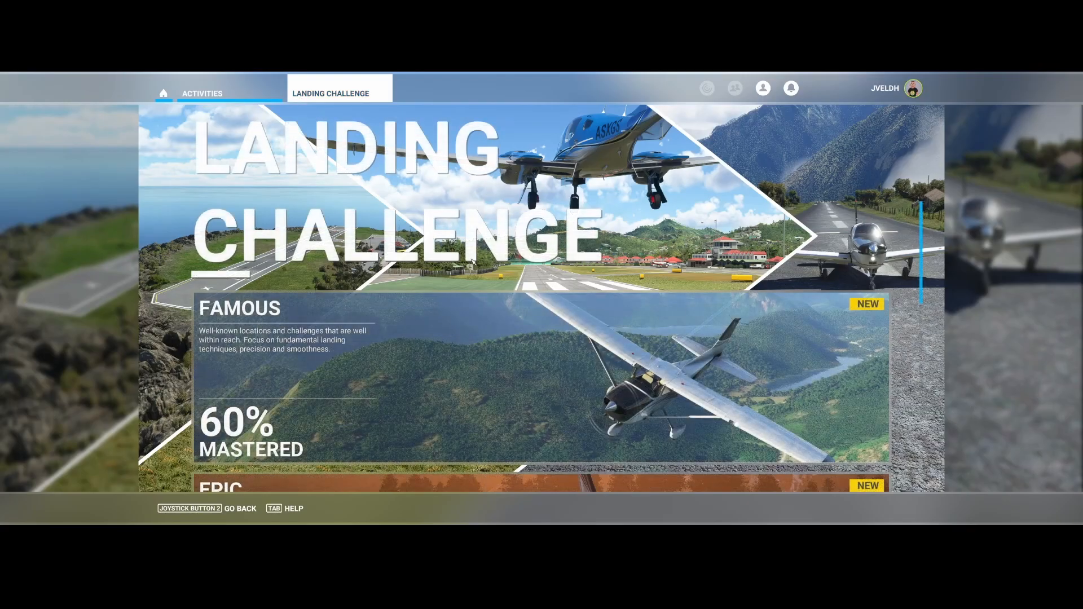
{"action": "mouse_move", "coordinate": [163, 93]}
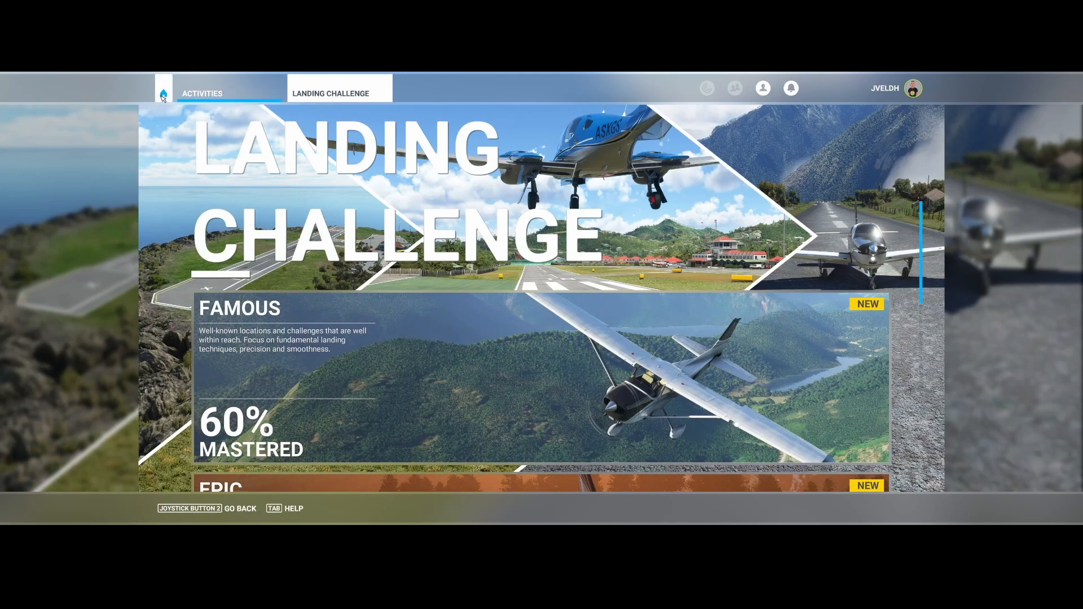
{"action": "left_click", "coordinate": [163, 89]}
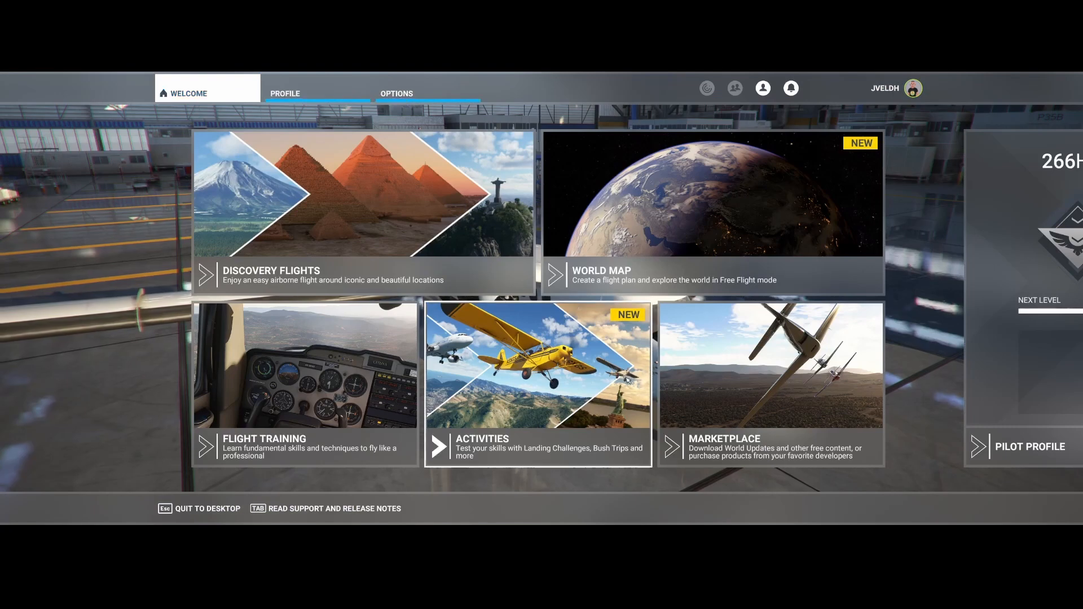
{"action": "mouse_move", "coordinate": [794, 384]}
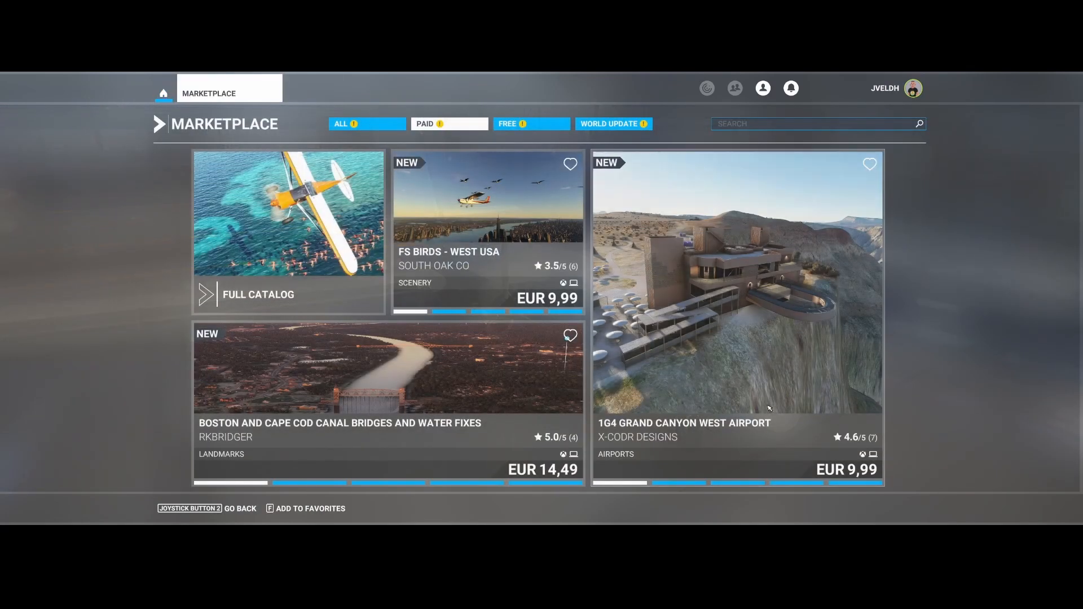
{"action": "left_click", "coordinate": [162, 93]}
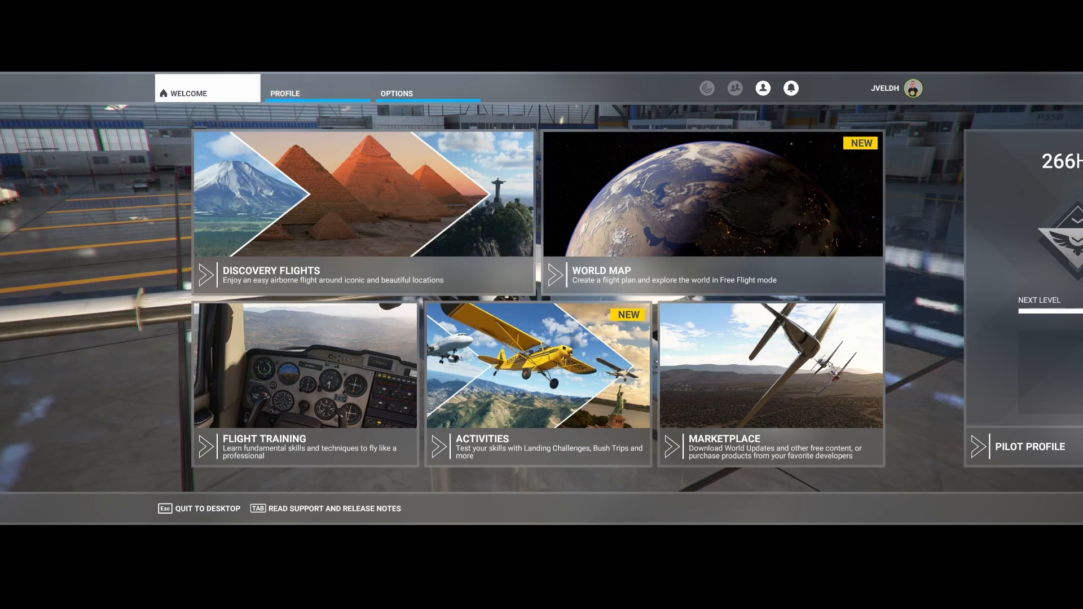
{"action": "mouse_move", "coordinate": [544, 338]}
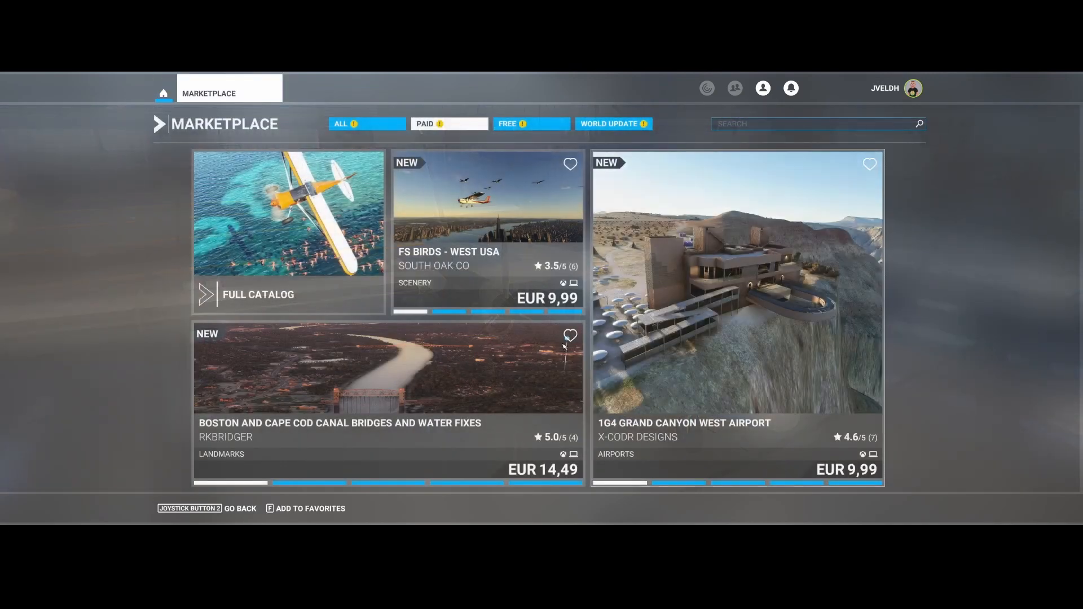
{"action": "left_click", "coordinate": [163, 93]}
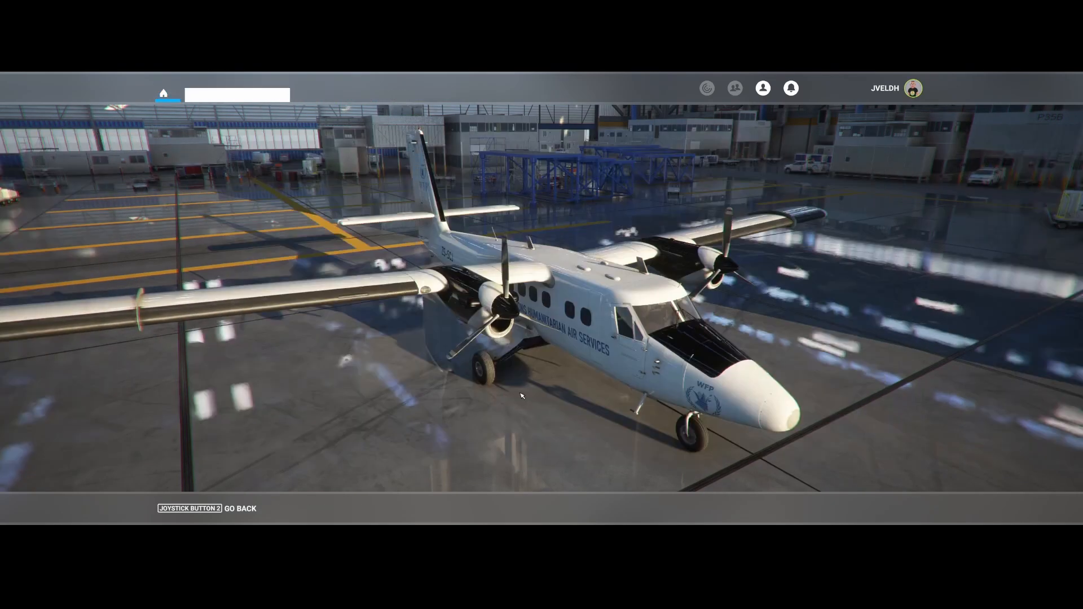
- Open the Content Manager filtered to Update Available, listing six packages
{"action": "left_click", "coordinate": [329, 93]}
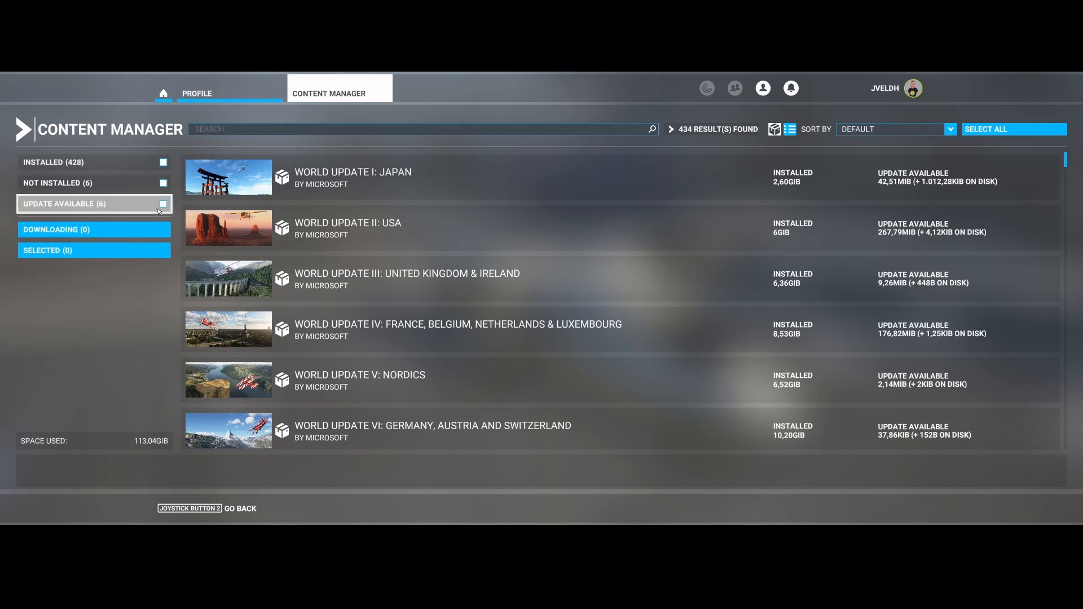
{"action": "left_click", "coordinate": [163, 203]}
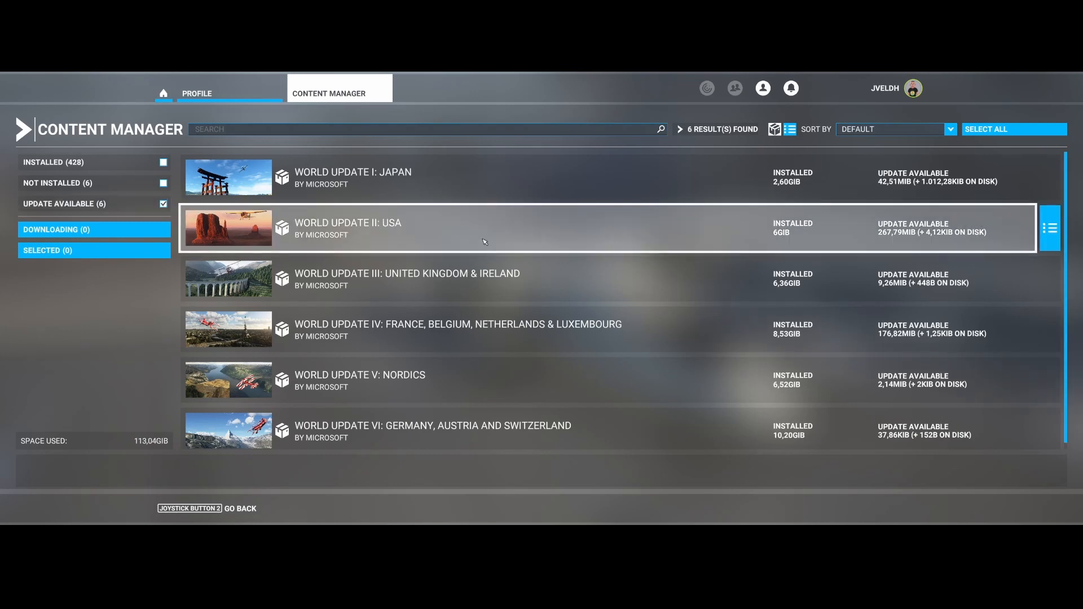
{"action": "mouse_move", "coordinate": [716, 264]}
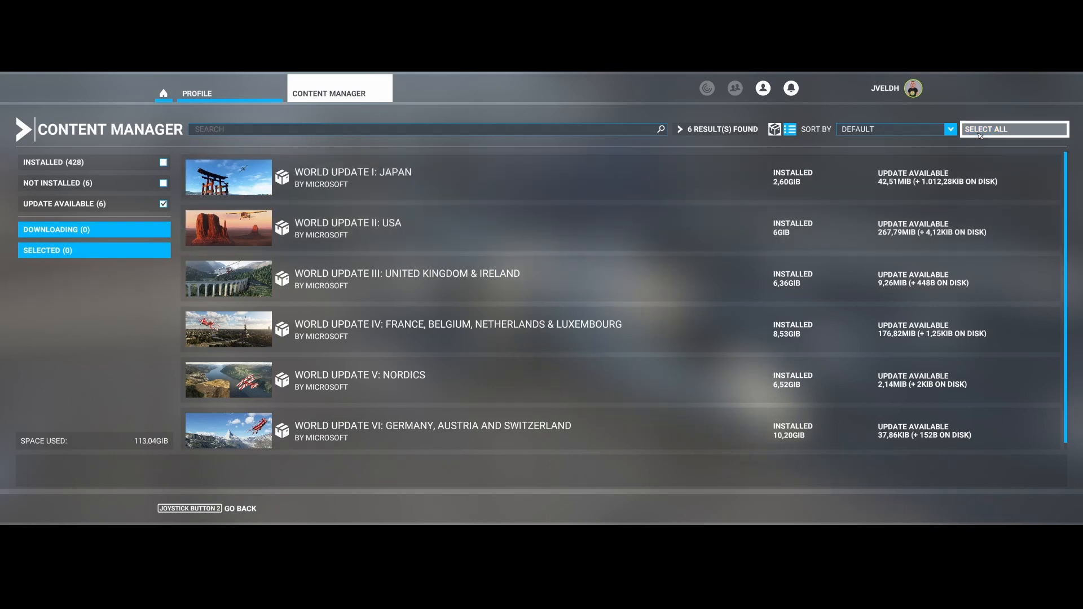
- Select all six World Update packages and download their 498.56 MiB of updates
{"action": "left_click", "coordinate": [1013, 129]}
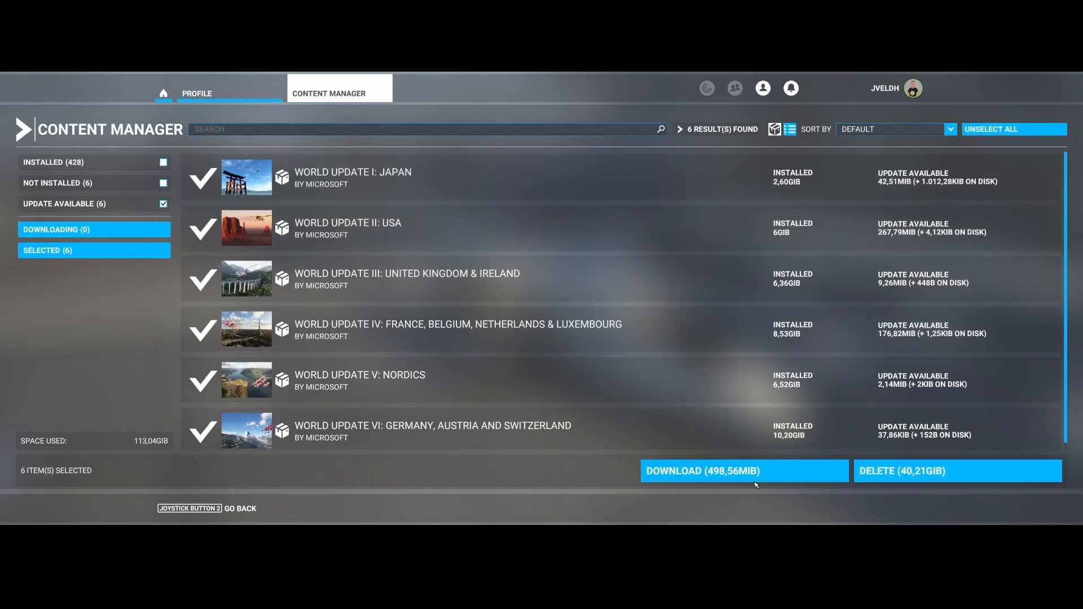
{"action": "left_click", "coordinate": [743, 471]}
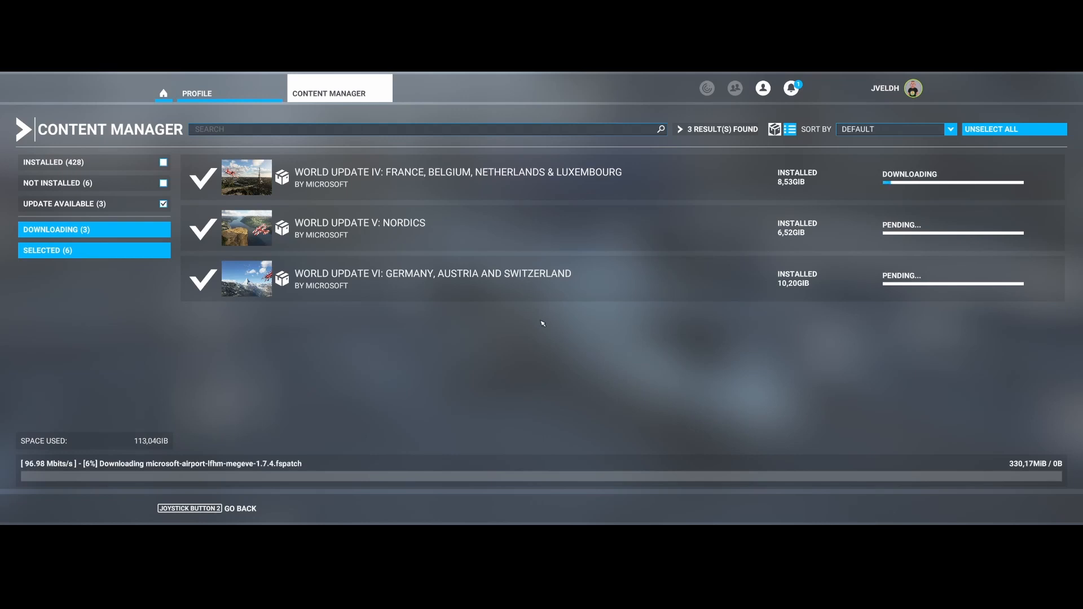
{"action": "mouse_move", "coordinate": [661, 314]}
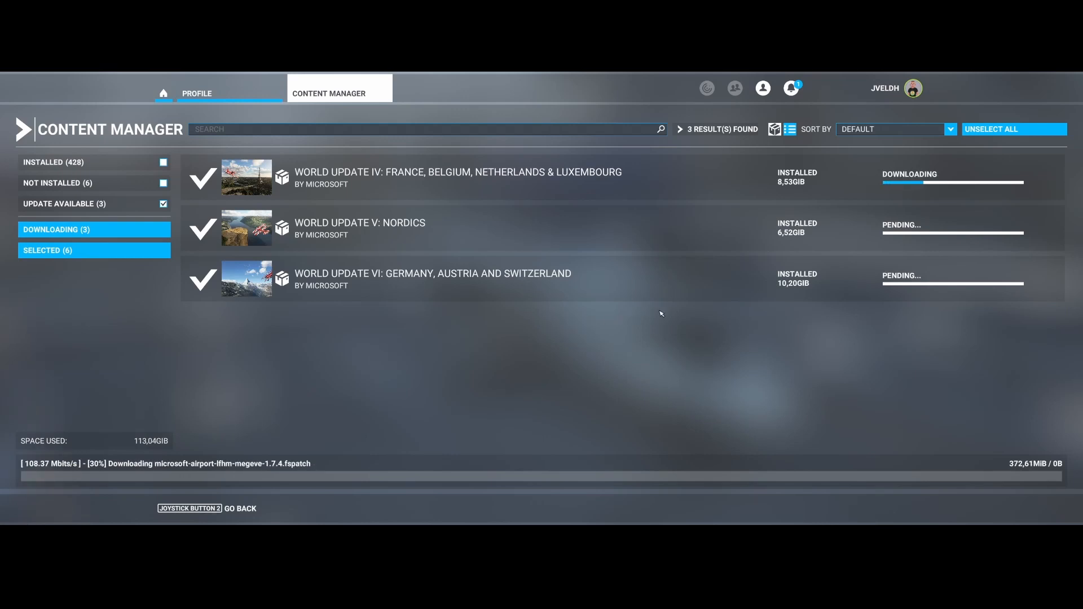
{"action": "left_click", "coordinate": [790, 88]}
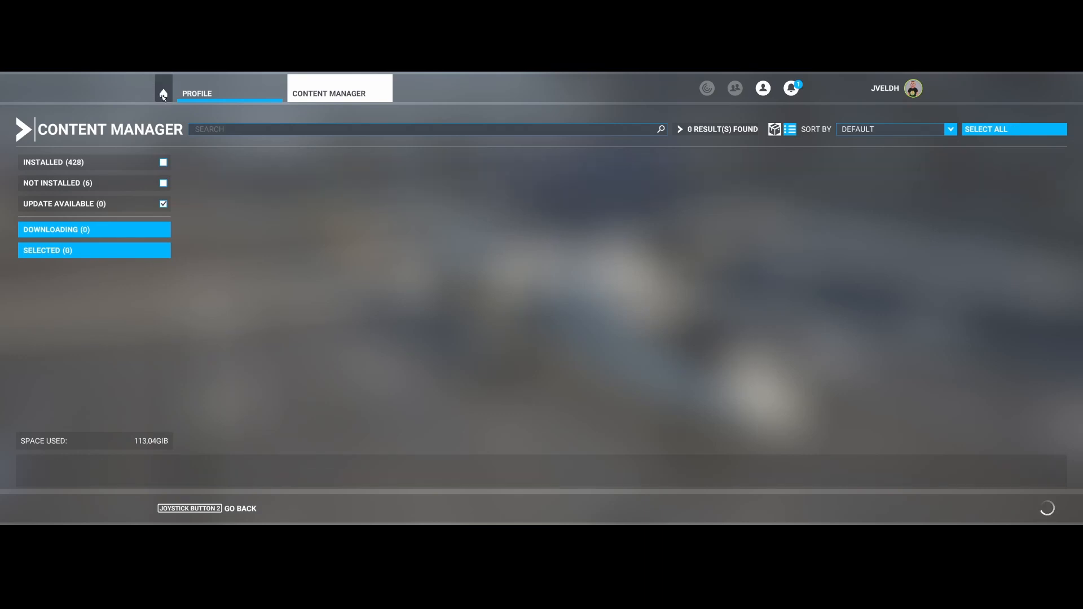
- Return to Marketplace and filter it to World Update packages
{"action": "left_click", "coordinate": [163, 93]}
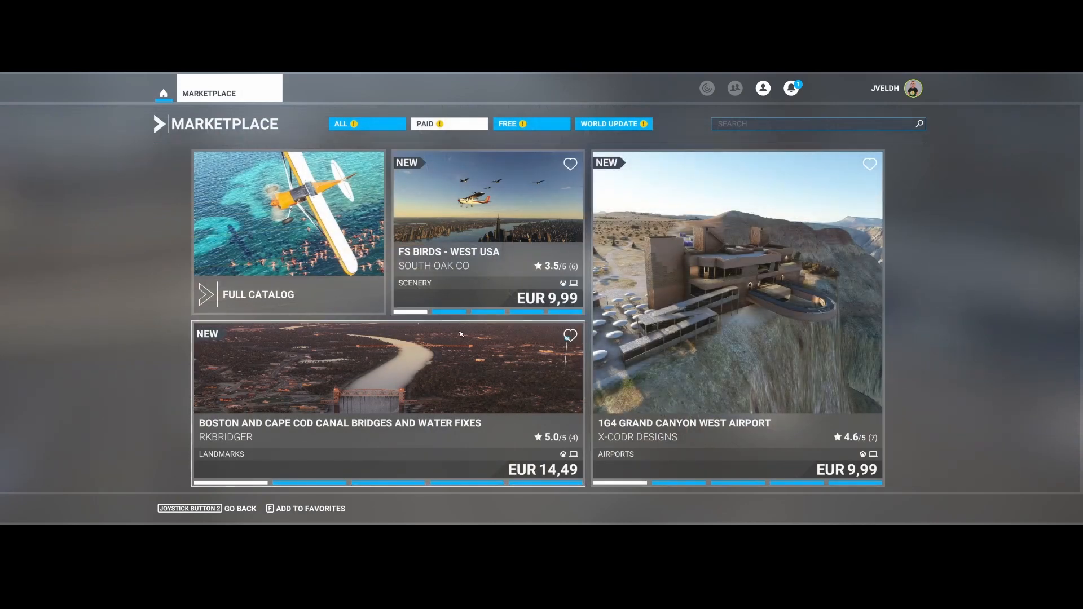
{"action": "mouse_move", "coordinate": [404, 427]}
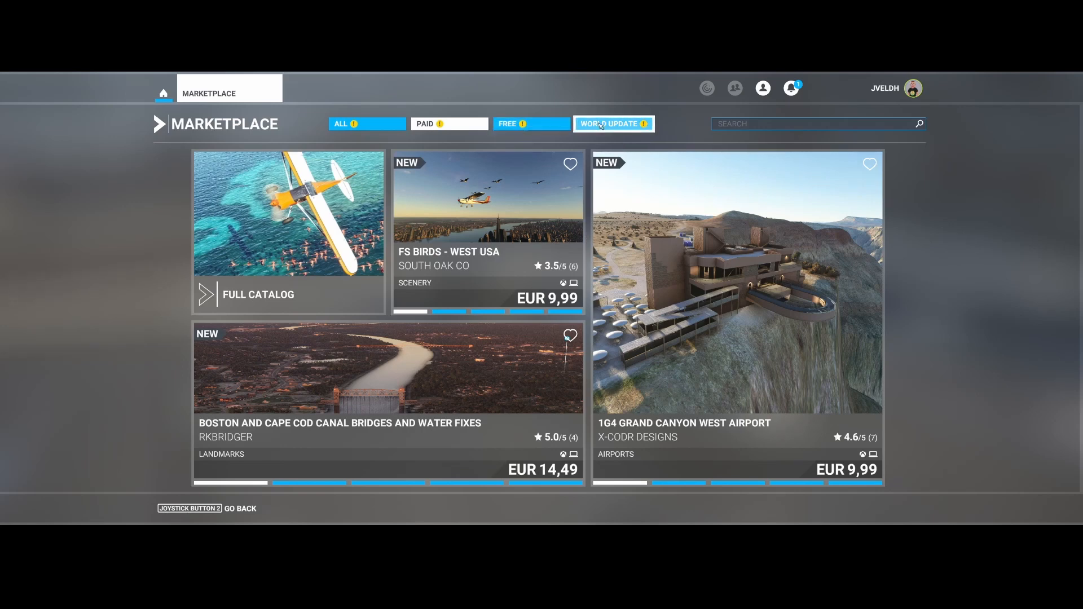
{"action": "left_click", "coordinate": [612, 123]}
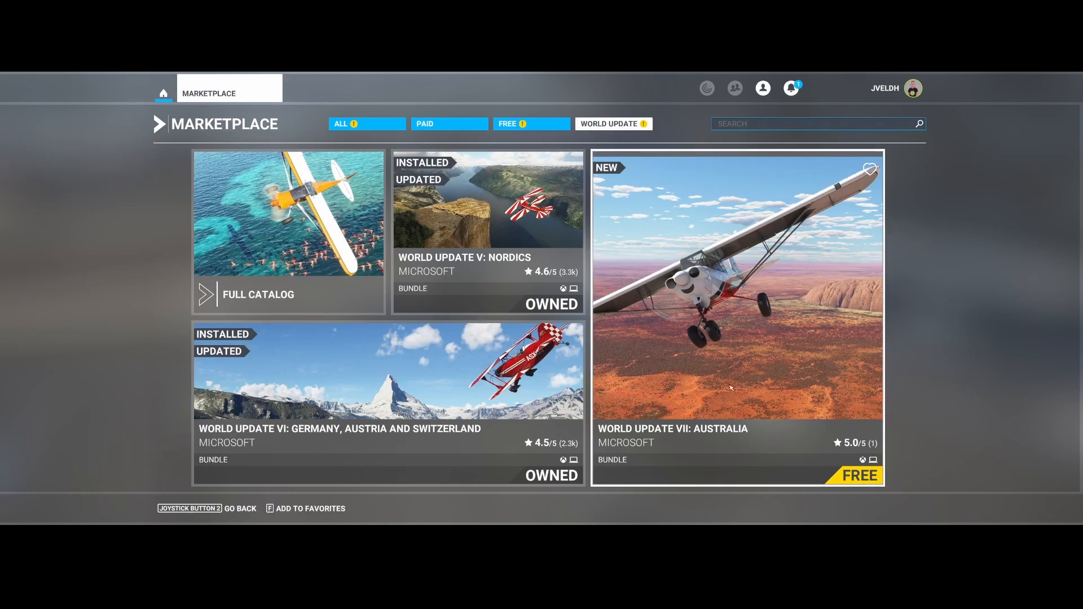
{"action": "mouse_move", "coordinate": [730, 332]}
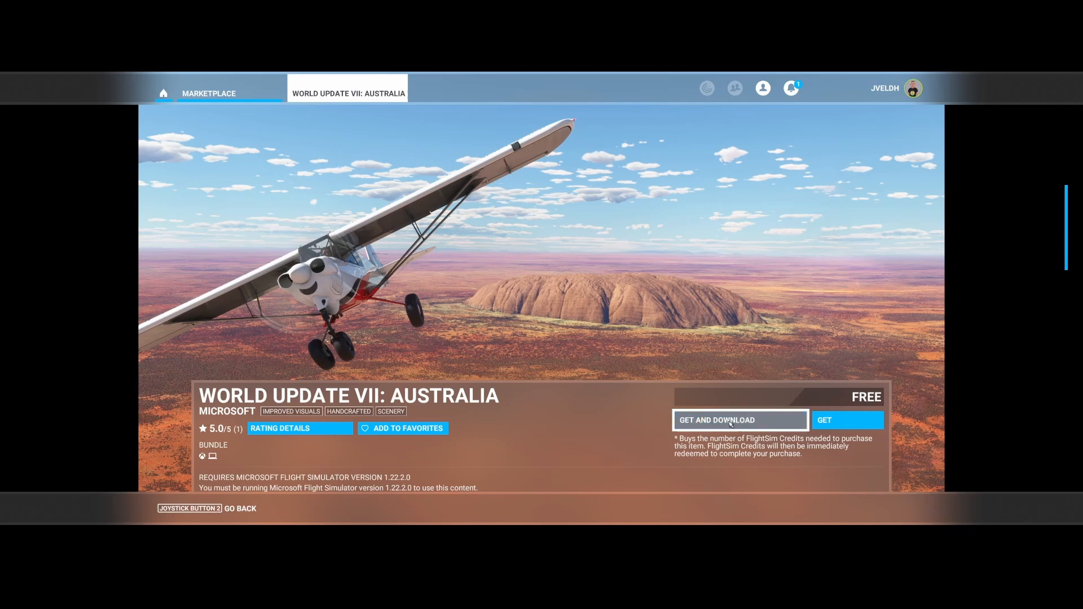
- Claim the free World Update VII: Australia and queue its 2.51 GiB download
{"action": "left_click", "coordinate": [739, 420]}
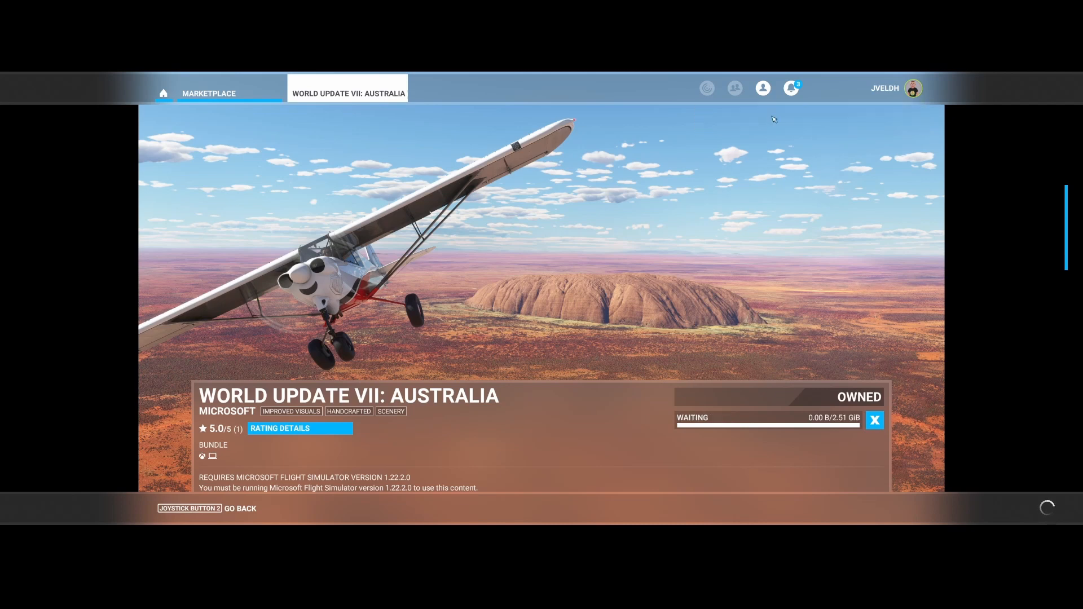
{"action": "mouse_move", "coordinate": [783, 381]}
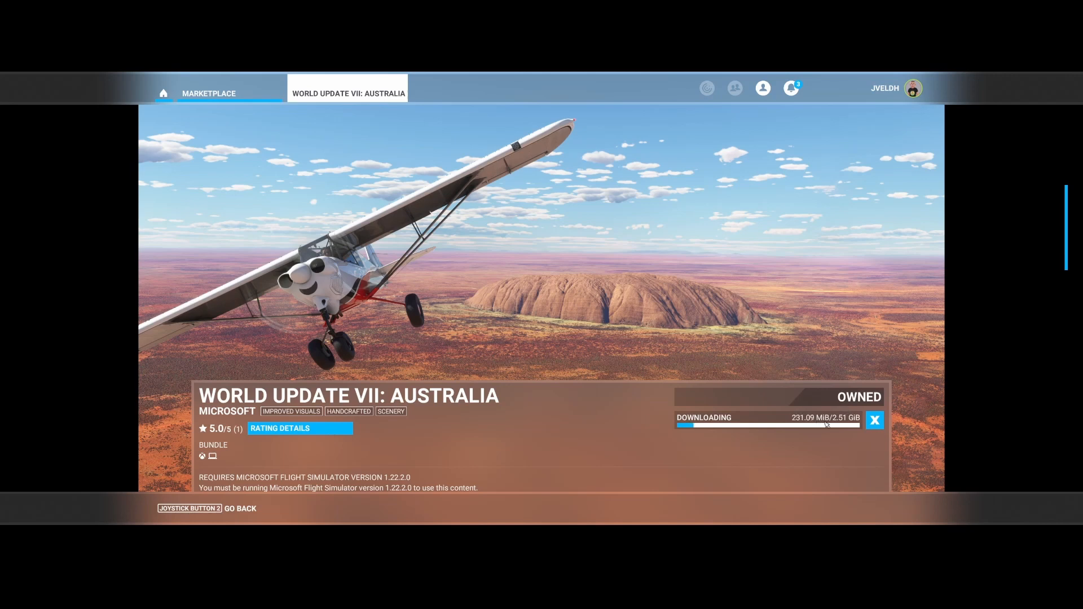
{"action": "mouse_move", "coordinate": [764, 361]}
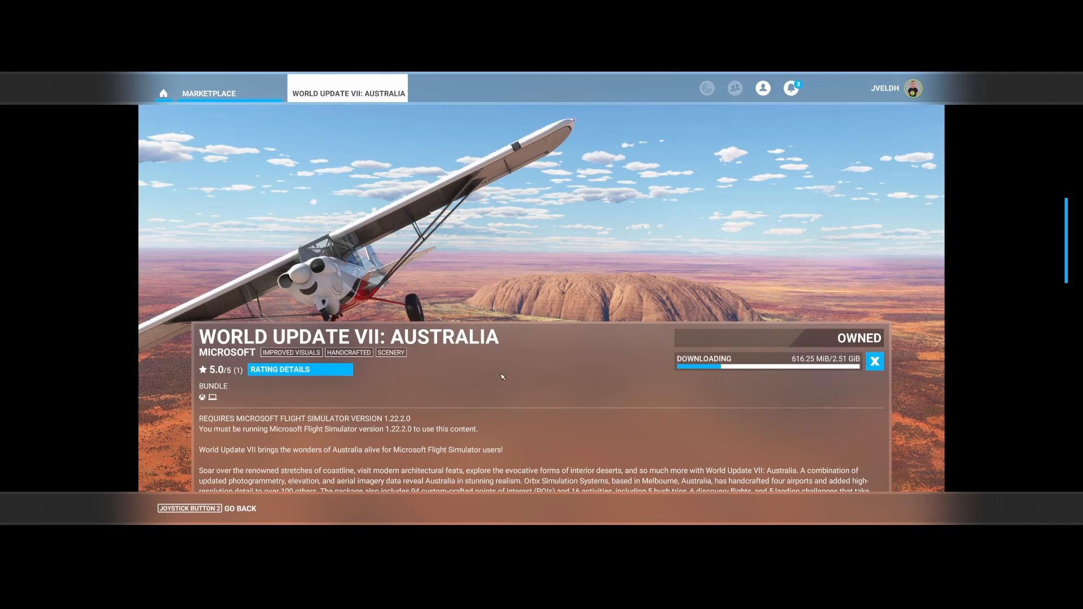
- Filter the Marketplace Full Catalog to show only Aircraft
{"action": "left_click", "coordinate": [209, 93]}
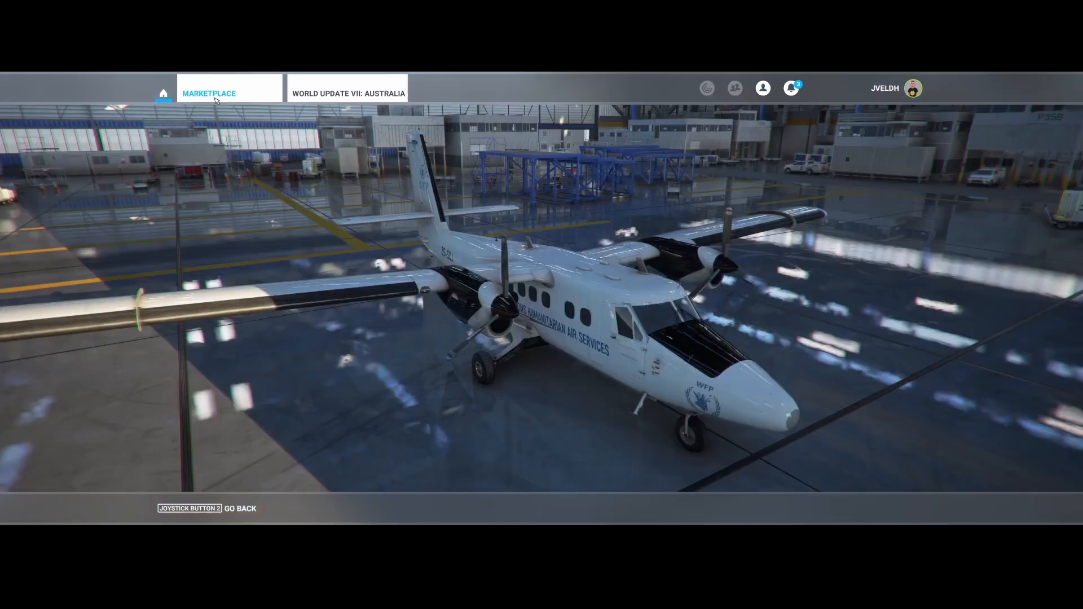
{"action": "left_click", "coordinate": [209, 93]}
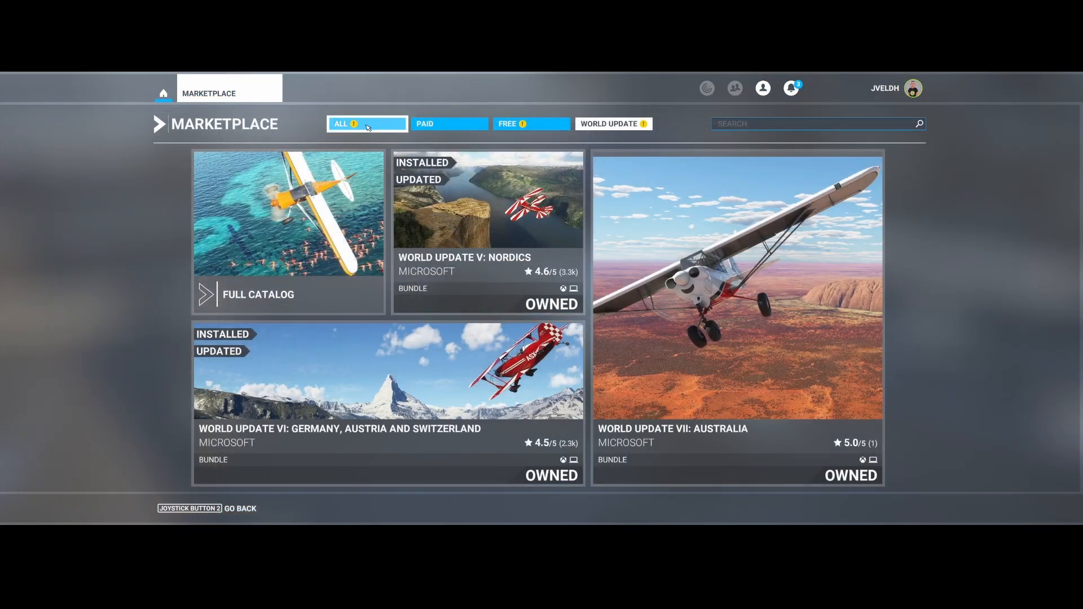
{"action": "left_click", "coordinate": [367, 123]}
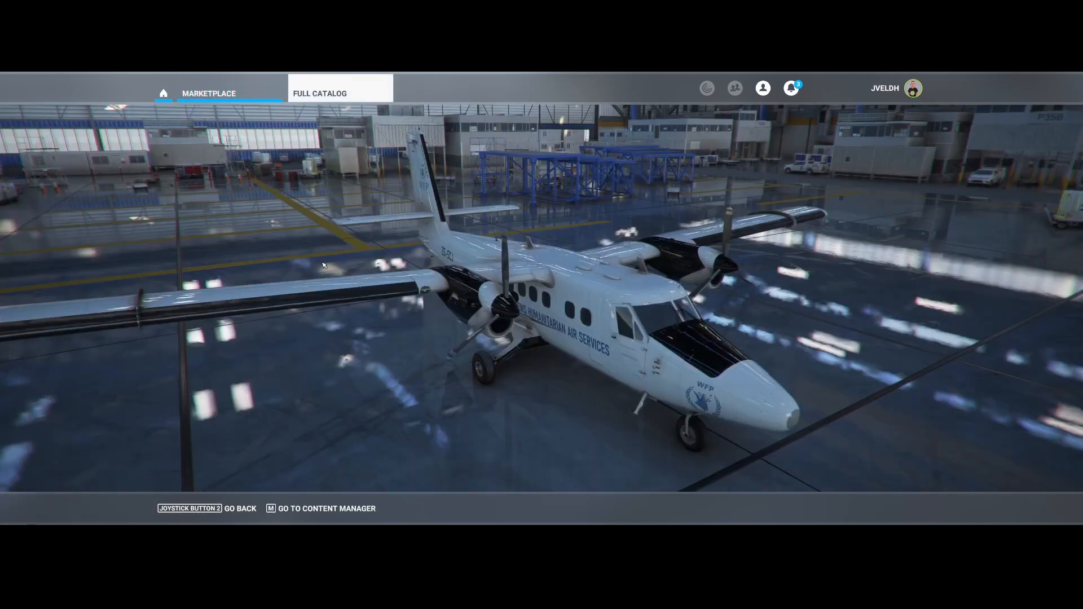
{"action": "left_click", "coordinate": [320, 93]}
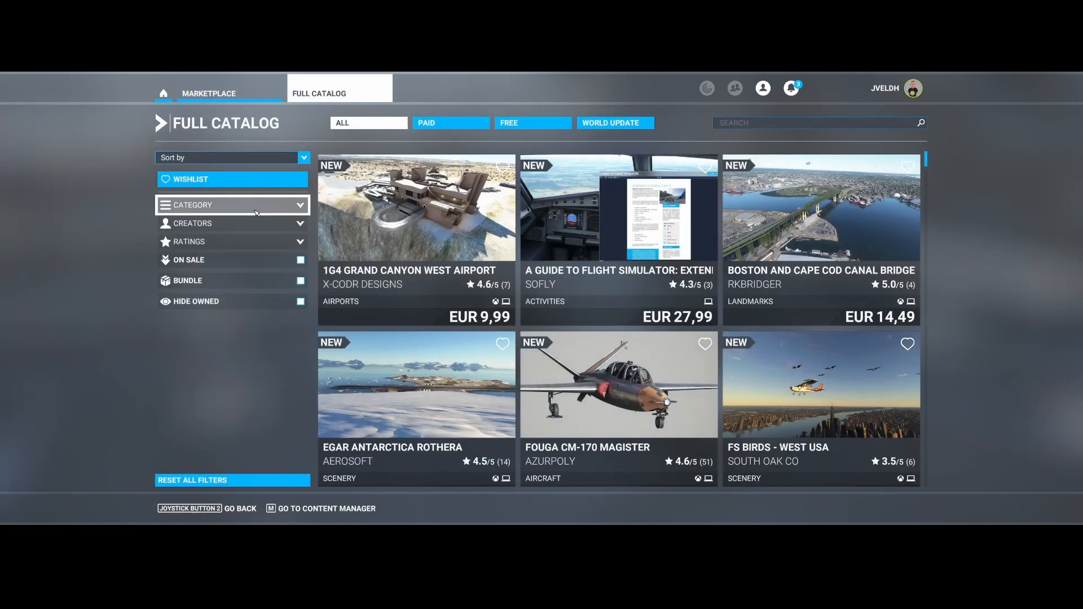
{"action": "left_click", "coordinate": [232, 204]}
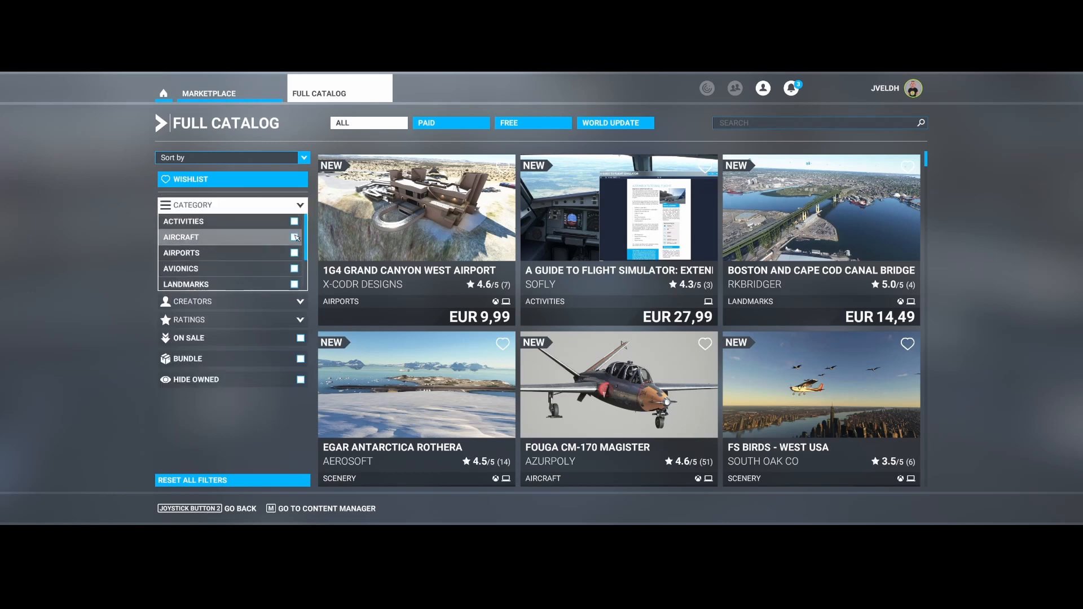
{"action": "left_click", "coordinate": [300, 237]}
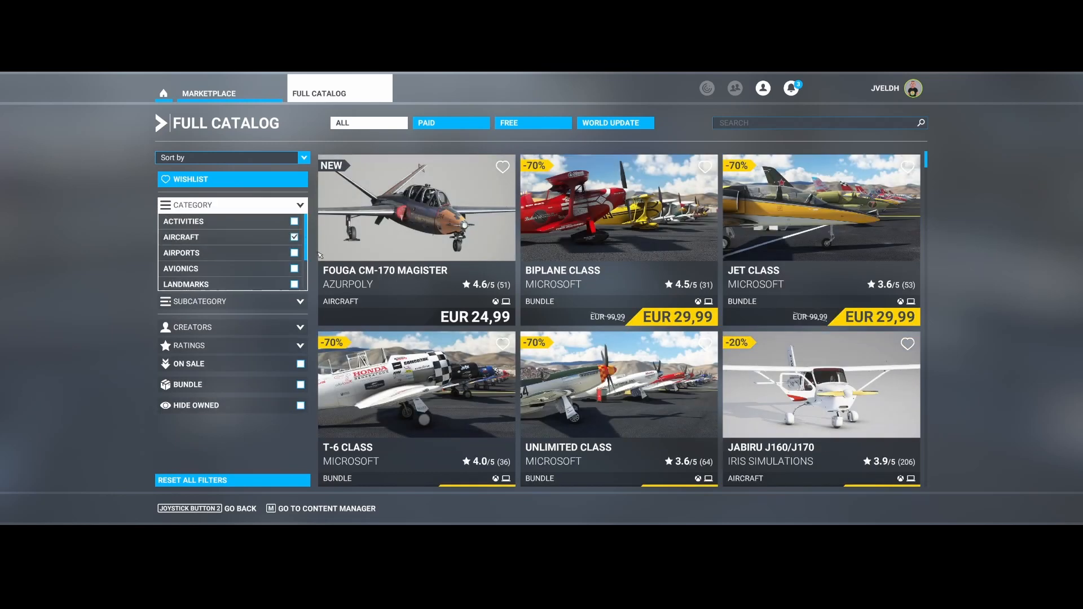
{"action": "mouse_move", "coordinate": [700, 233]}
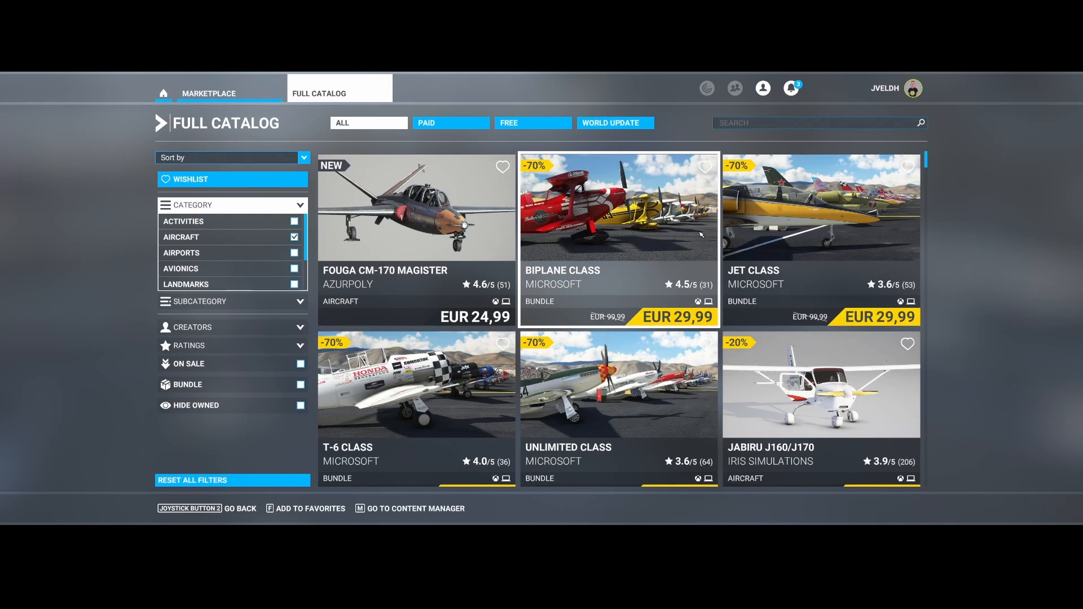
- Scroll the aircraft listings down to the A4 Skyhawk
{"action": "scroll", "scroll_direction": "down", "scroll_amount": 3}
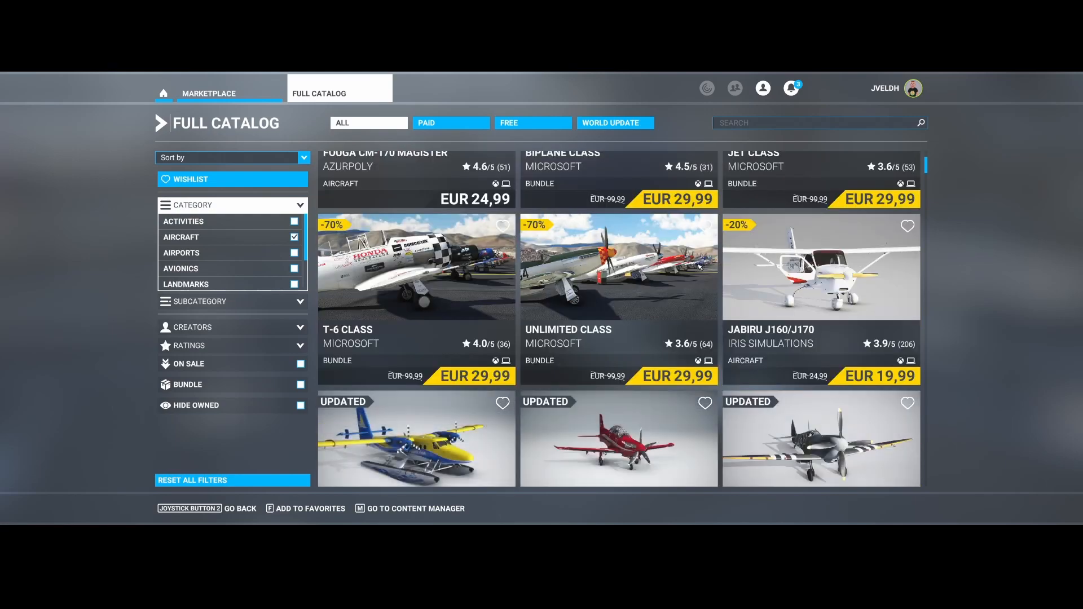
{"action": "scroll", "scroll_direction": "up", "scroll_amount": 3}
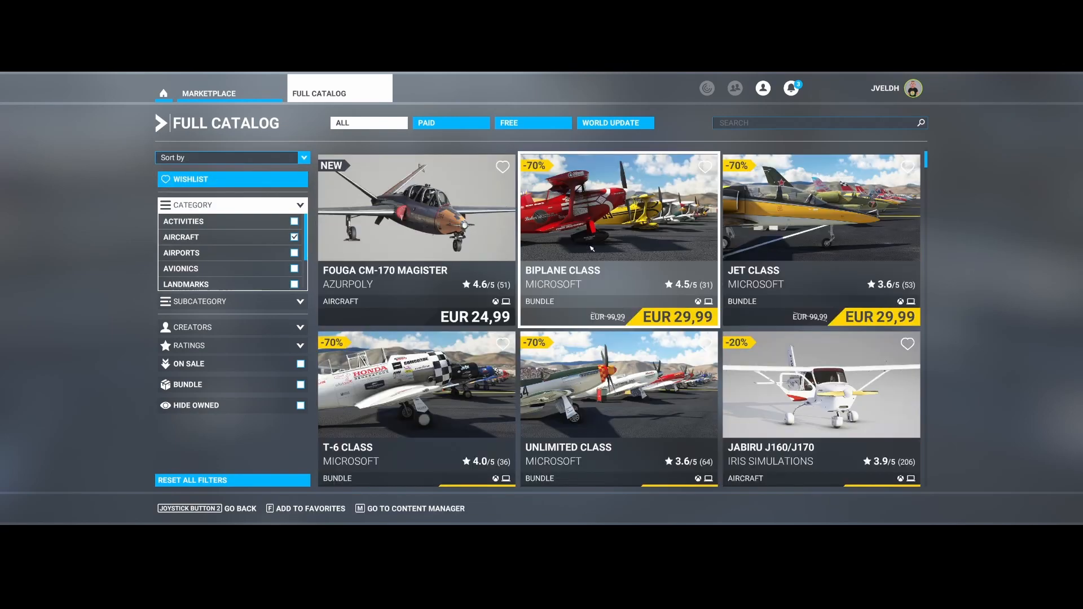
{"action": "scroll", "scroll_direction": "down", "scroll_amount": 3}
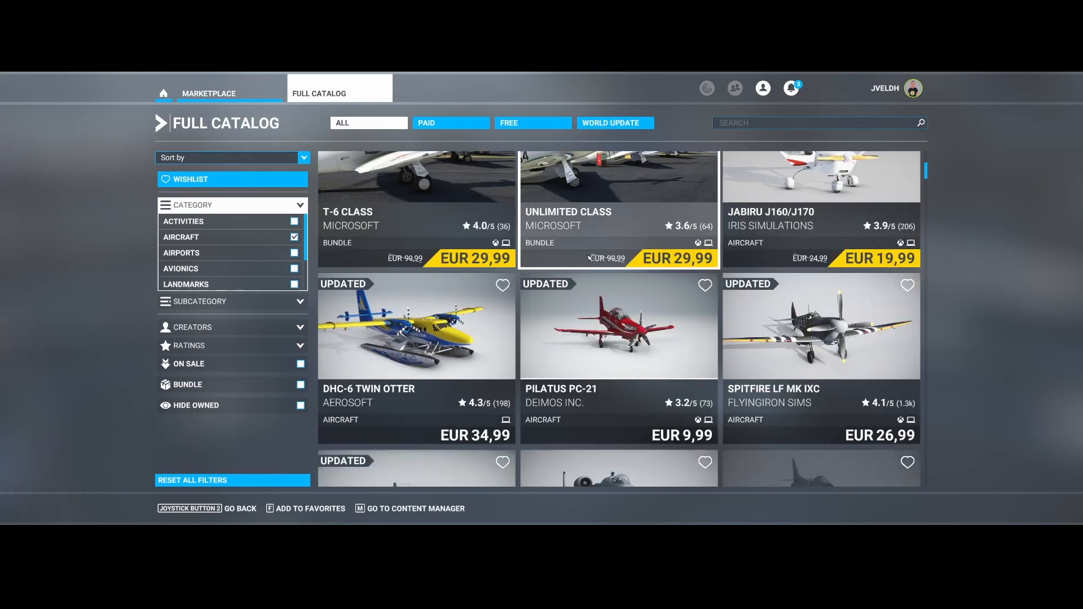
{"action": "scroll", "scroll_direction": "down", "scroll_amount": 3}
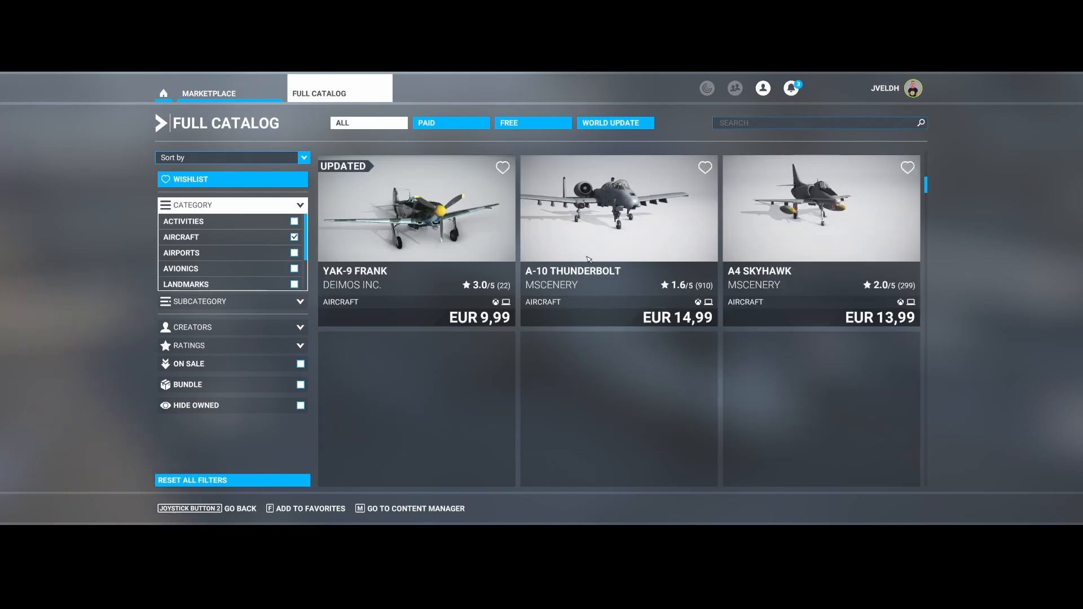
{"action": "scroll", "scroll_direction": "down", "scroll_amount": 3}
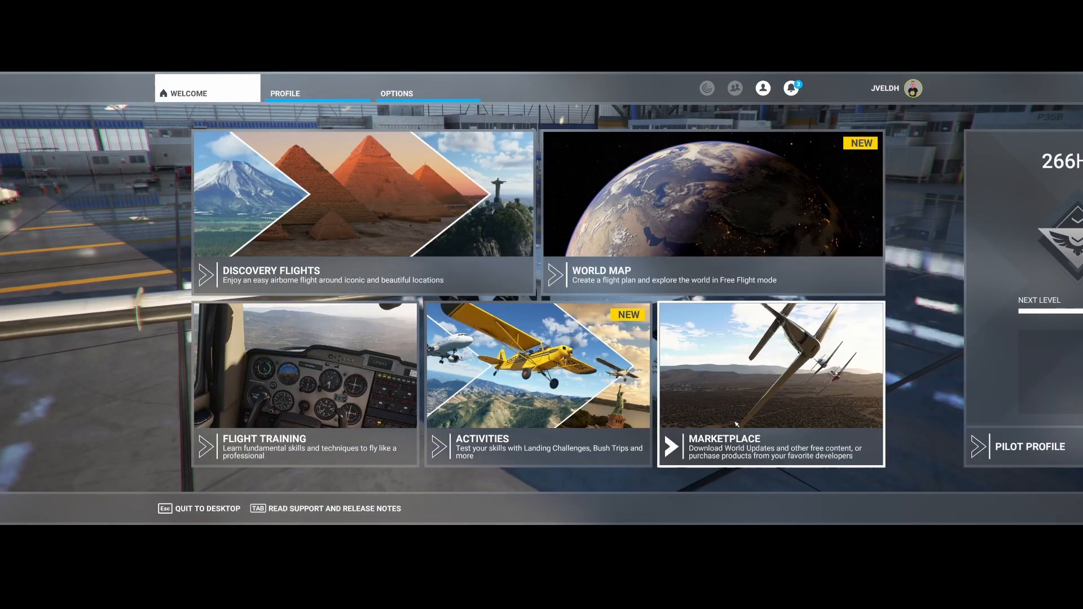
{"action": "mouse_move", "coordinate": [764, 414]}
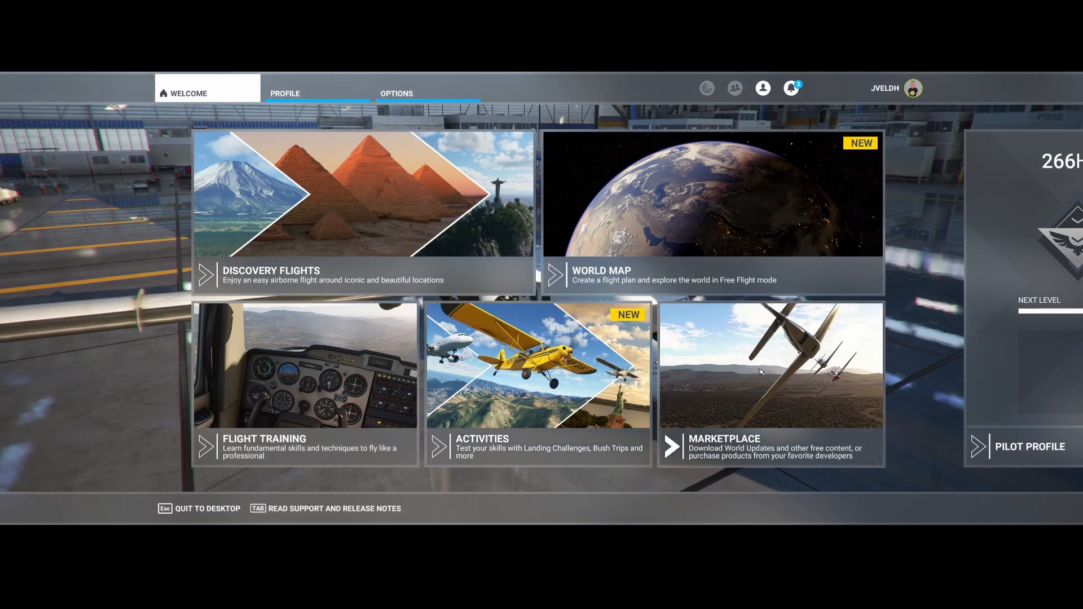
{"action": "mouse_move", "coordinate": [785, 393]}
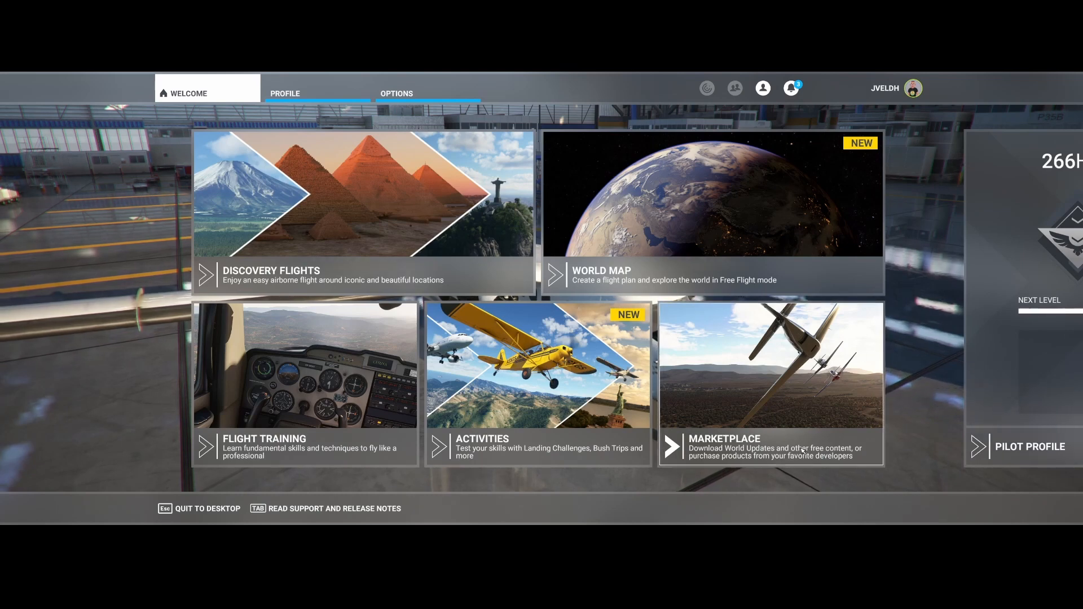
{"action": "mouse_move", "coordinate": [642, 305]}
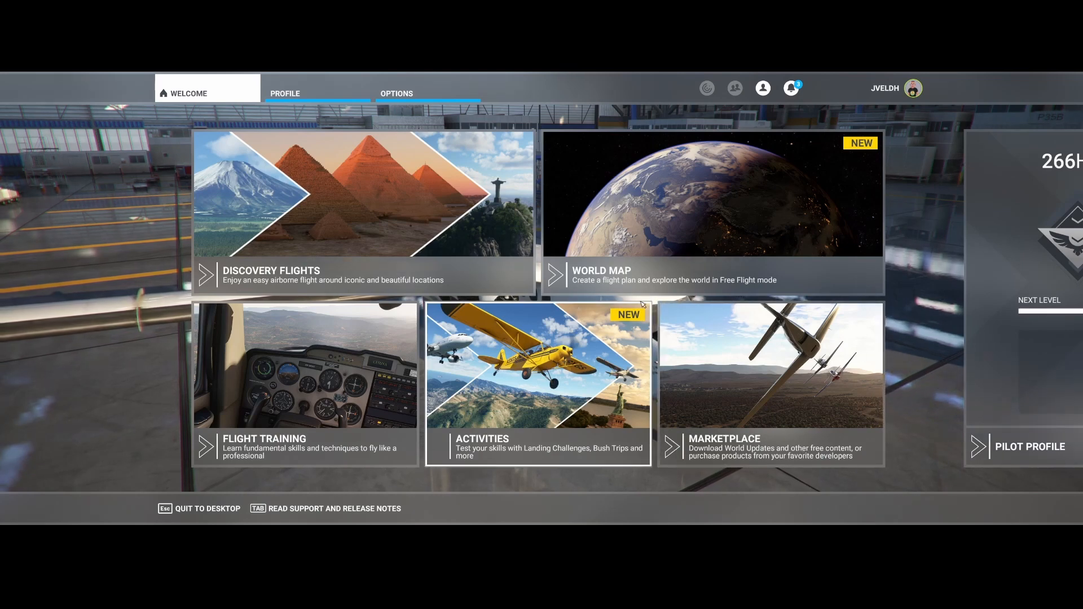
- Show the bell notifications reporting finished downloads and the Australia purchase
{"action": "left_click", "coordinate": [791, 88]}
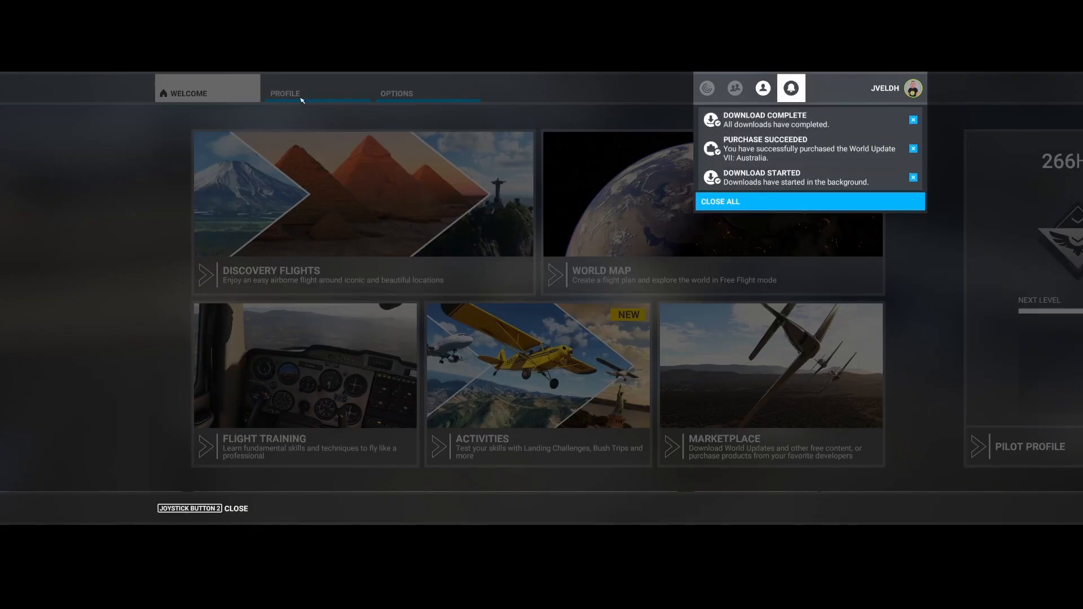
{"action": "mouse_move", "coordinate": [678, 372]}
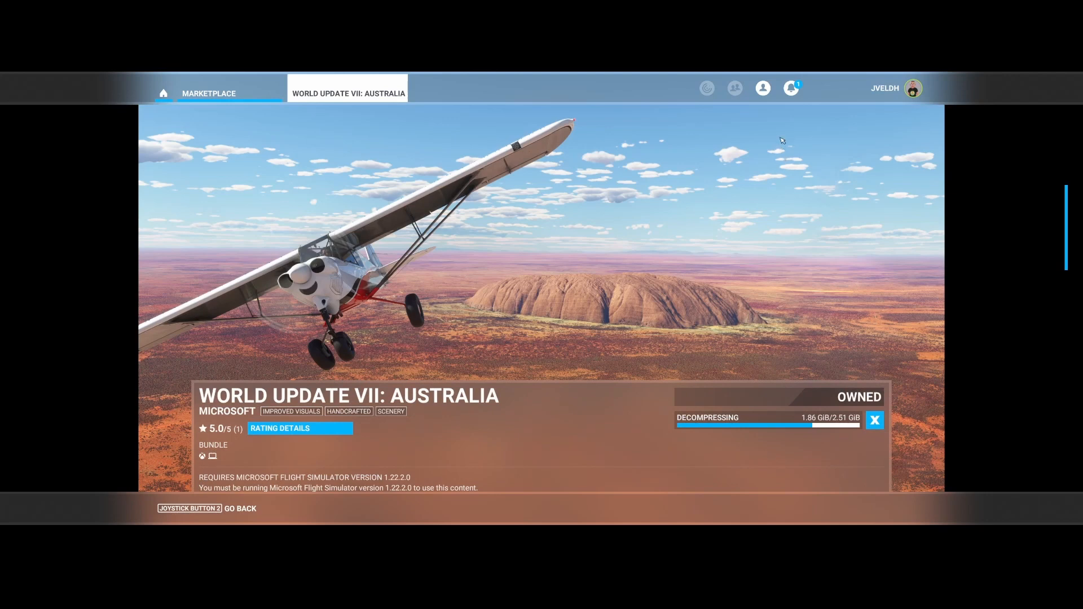
- Close all notifications and return to the Marketplace front page
{"action": "left_click", "coordinate": [791, 88]}
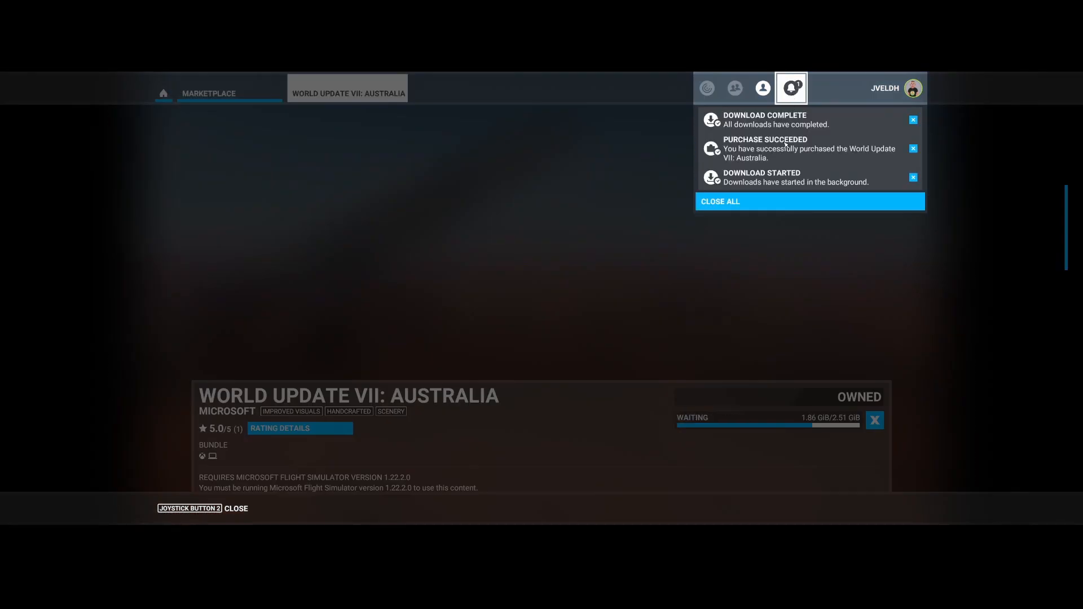
{"action": "mouse_move", "coordinate": [744, 204]}
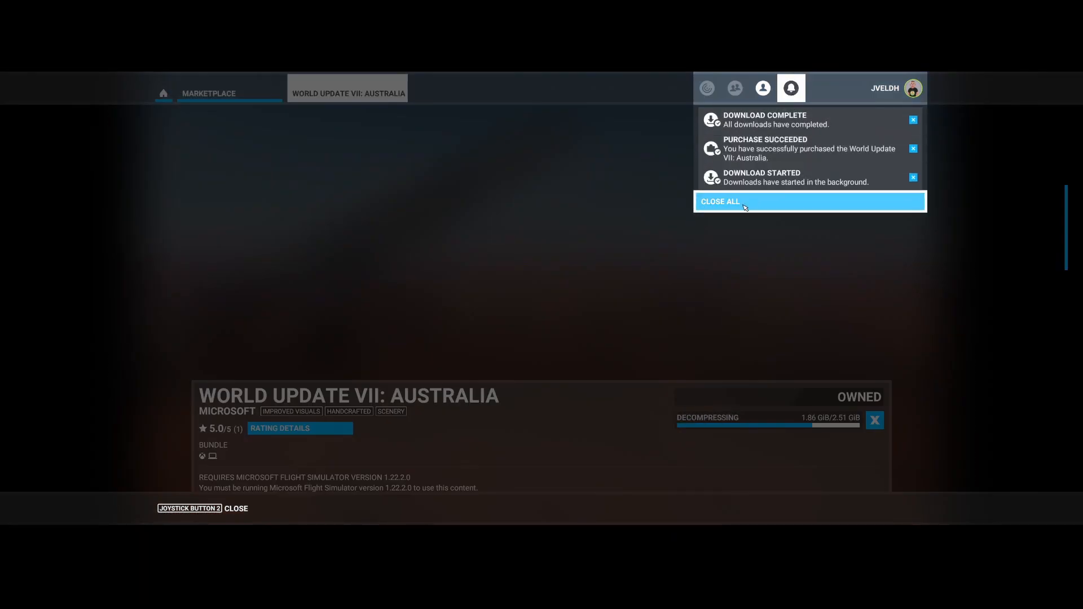
{"action": "left_click", "coordinate": [720, 201]}
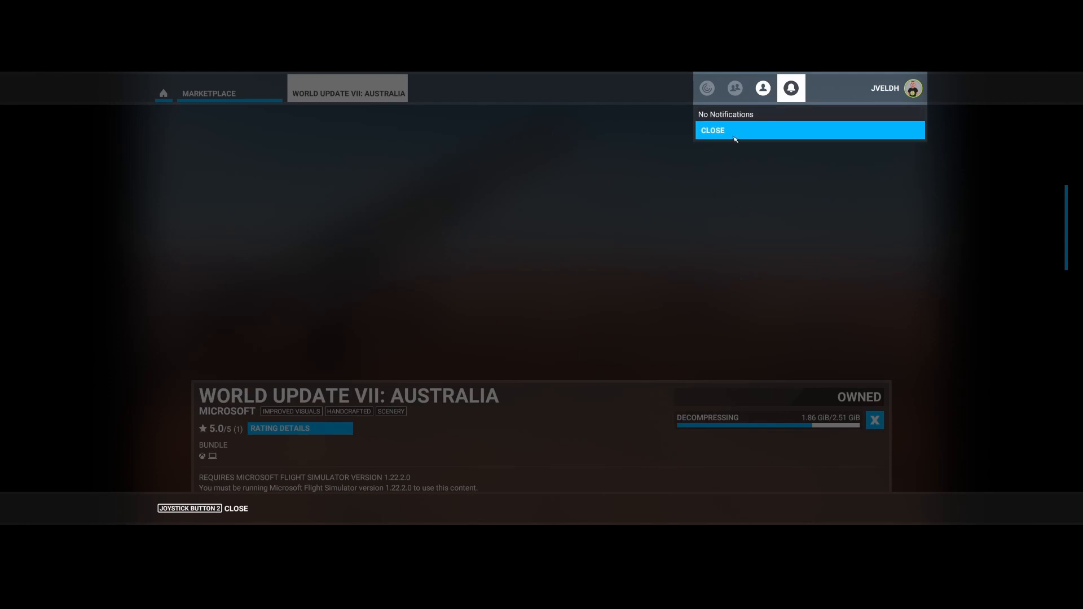
{"action": "left_click", "coordinate": [712, 130]}
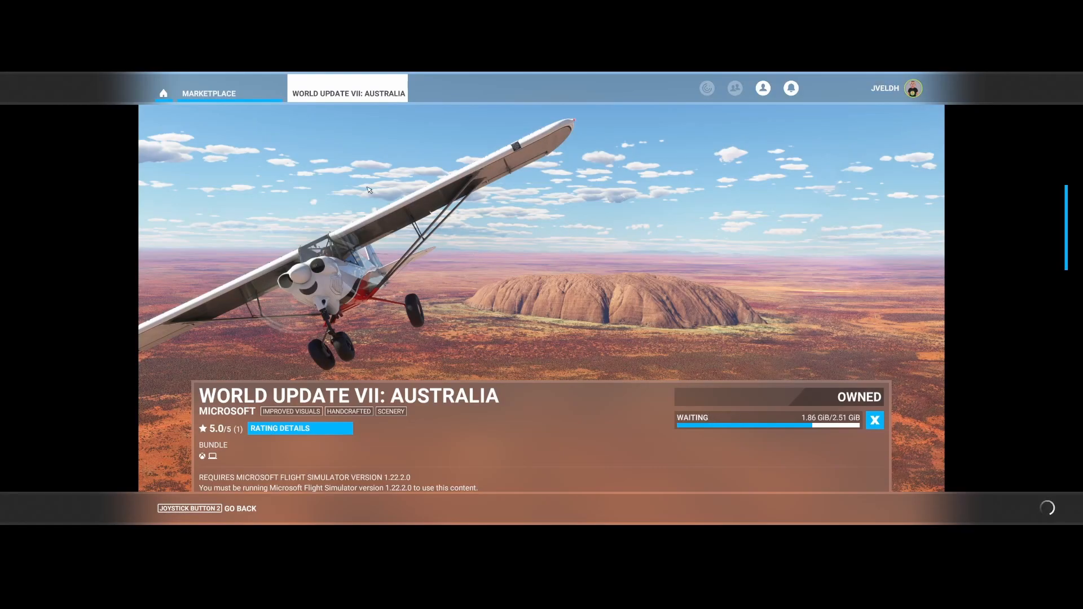
{"action": "left_click", "coordinate": [240, 508]}
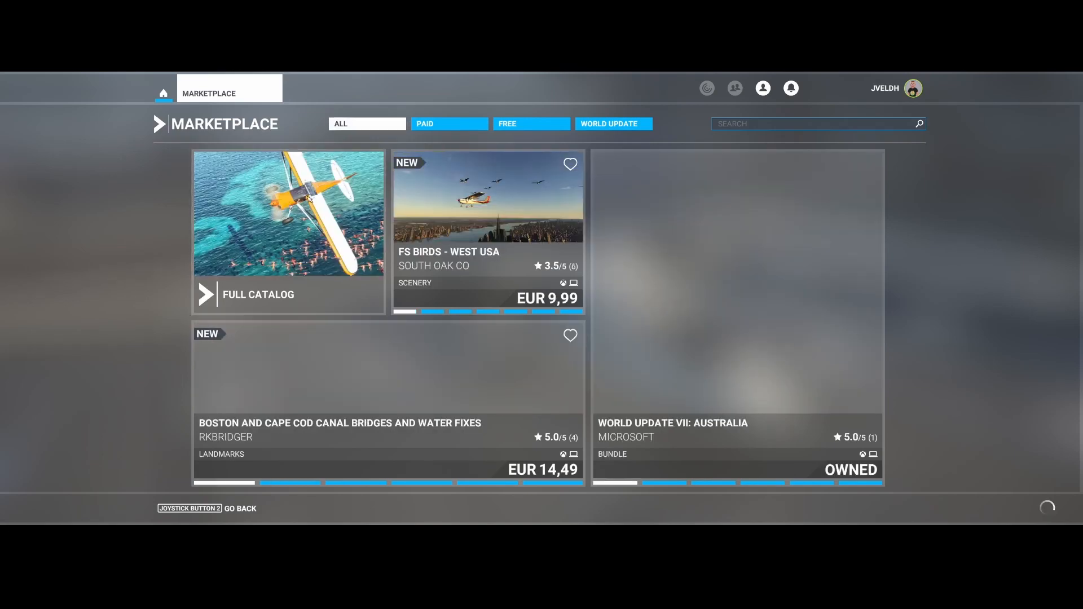
- Filter the Full Catalog to Aircraft and open the World Update VII: Australia page
{"action": "left_click", "coordinate": [258, 295]}
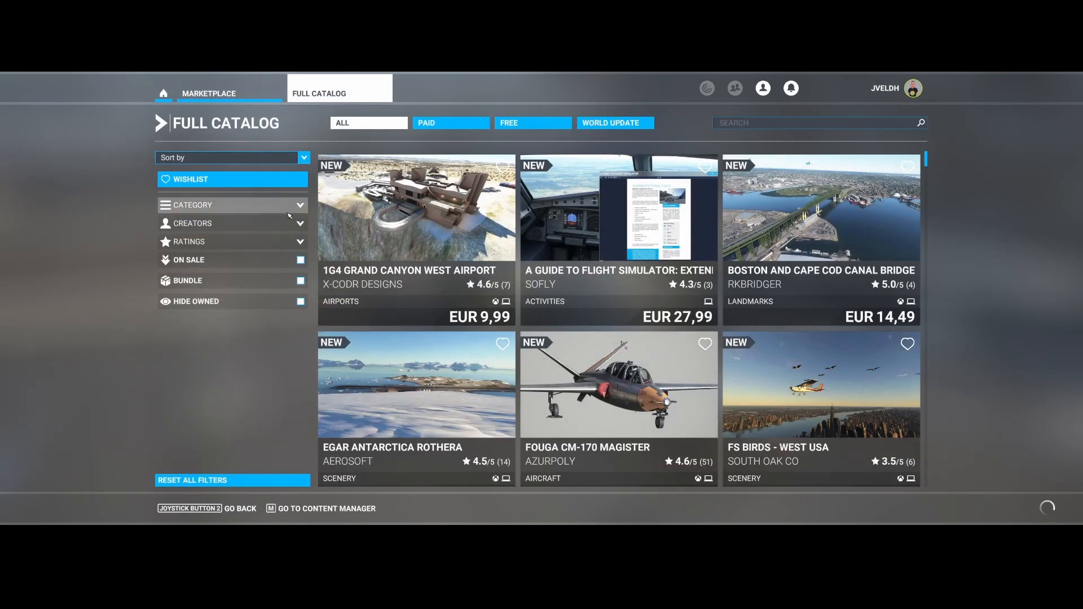
{"action": "left_click", "coordinate": [231, 205]}
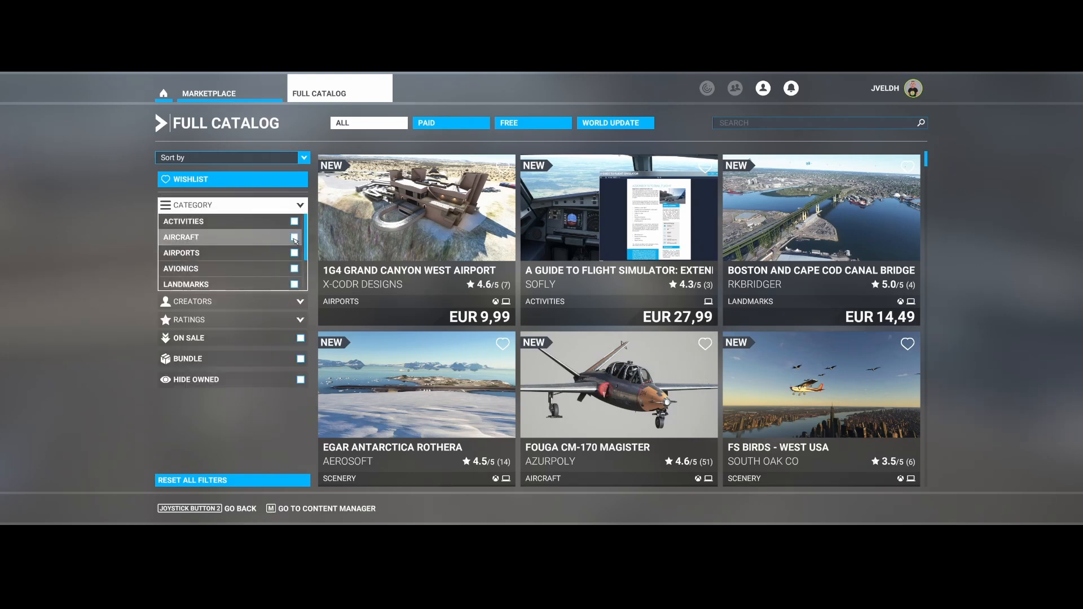
{"action": "mouse_move", "coordinate": [294, 238]}
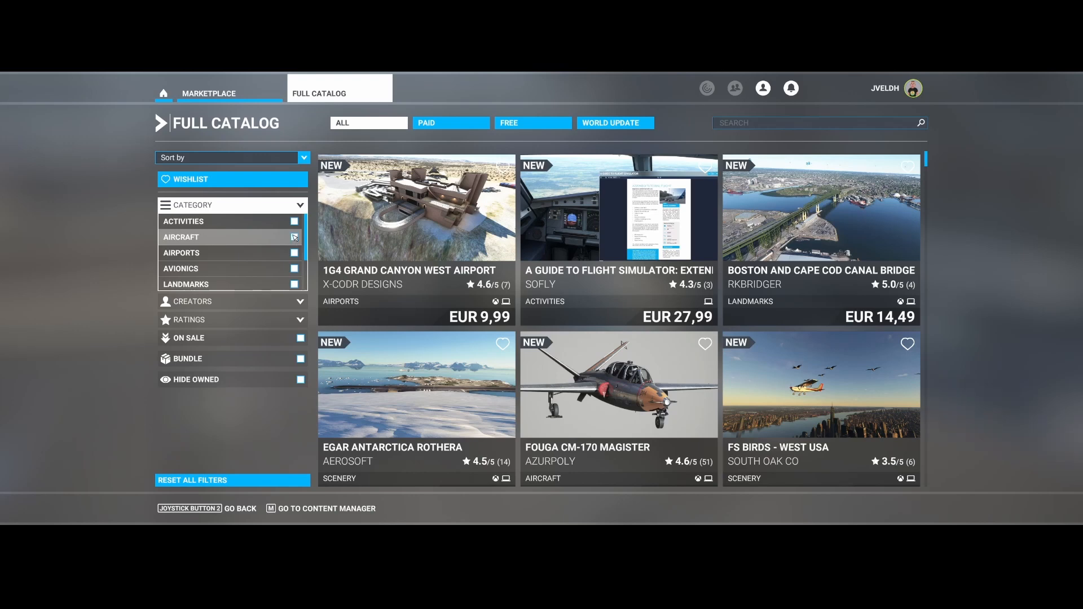
{"action": "left_click", "coordinate": [300, 237]}
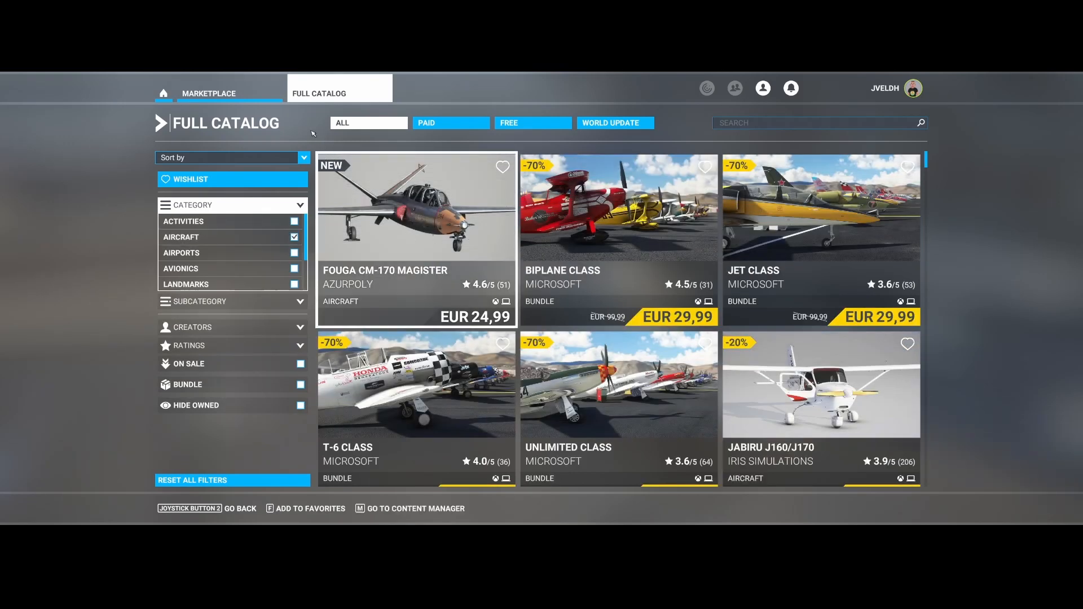
{"action": "left_click", "coordinate": [208, 93]}
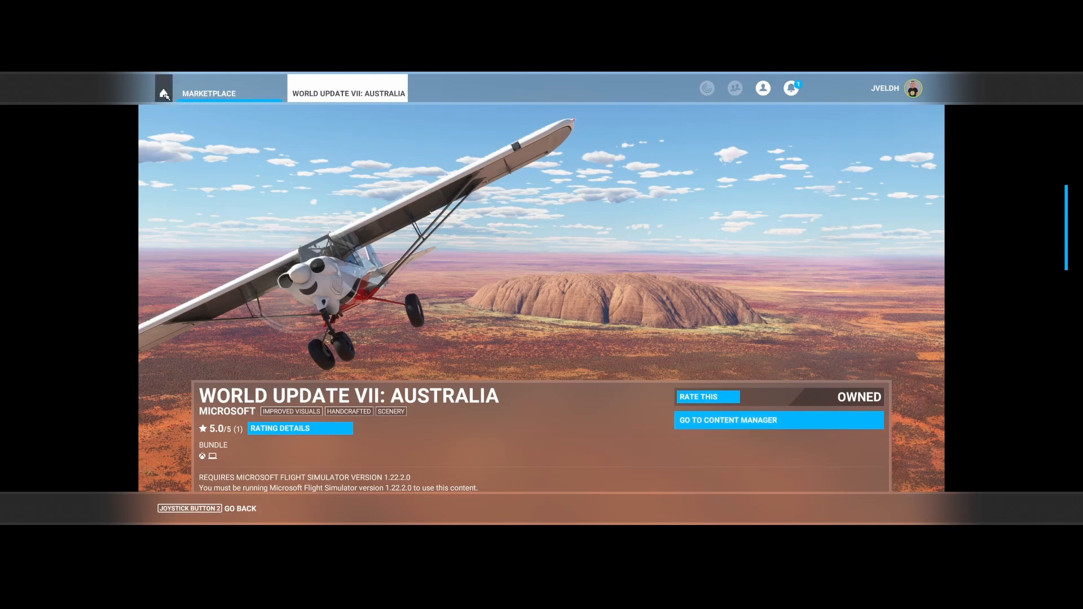
- Open Landing Challenges and scroll the Famous list past Shellharbour and Sydney
{"action": "left_click", "coordinate": [163, 93]}
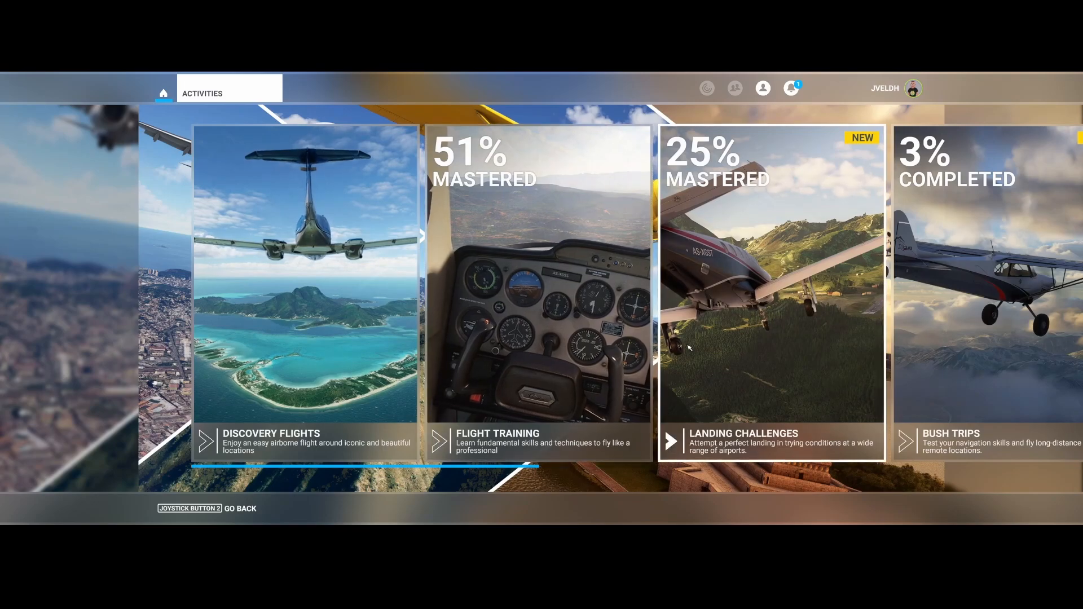
{"action": "left_click", "coordinate": [769, 290]}
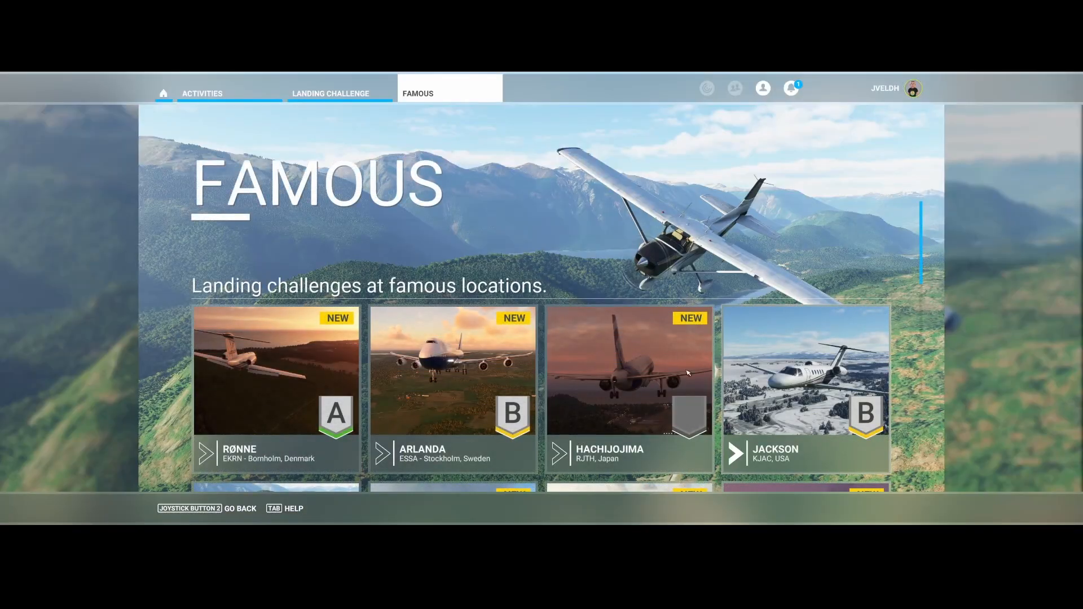
{"action": "scroll", "scroll_direction": "down", "scroll_amount": 3}
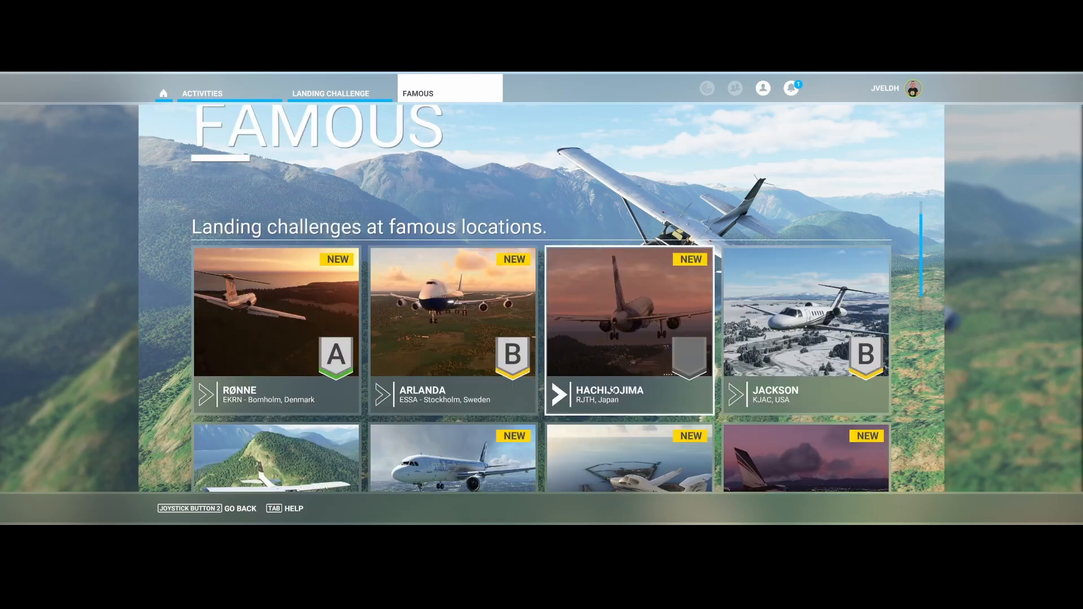
{"action": "scroll", "scroll_direction": "down", "scroll_amount": 3}
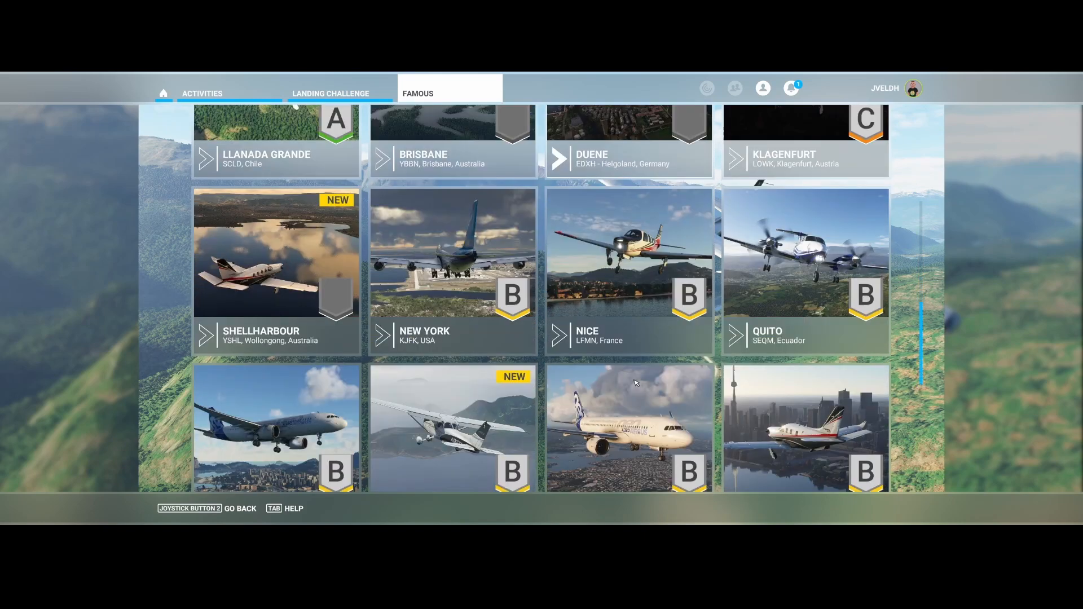
{"action": "scroll", "scroll_direction": "down", "scroll_amount": 3}
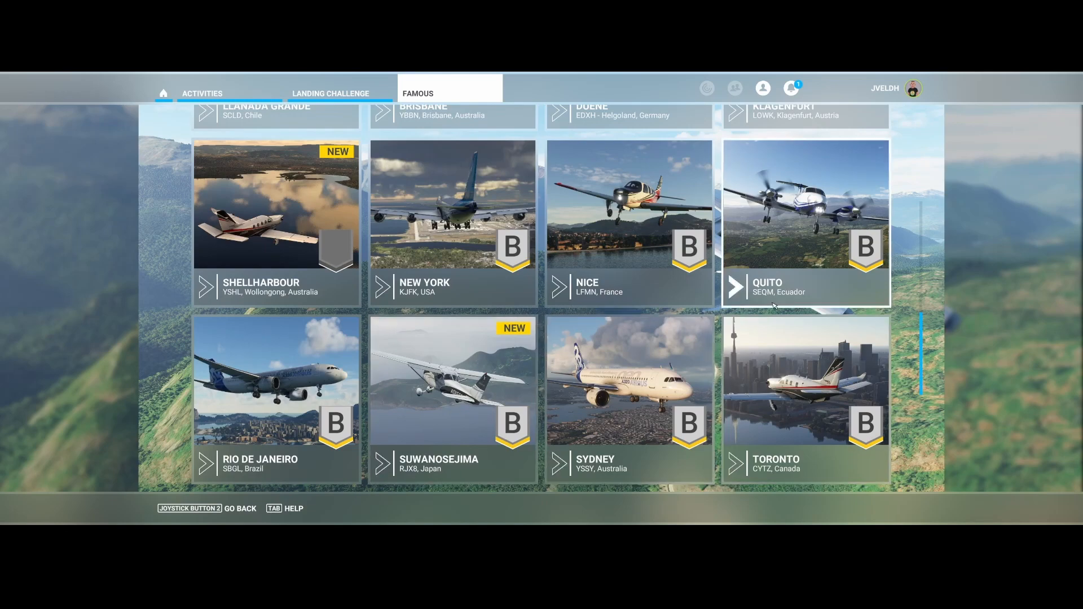
{"action": "scroll", "scroll_direction": "up", "scroll_amount": 3}
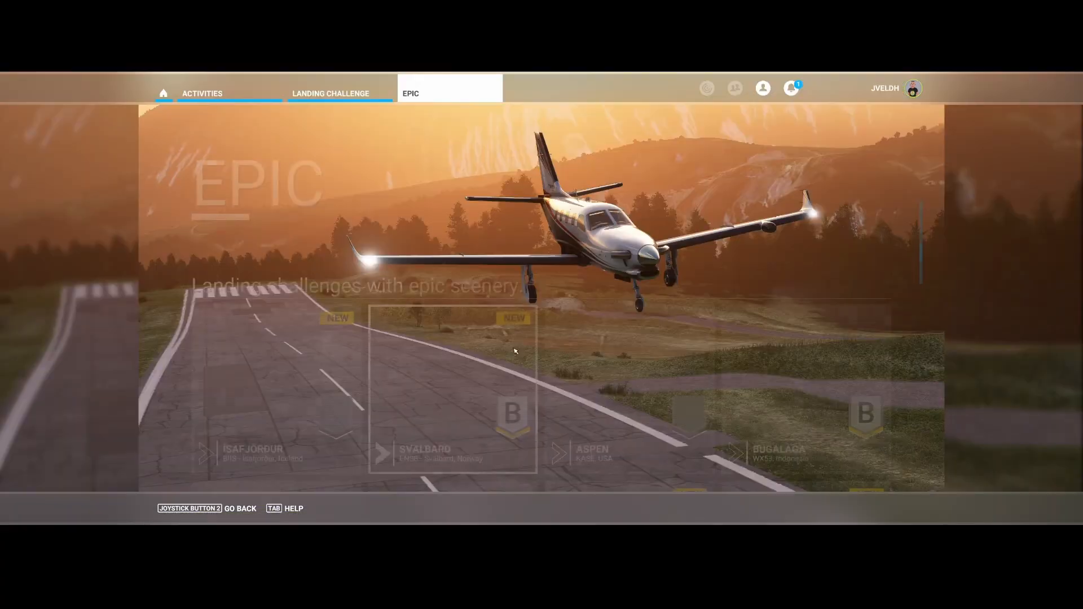
- Scroll the Epic challenges, including Katoomba Airfield, Lugano and Mabuiag Island
{"action": "scroll", "scroll_direction": "down", "scroll_amount": 3}
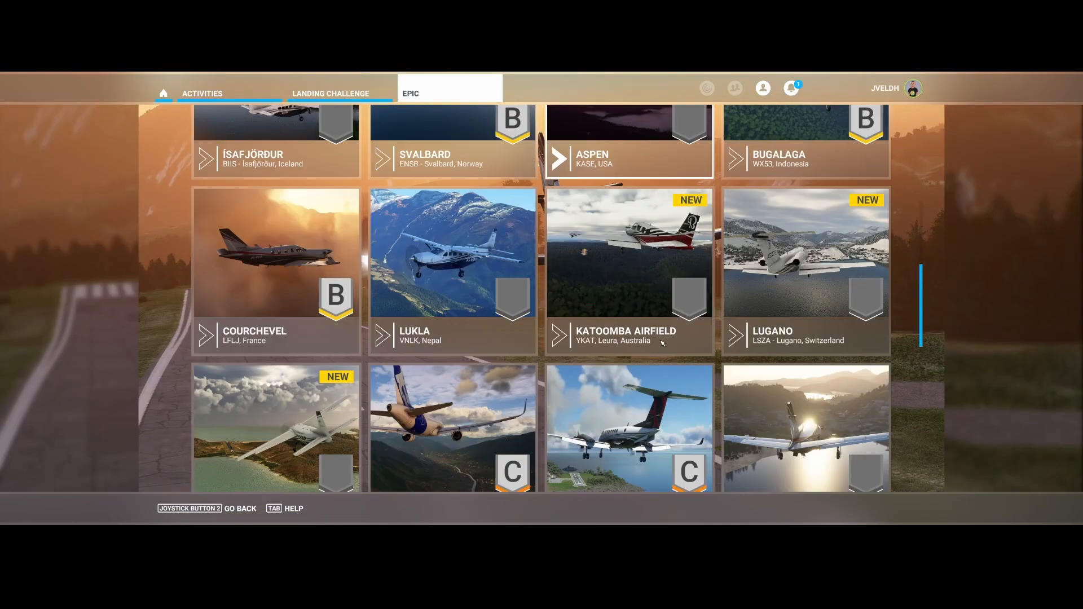
{"action": "scroll", "scroll_direction": "down", "scroll_amount": 3}
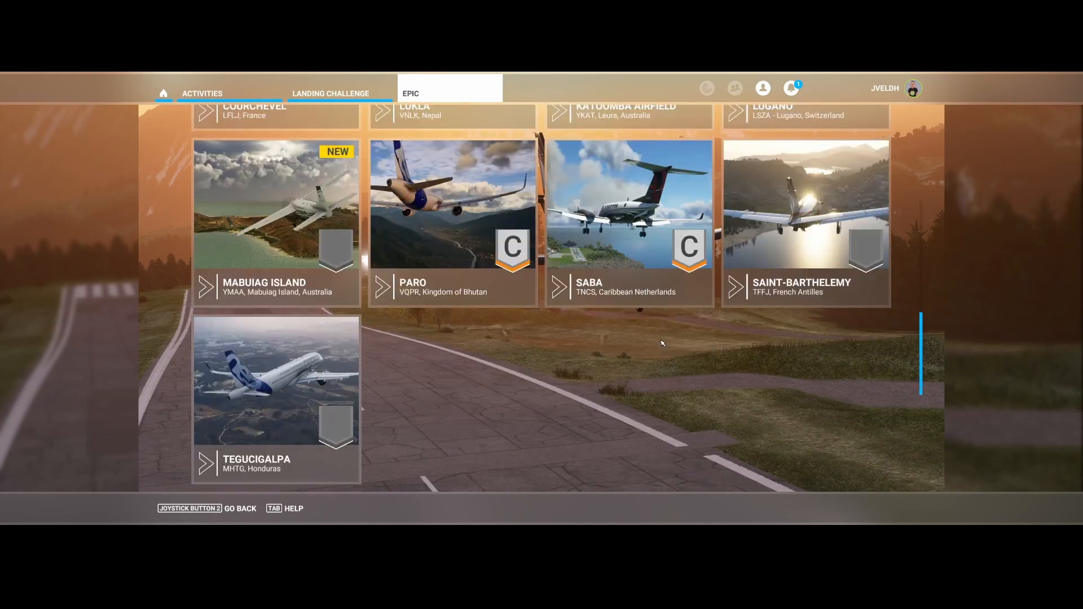
{"action": "mouse_move", "coordinate": [339, 236]}
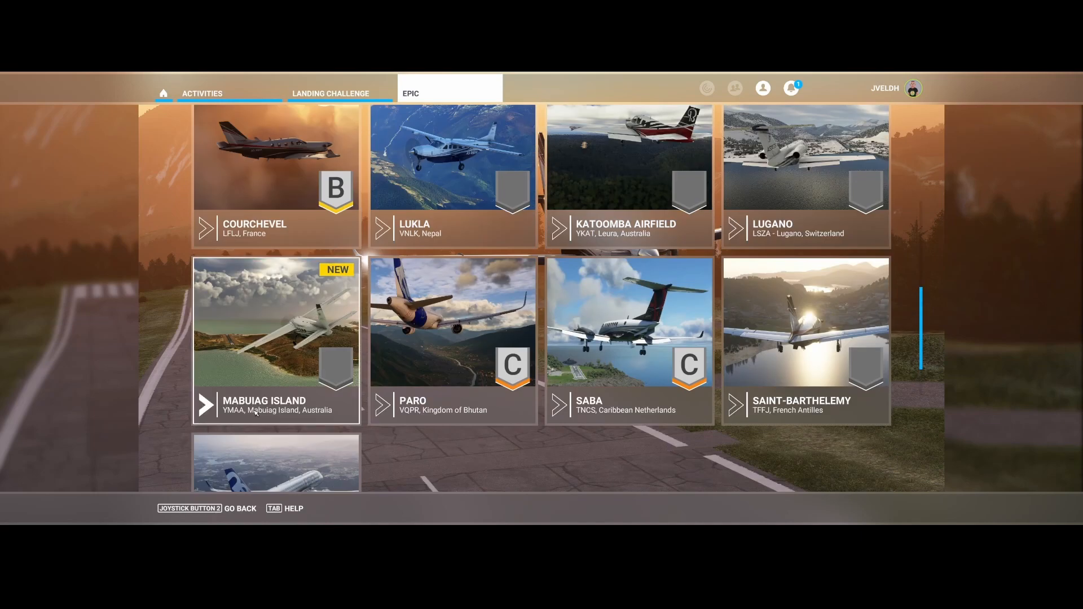
{"action": "scroll", "scroll_direction": "up", "scroll_amount": 3}
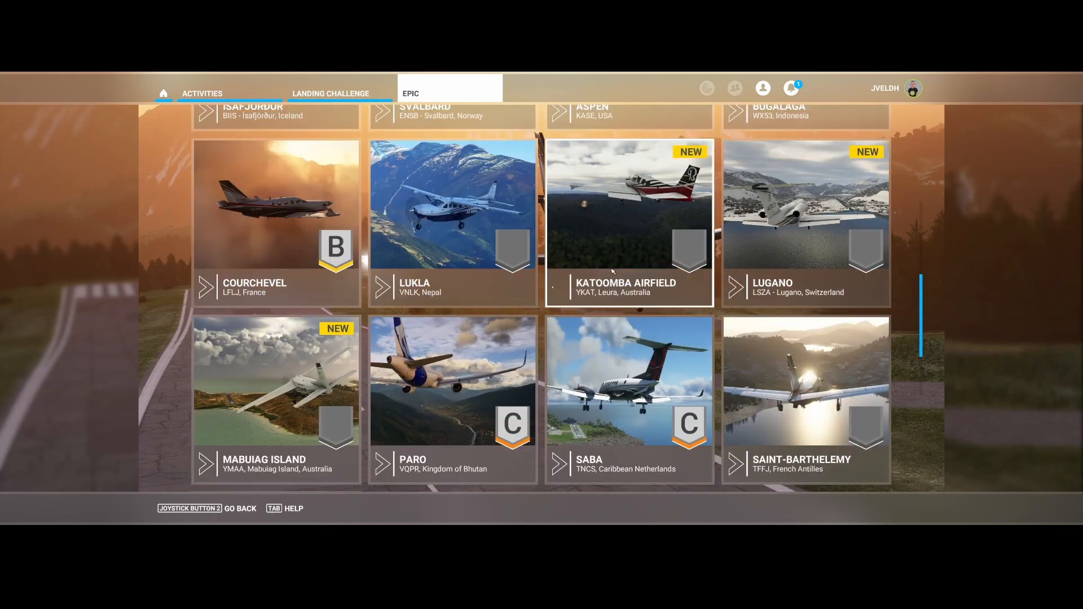
{"action": "mouse_move", "coordinate": [772, 232]}
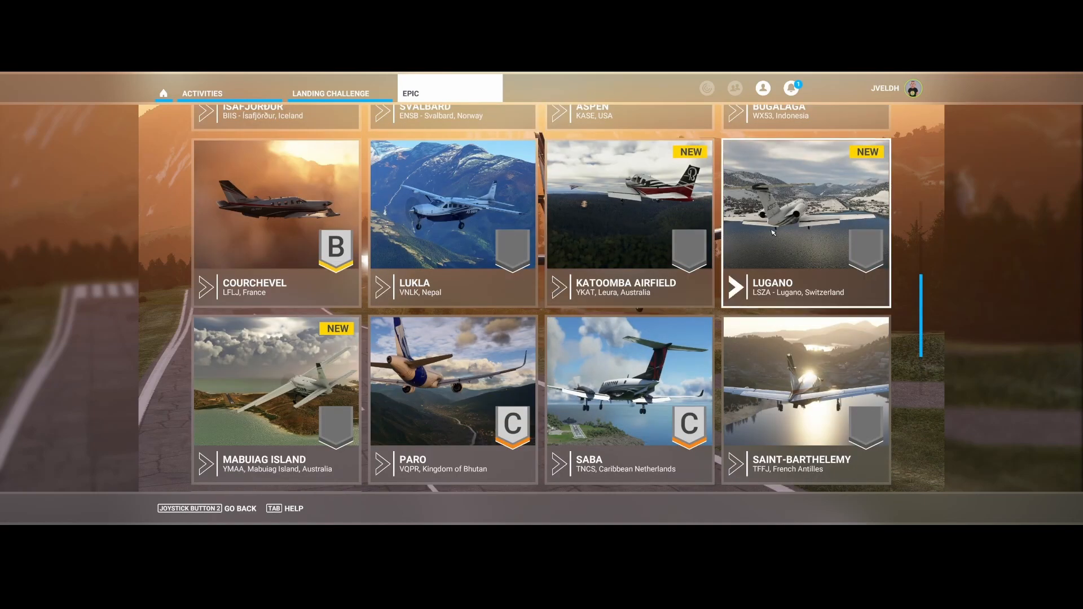
{"action": "mouse_move", "coordinate": [799, 243]}
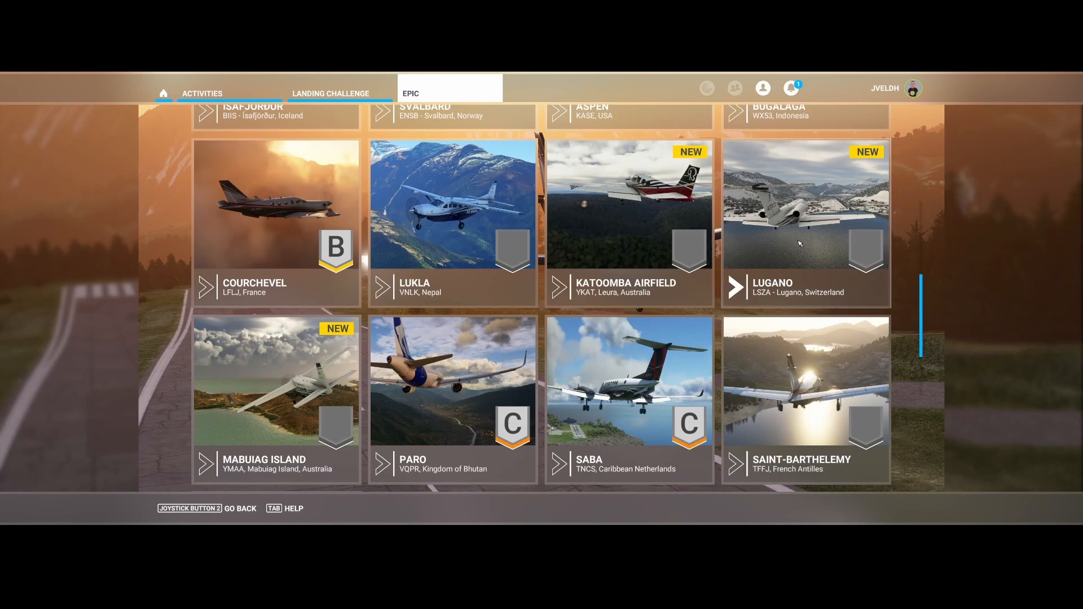
{"action": "mouse_move", "coordinate": [628, 221]}
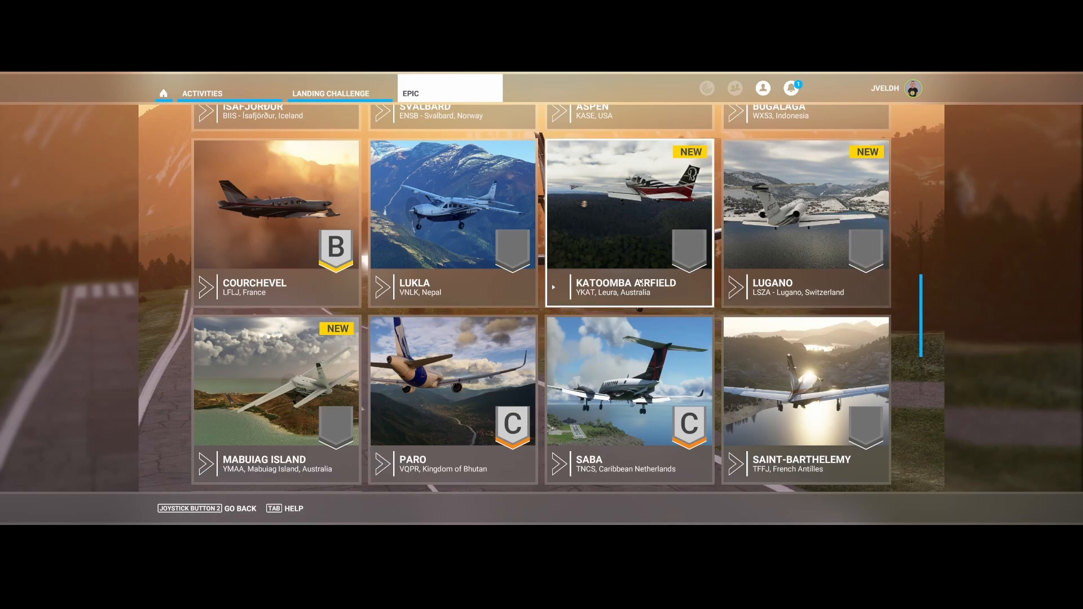
{"action": "scroll", "scroll_direction": "up", "scroll_amount": 3}
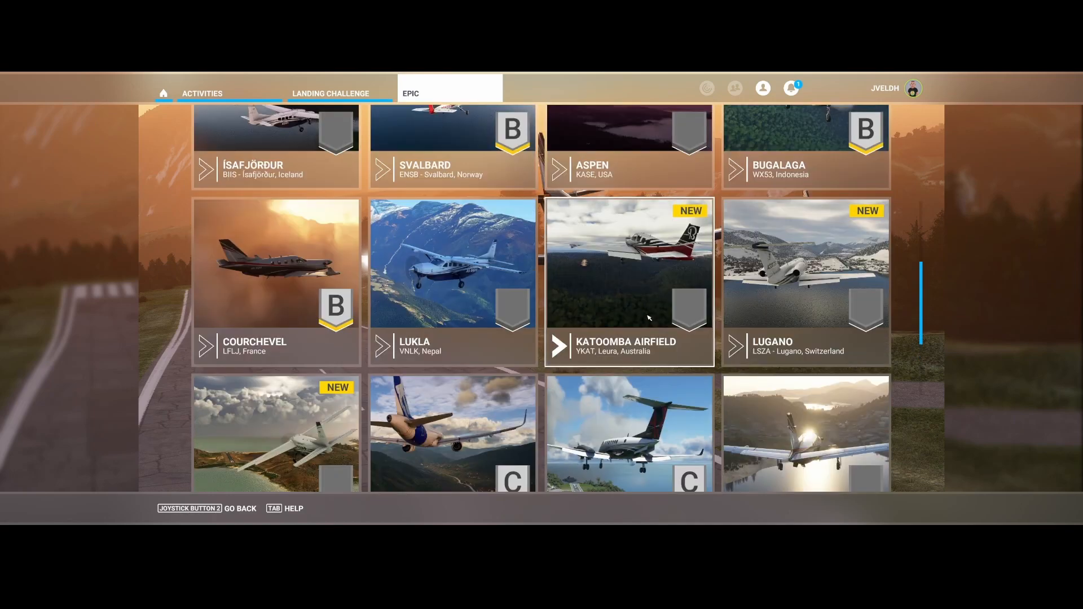
{"action": "scroll", "scroll_direction": "down", "scroll_amount": 3}
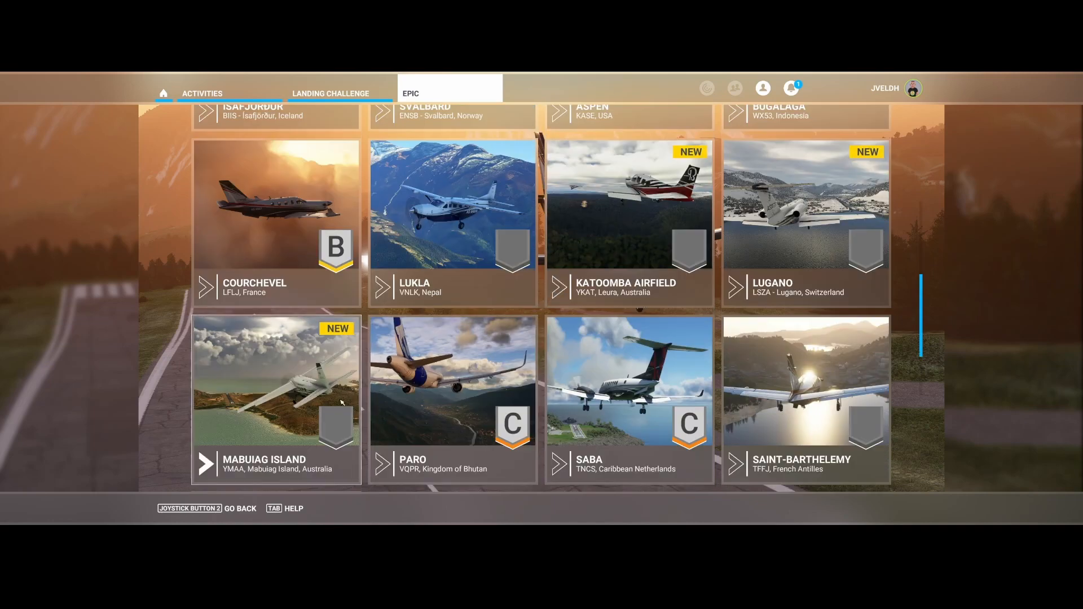
{"action": "scroll", "scroll_direction": "up", "scroll_amount": 3}
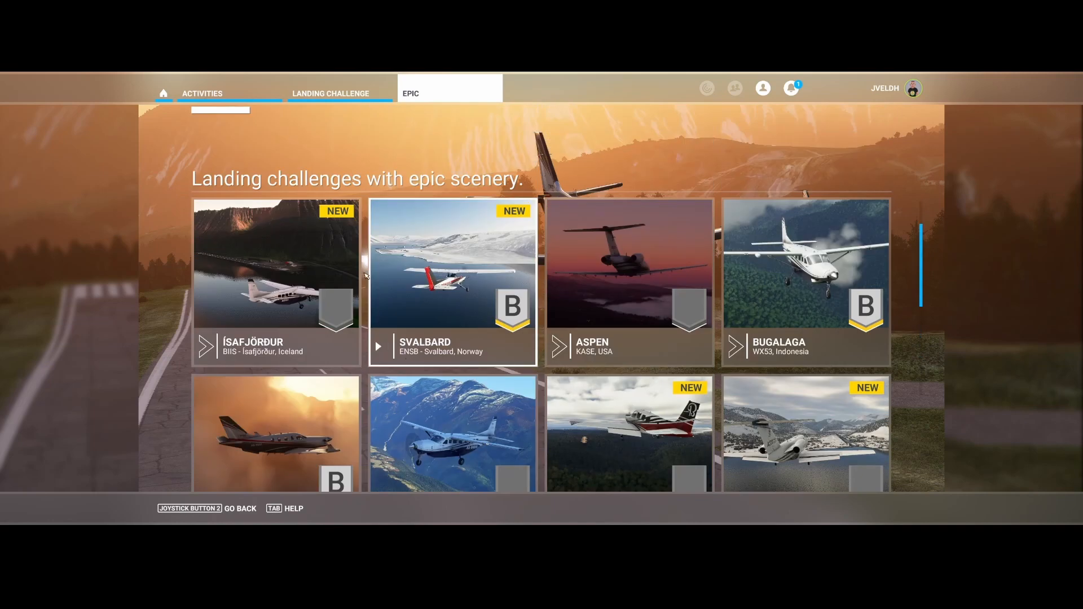
{"action": "mouse_move", "coordinate": [425, 192]}
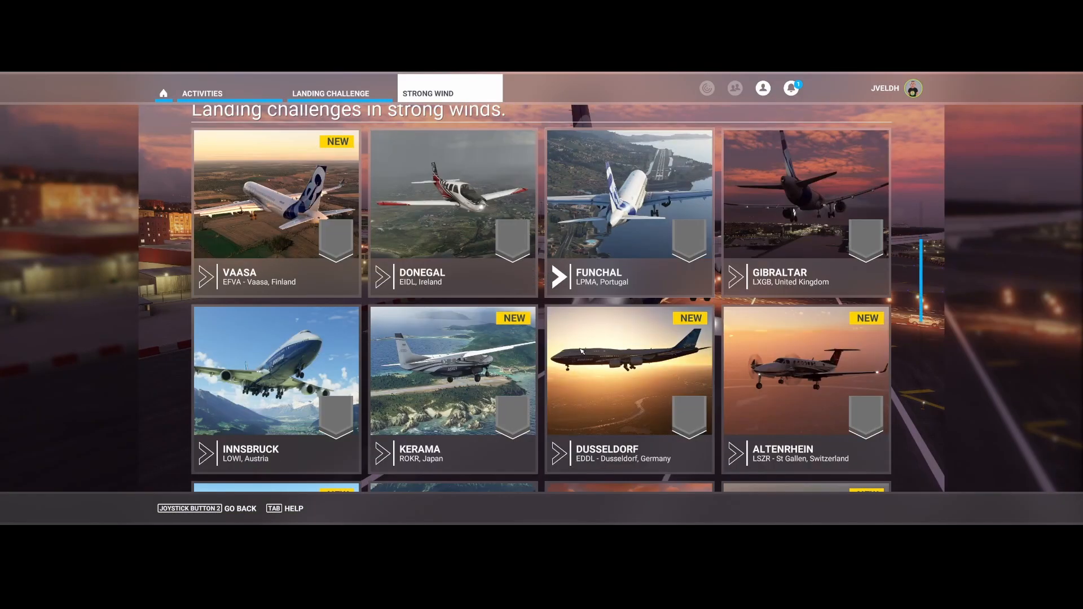
- Scroll Strong Wind challenges from Mt Hotham down to Queenstown, Sedona and Southampton
{"action": "scroll", "scroll_direction": "down", "scroll_amount": 3}
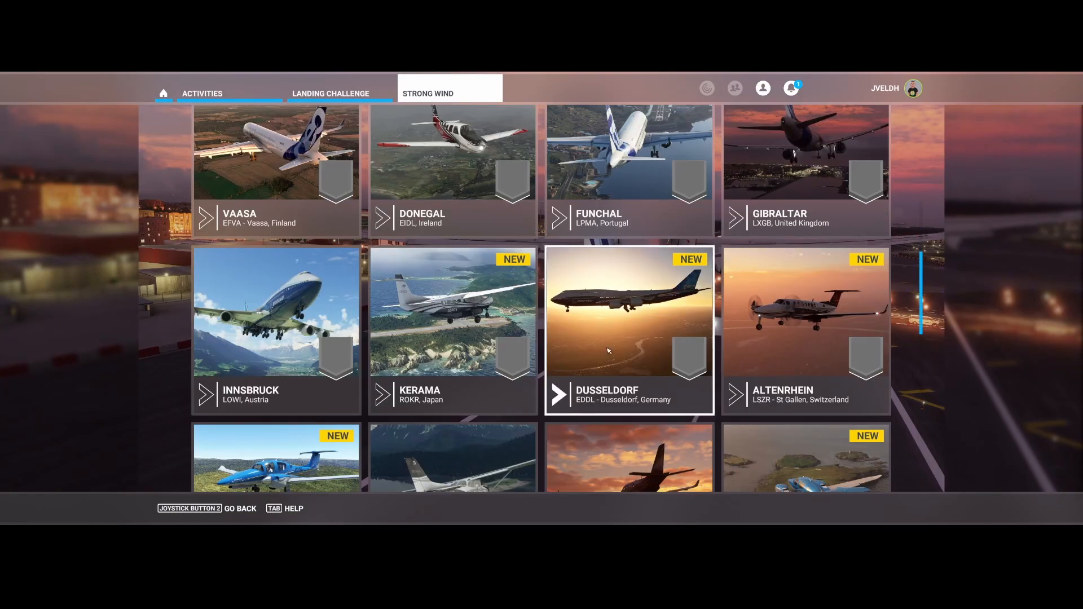
{"action": "scroll", "scroll_direction": "down", "scroll_amount": 3}
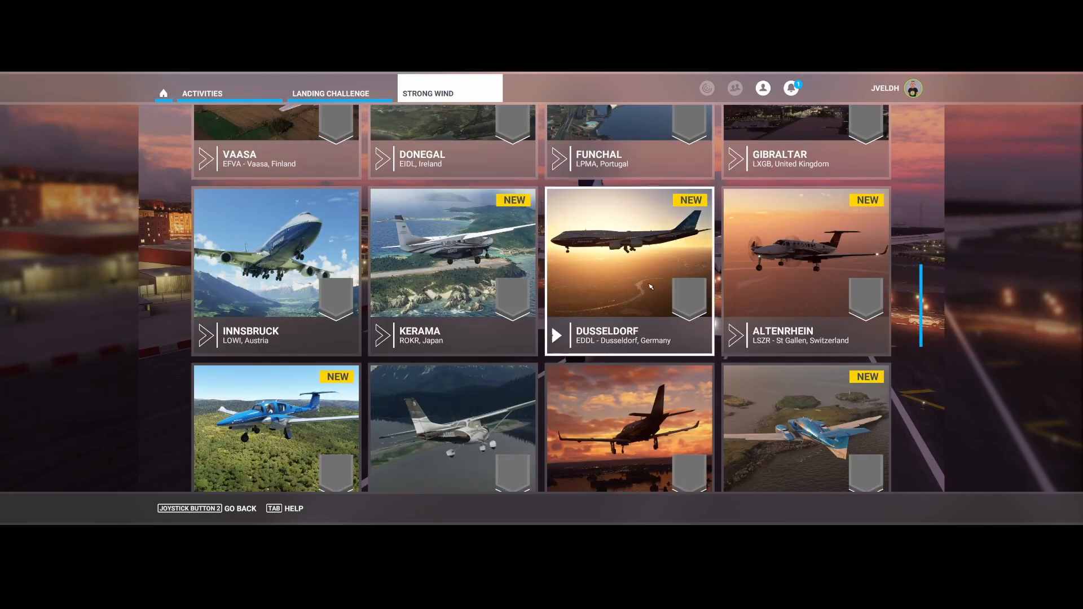
{"action": "scroll", "scroll_direction": "down", "scroll_amount": 3}
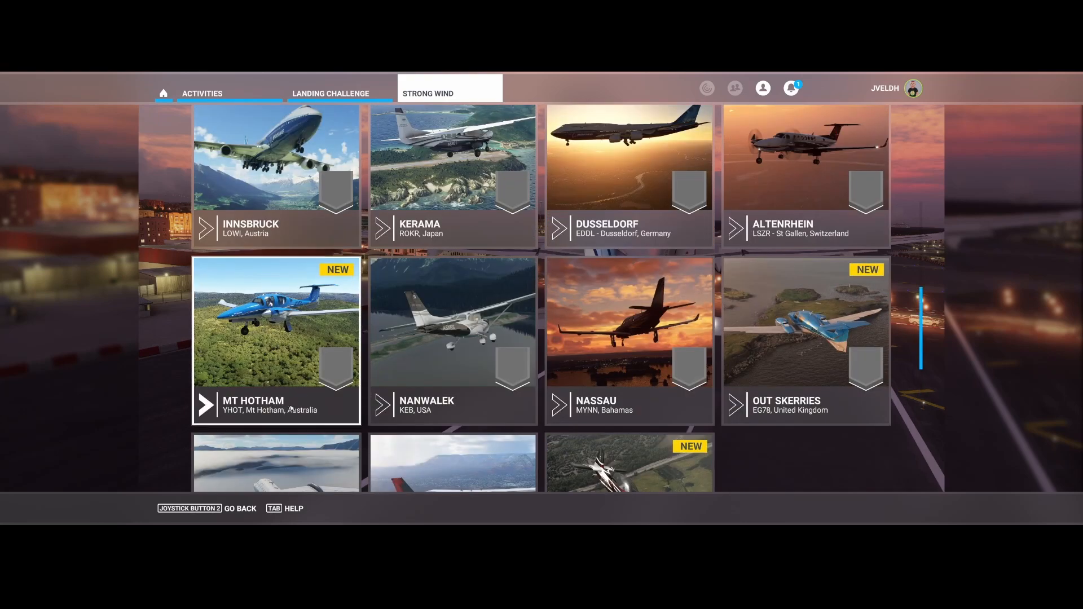
{"action": "mouse_move", "coordinate": [308, 395]}
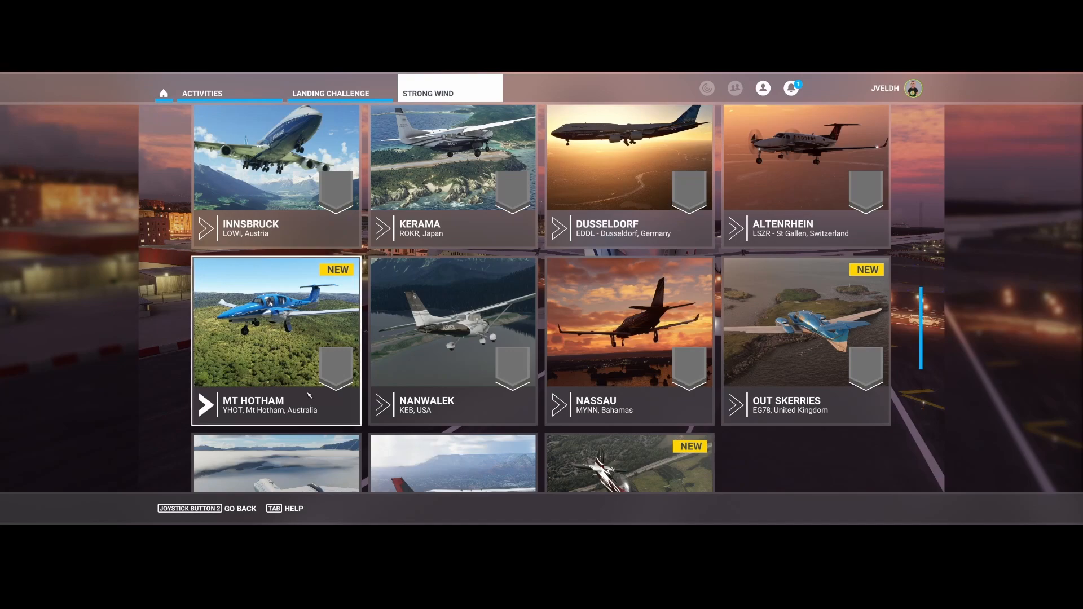
{"action": "scroll", "scroll_direction": "up", "scroll_amount": 3}
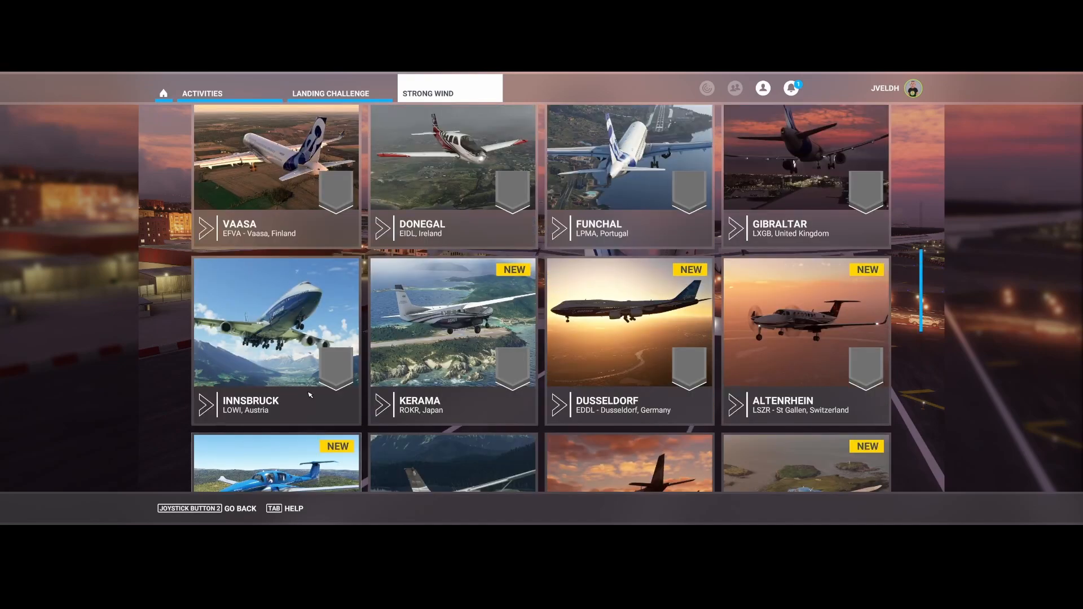
{"action": "scroll", "scroll_direction": "down", "scroll_amount": 3}
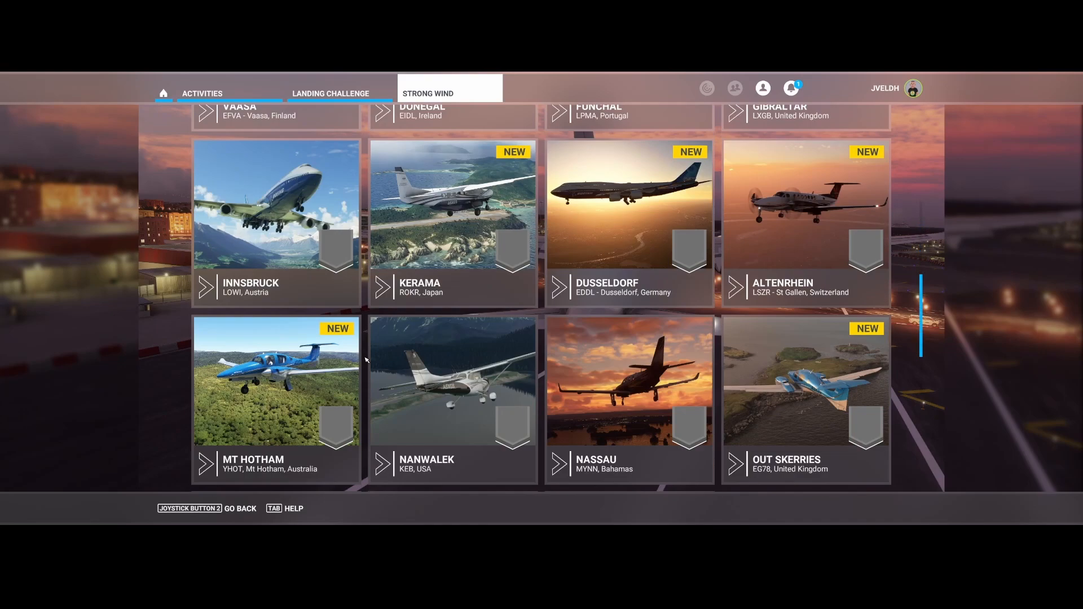
{"action": "scroll", "scroll_direction": "down", "scroll_amount": 3}
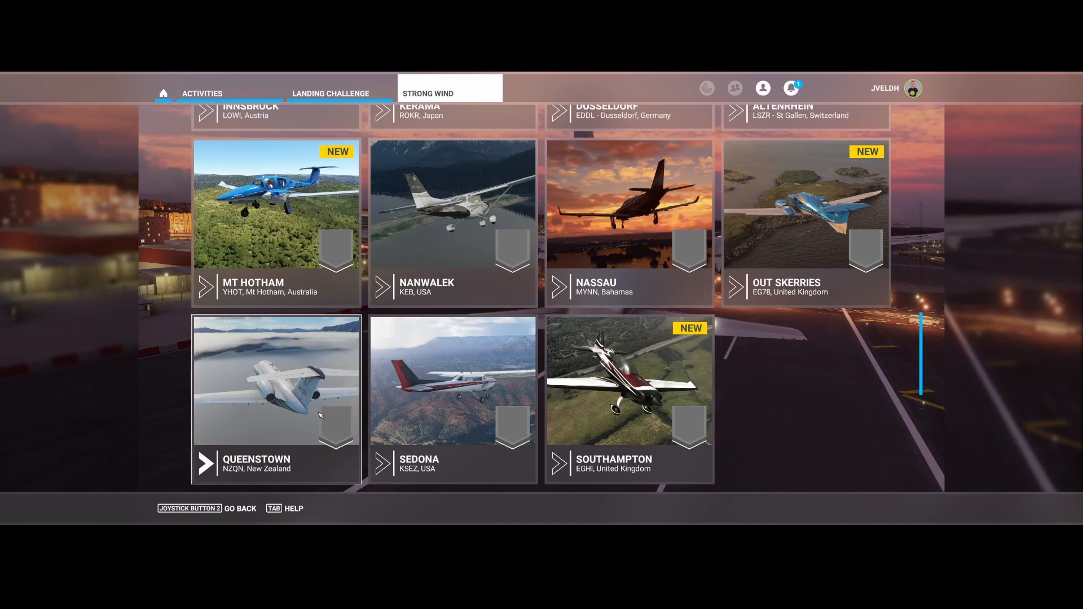
{"action": "mouse_move", "coordinate": [303, 384]}
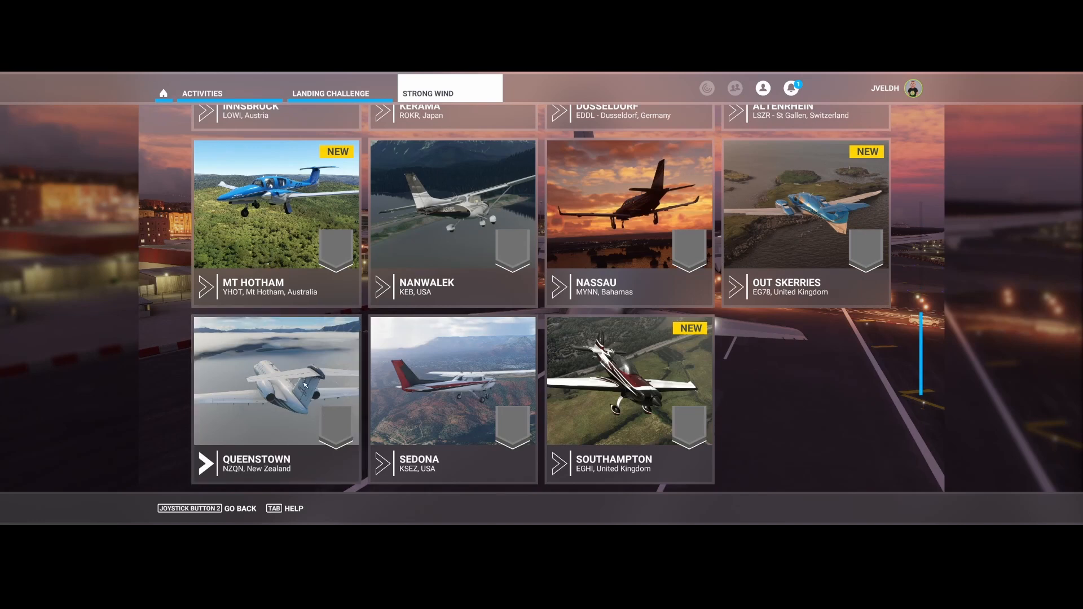
{"action": "mouse_move", "coordinate": [292, 409]}
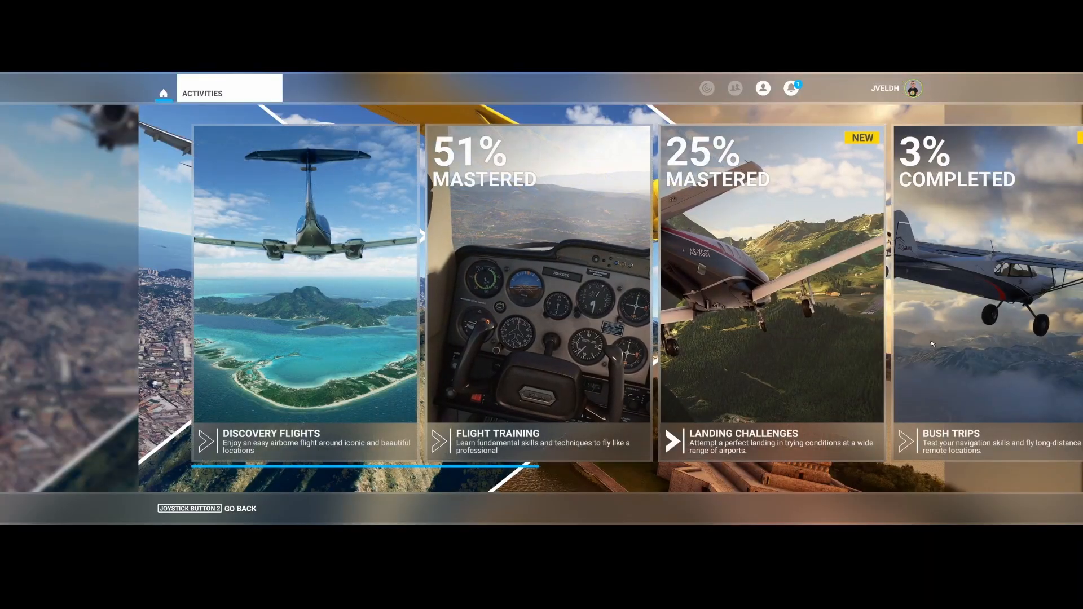
- Open Bush Trips and scroll down to the Australian routes and Tasmanian Odyssey
{"action": "left_click", "coordinate": [967, 290]}
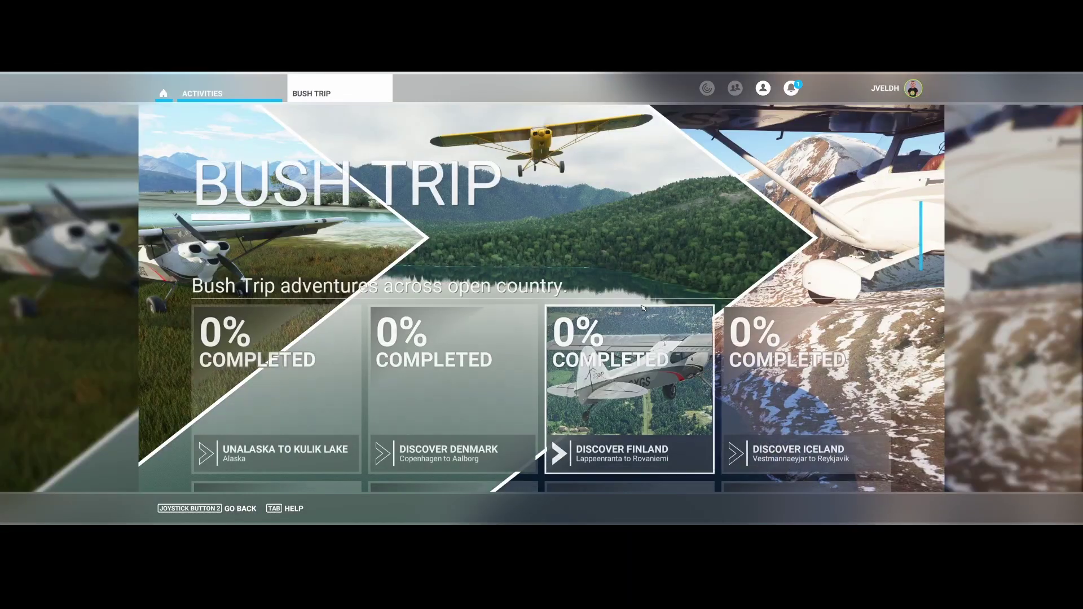
{"action": "scroll", "scroll_direction": "down", "scroll_amount": 3}
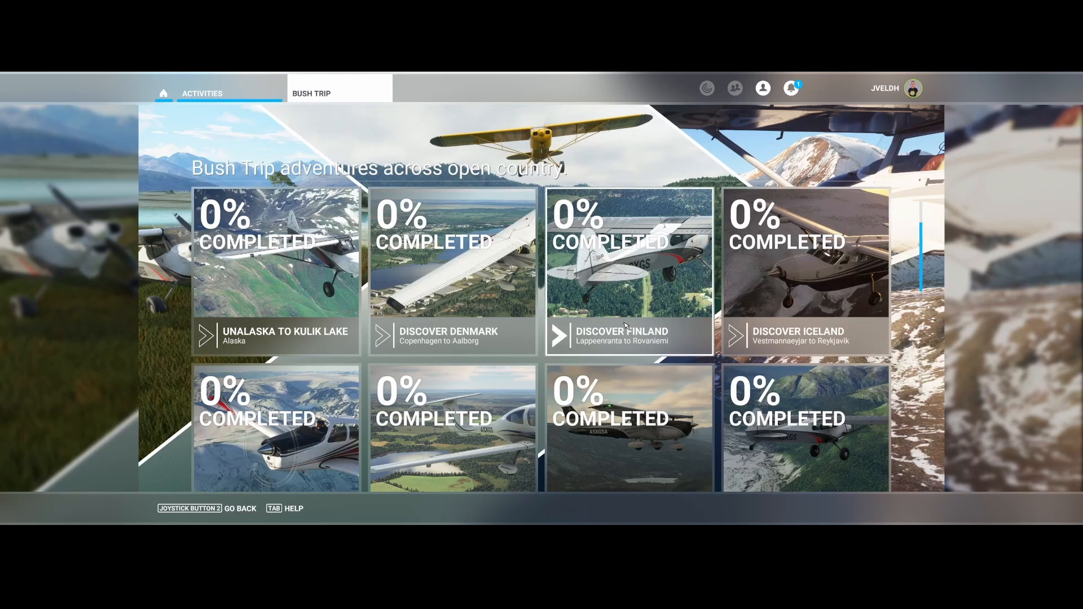
{"action": "scroll", "scroll_direction": "down", "scroll_amount": 3}
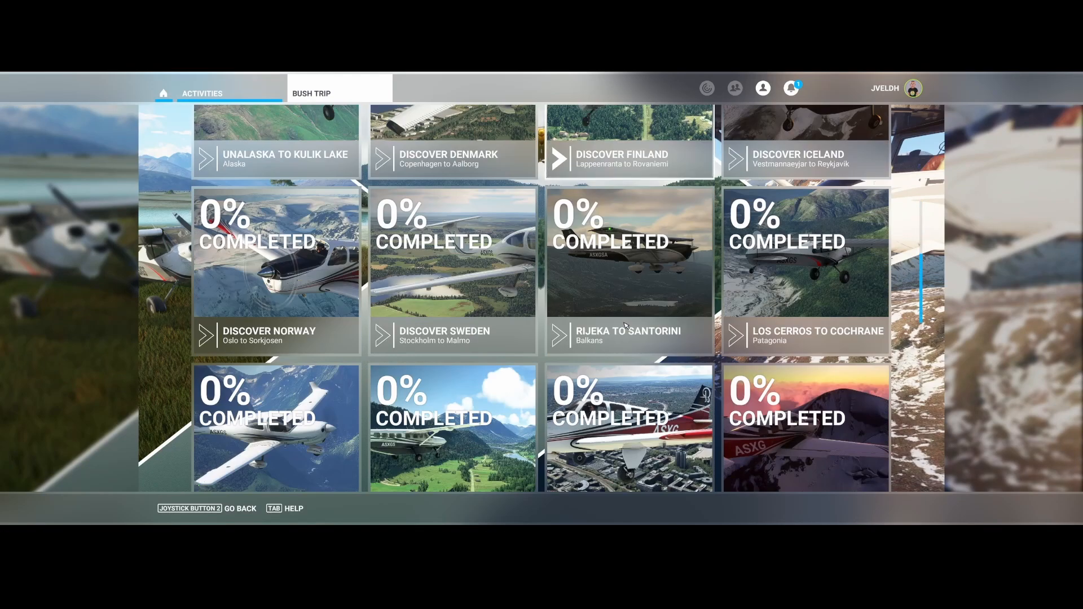
{"action": "scroll", "scroll_direction": "down", "scroll_amount": 3}
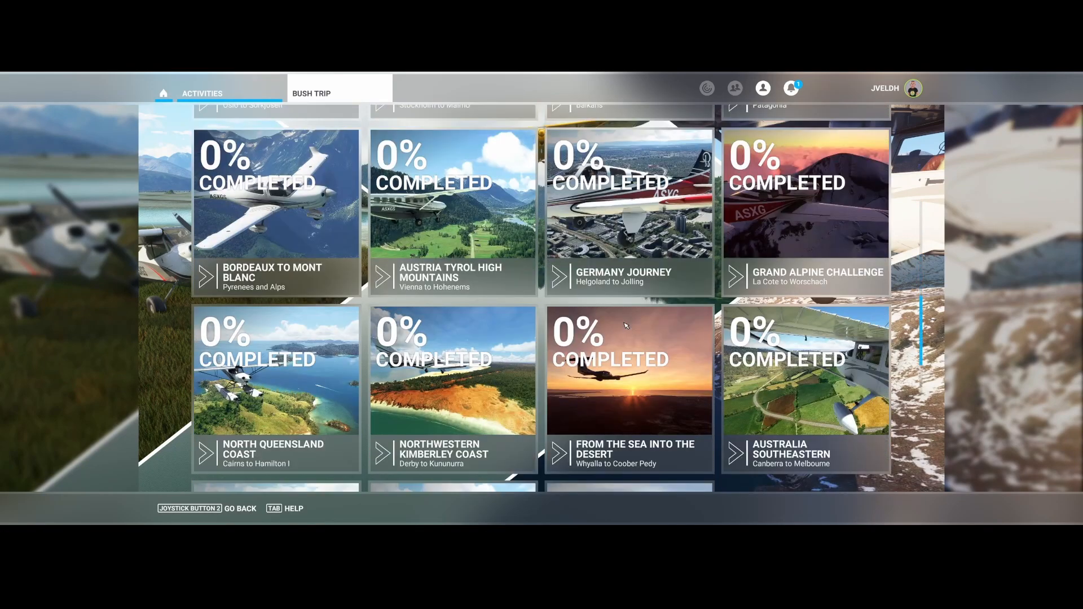
{"action": "mouse_move", "coordinate": [629, 325]}
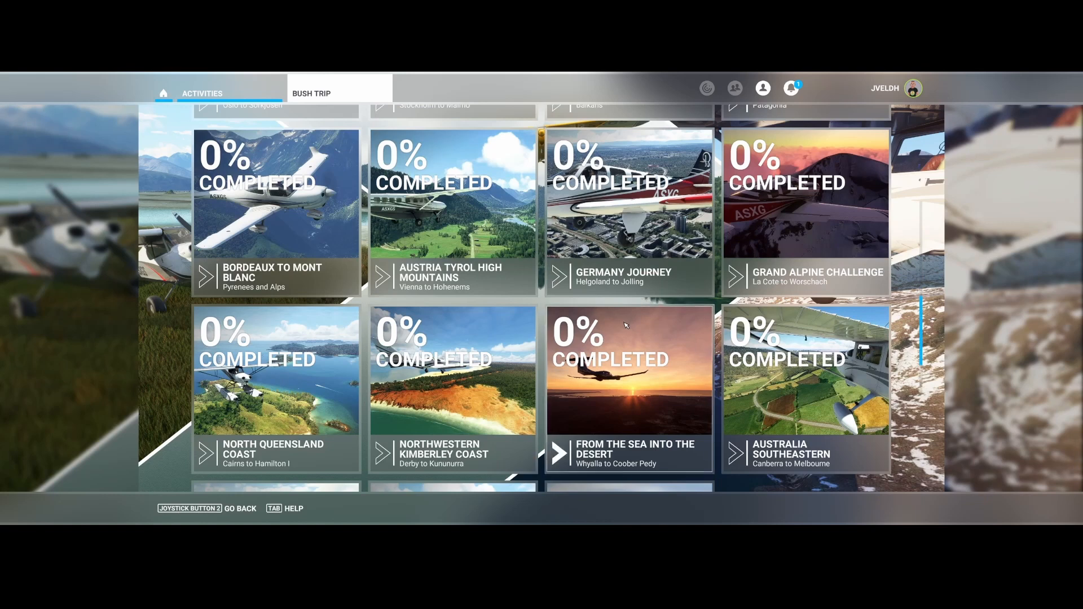
{"action": "mouse_move", "coordinate": [502, 323]}
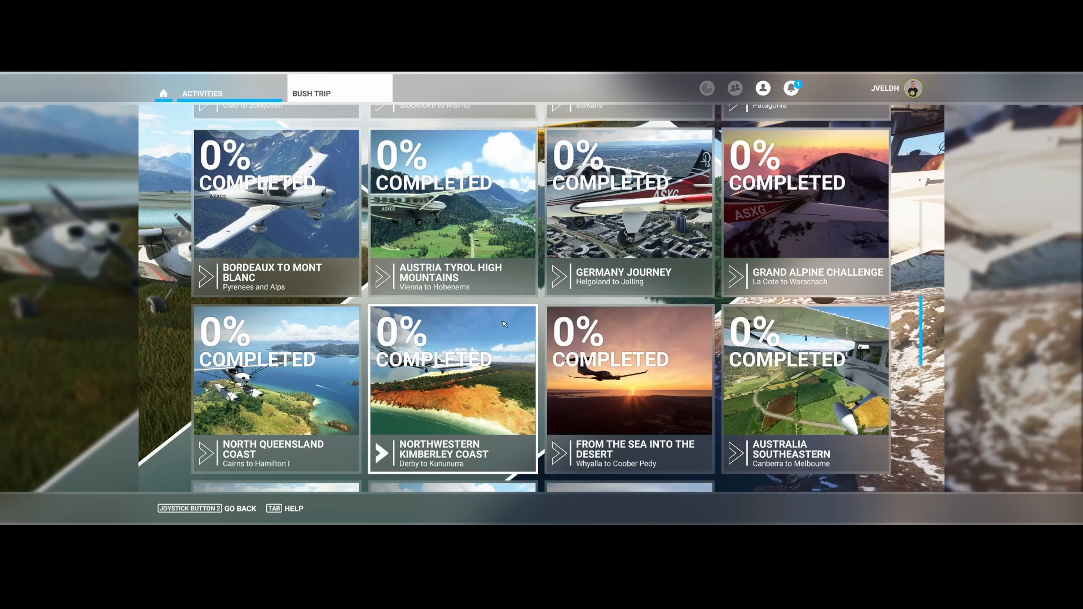
{"action": "mouse_move", "coordinate": [628, 299]}
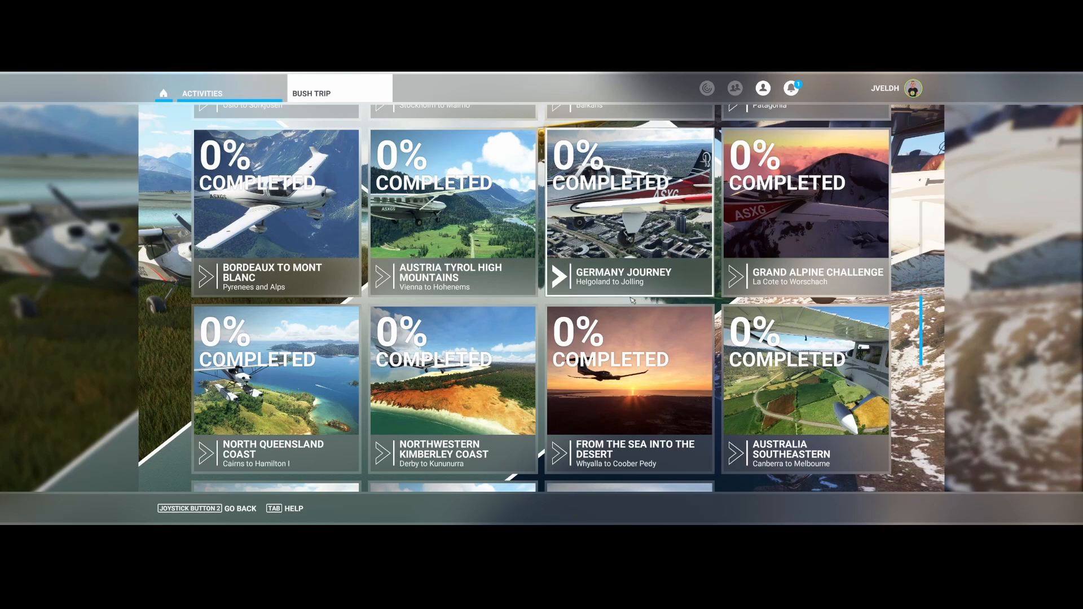
{"action": "scroll", "scroll_direction": "down", "scroll_amount": 3}
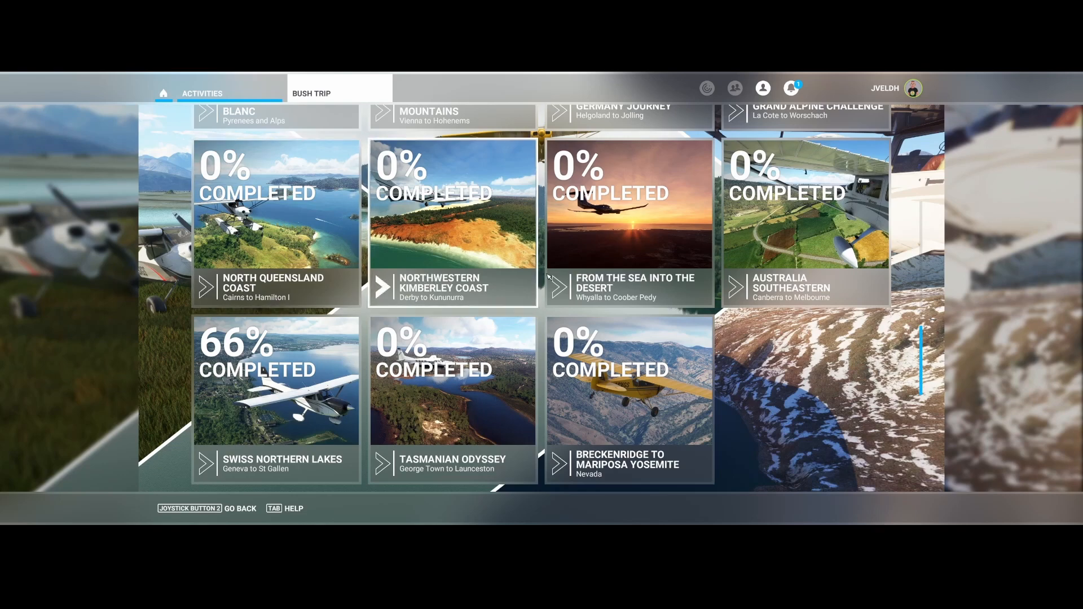
{"action": "mouse_move", "coordinate": [636, 282]}
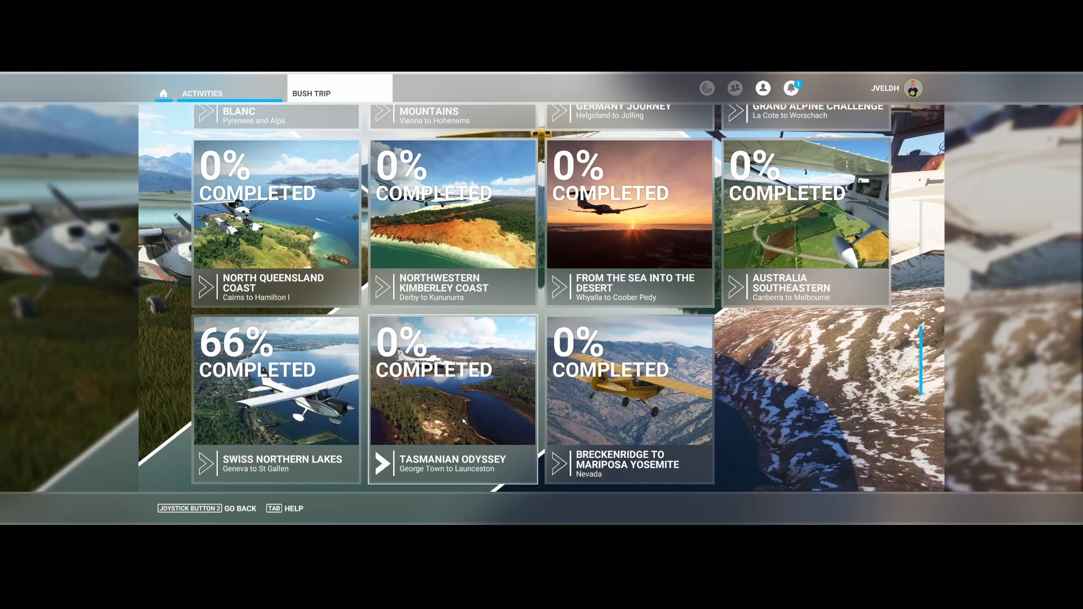
{"action": "mouse_move", "coordinate": [507, 416]}
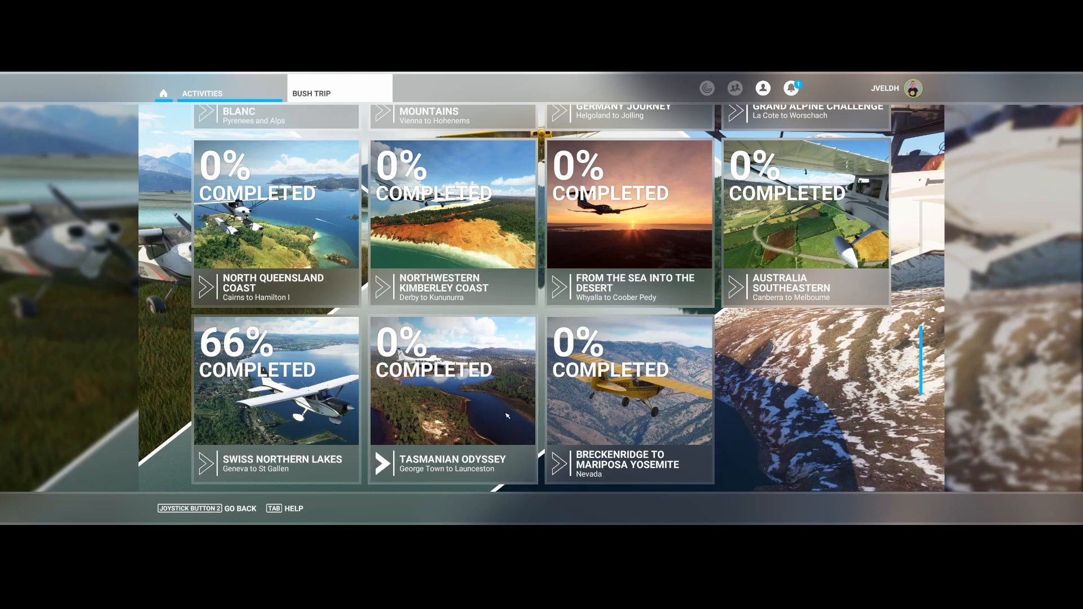
{"action": "mouse_move", "coordinate": [425, 415]}
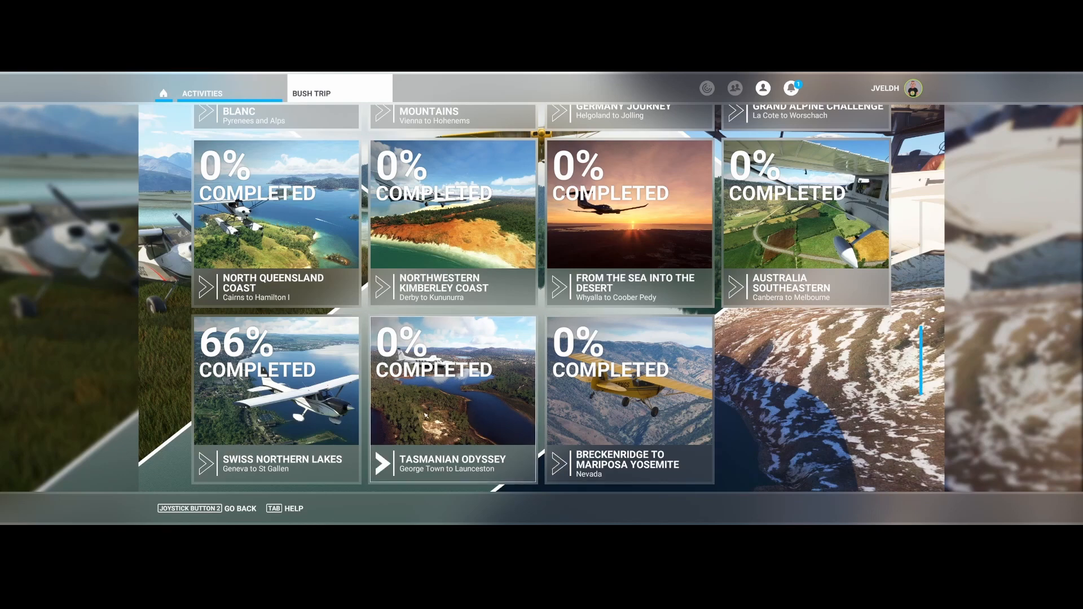
{"action": "left_click", "coordinate": [453, 400]}
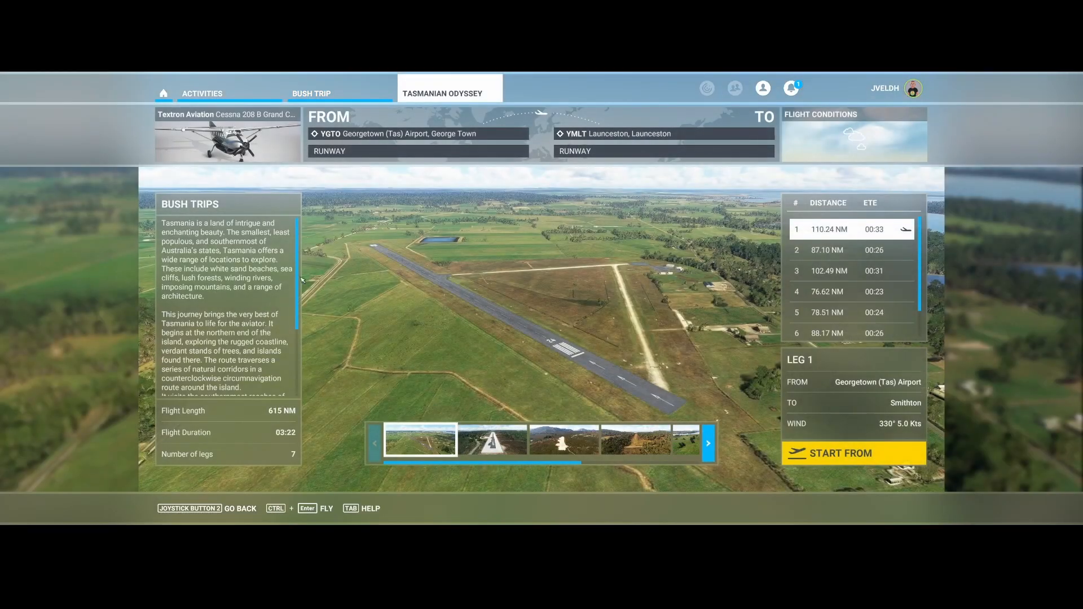
{"action": "mouse_move", "coordinate": [412, 268]}
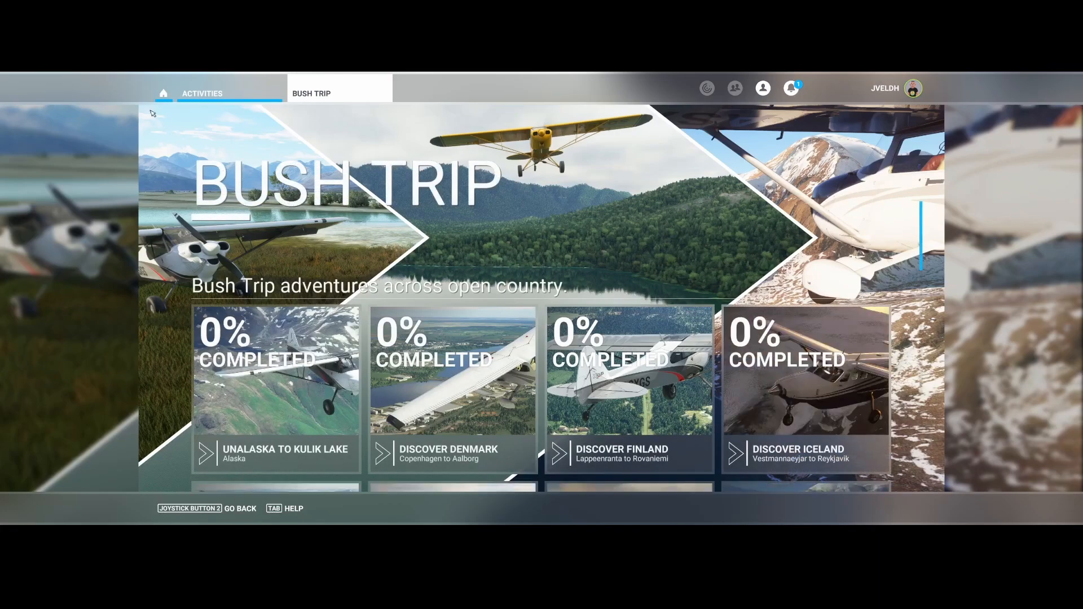
- Leave the bush trips and browse Australia's points of interest on the world map
{"action": "left_click", "coordinate": [163, 93]}
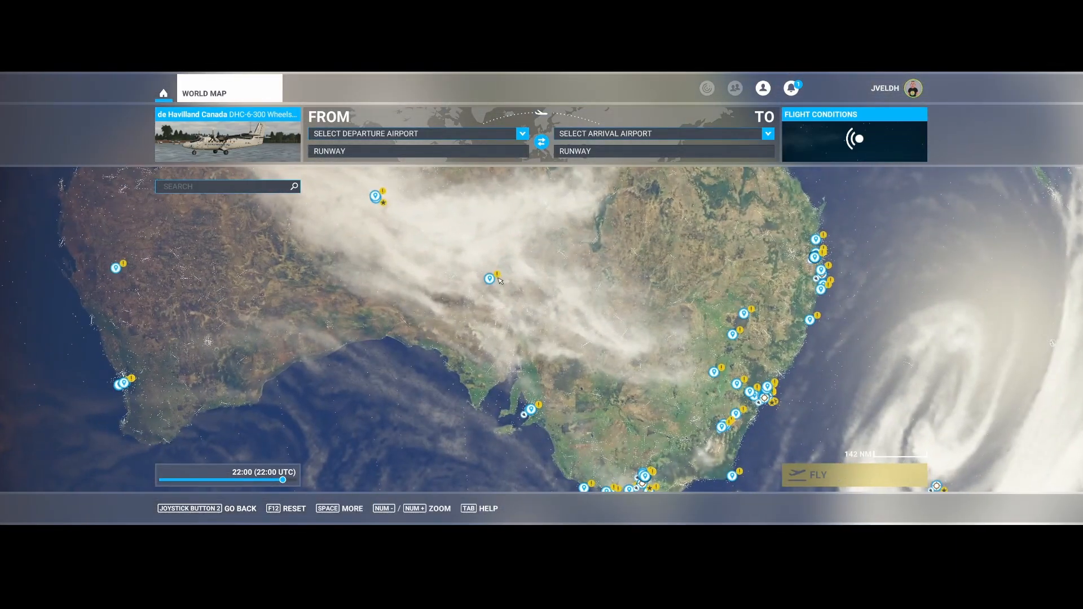
{"action": "mouse_move", "coordinate": [490, 278]}
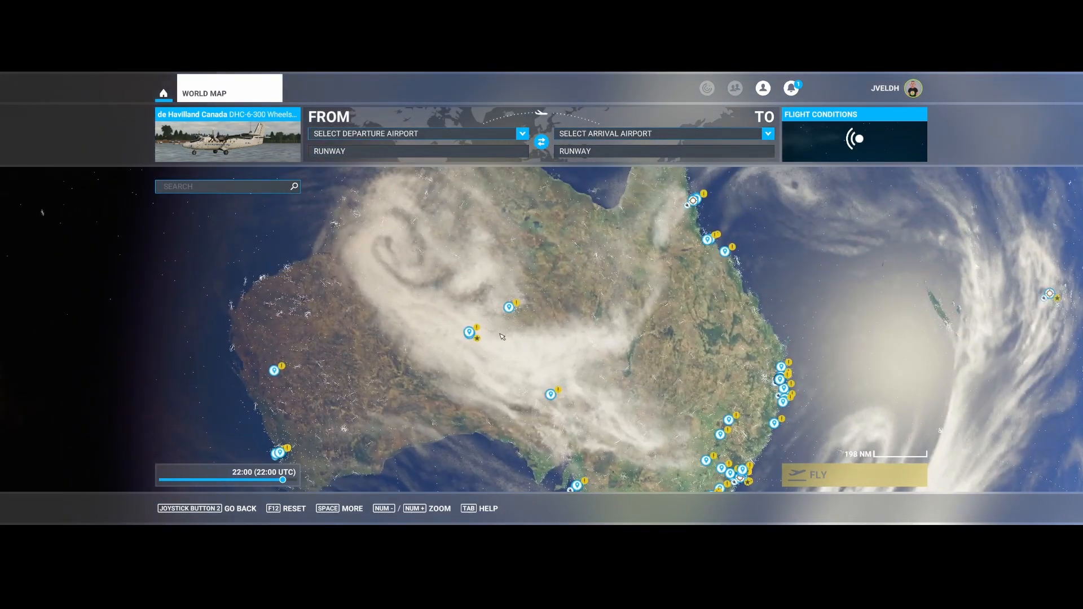
{"action": "mouse_move", "coordinate": [509, 307]}
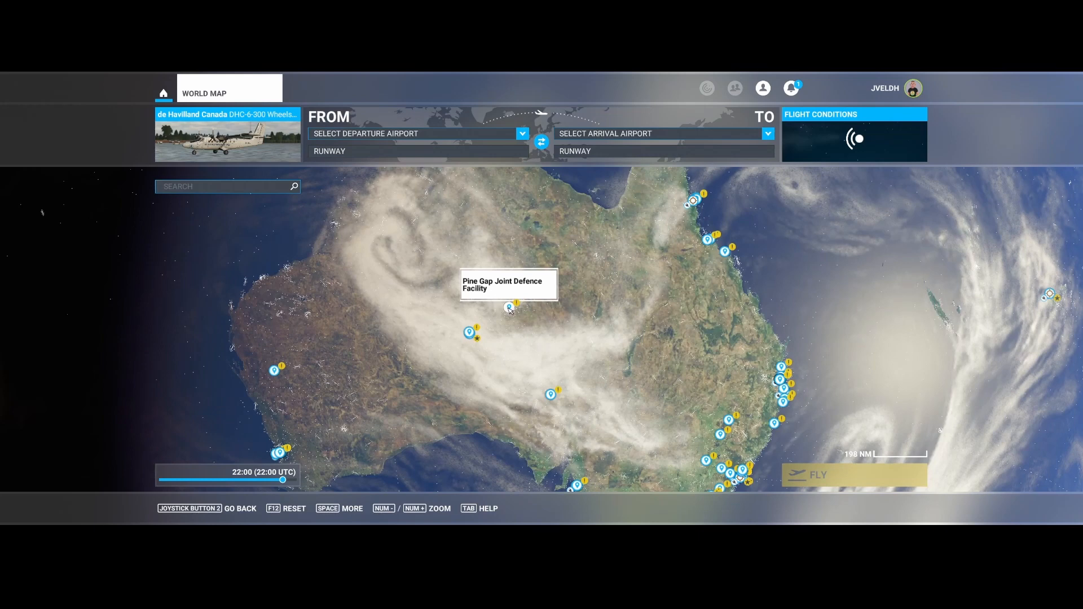
{"action": "mouse_move", "coordinate": [708, 243]}
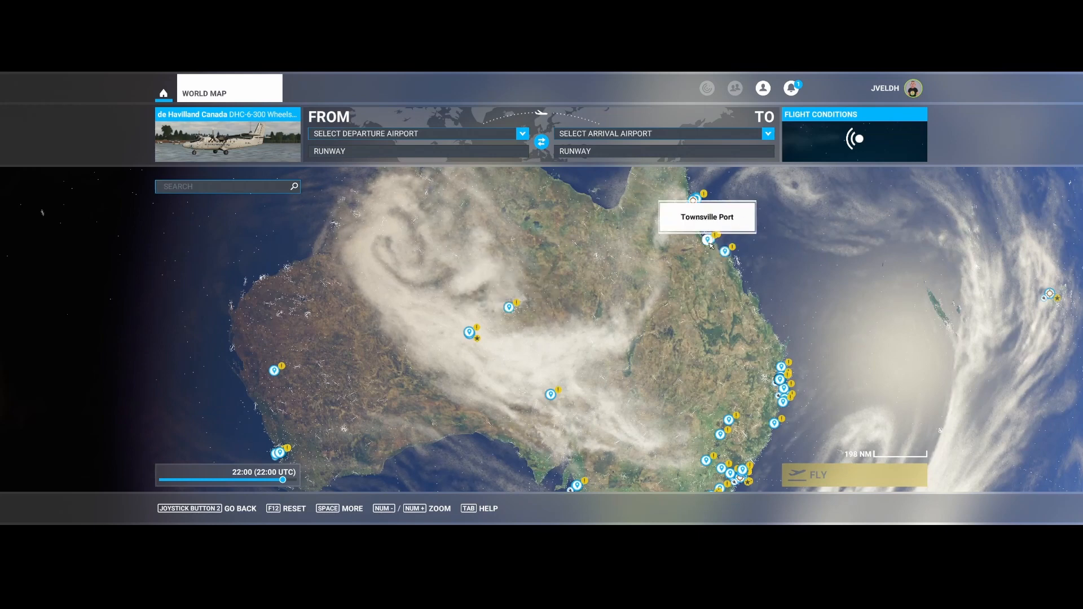
{"action": "mouse_move", "coordinate": [724, 251]}
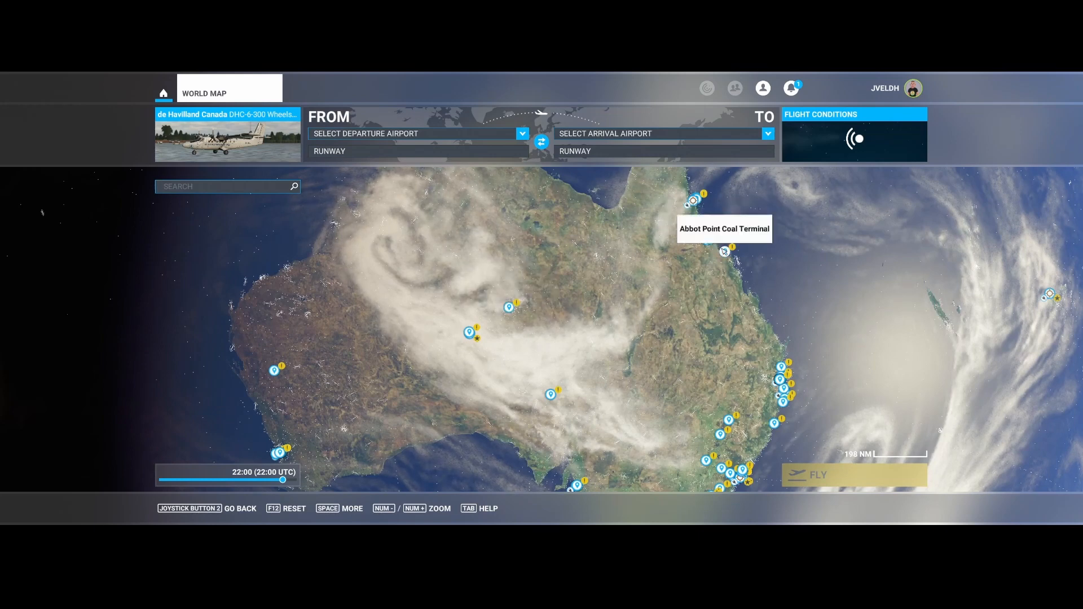
{"action": "mouse_move", "coordinate": [692, 200]}
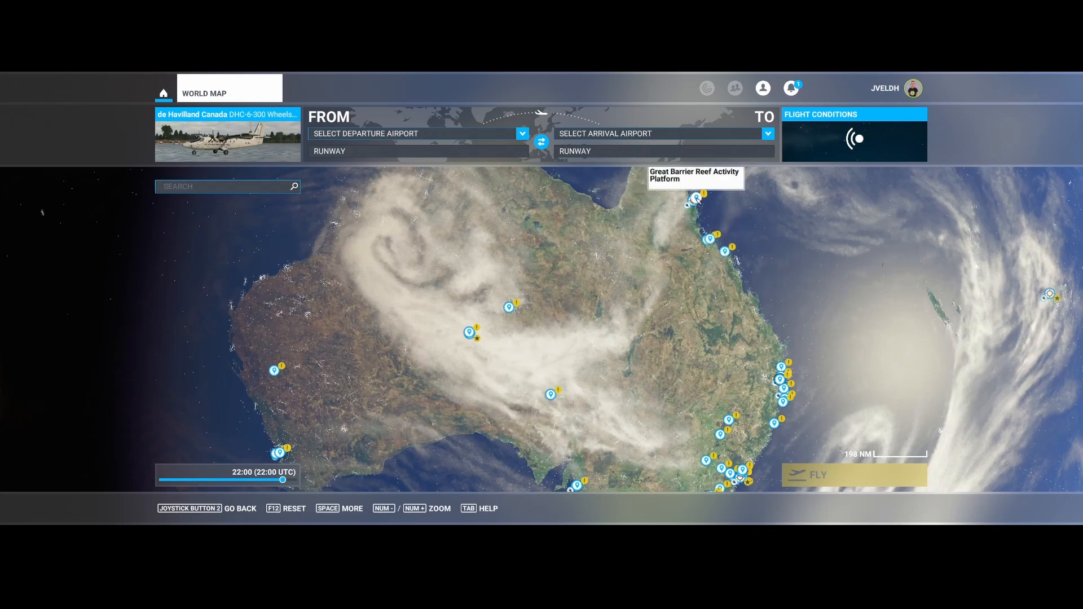
{"action": "mouse_move", "coordinate": [699, 201]}
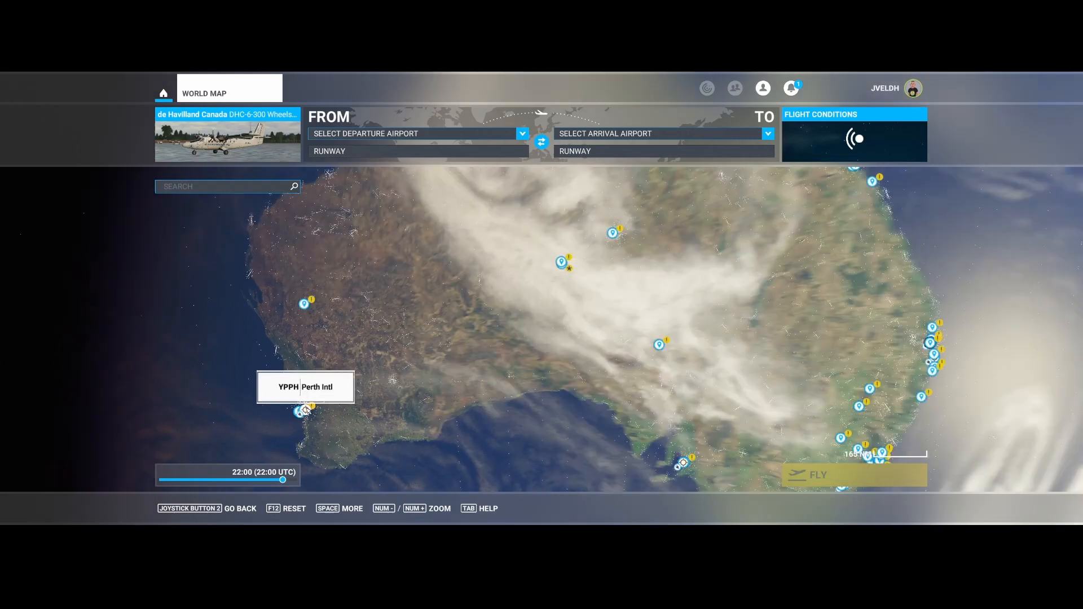
{"action": "scroll", "scroll_direction": "down", "scroll_amount": 3}
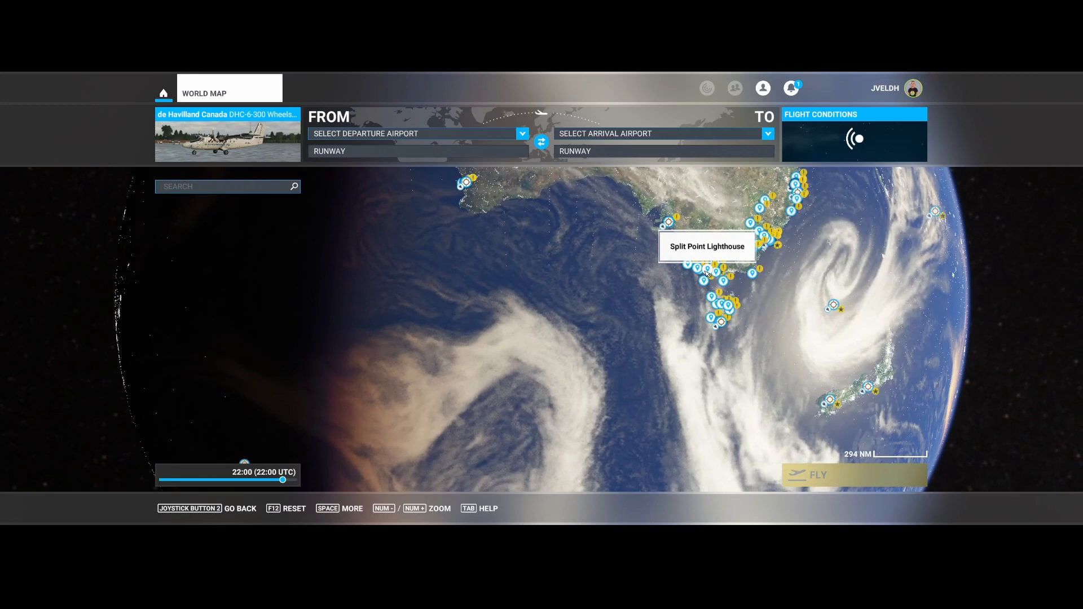
{"action": "mouse_move", "coordinate": [650, 271]}
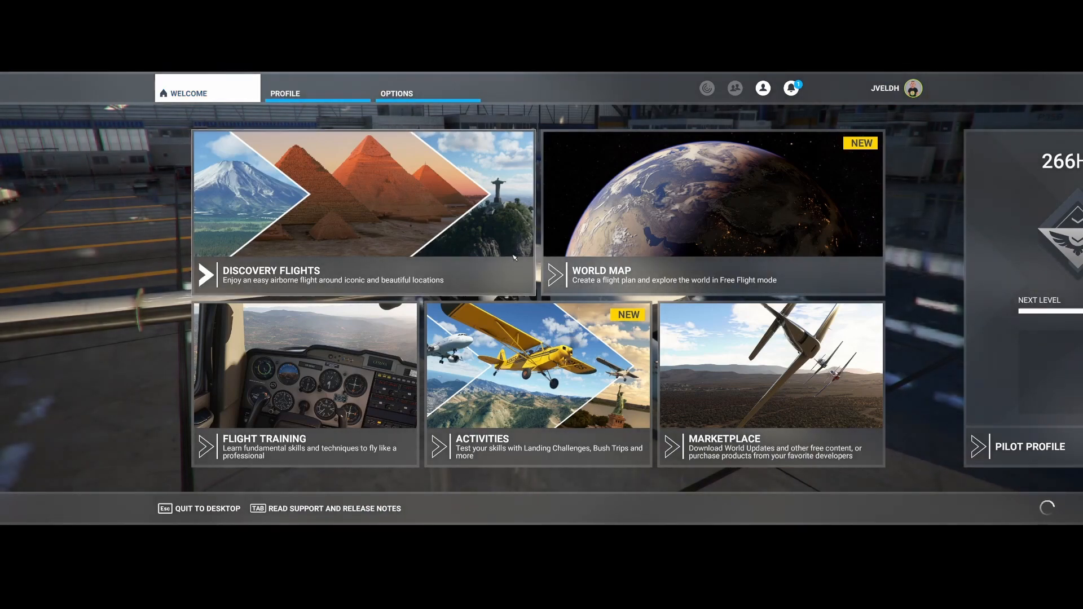
- Browse the Marketplace Full Catalog filtered to the Aircraft category
{"action": "left_click", "coordinate": [770, 376]}
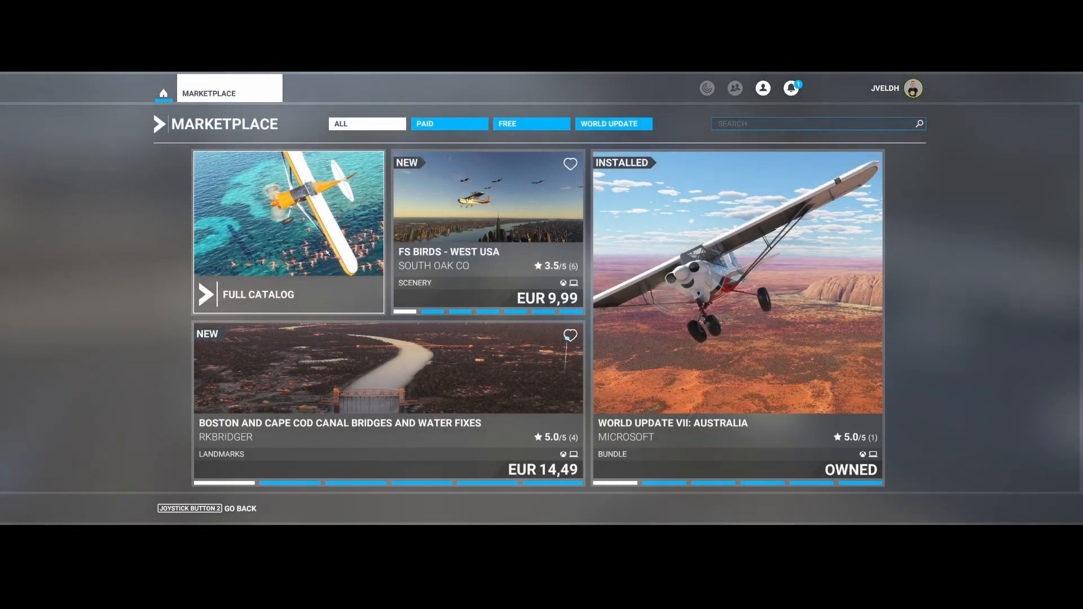
{"action": "left_click", "coordinate": [257, 295]}
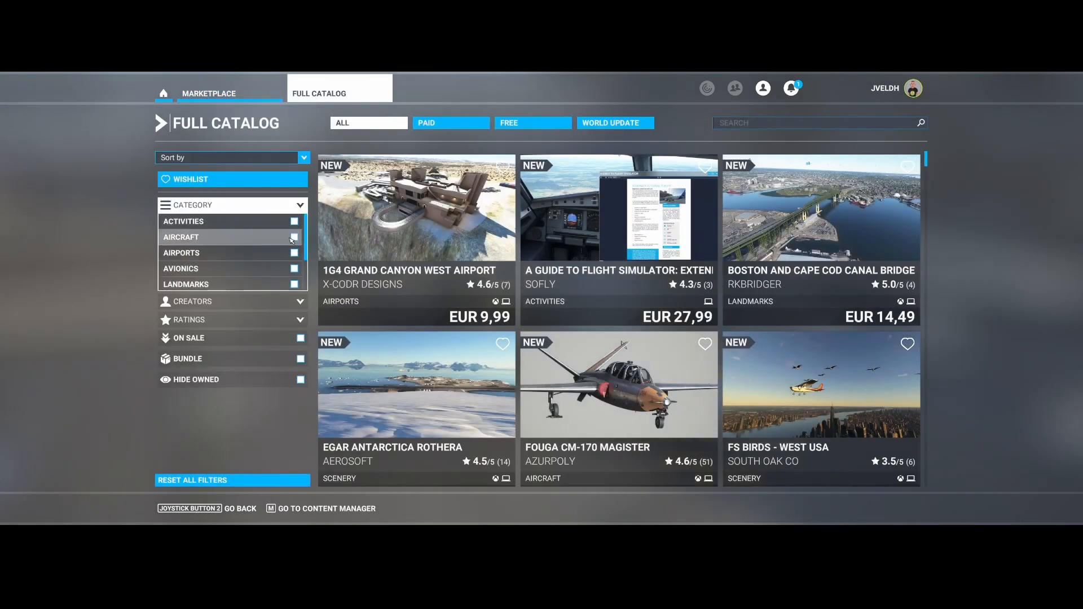
{"action": "left_click", "coordinate": [299, 237]}
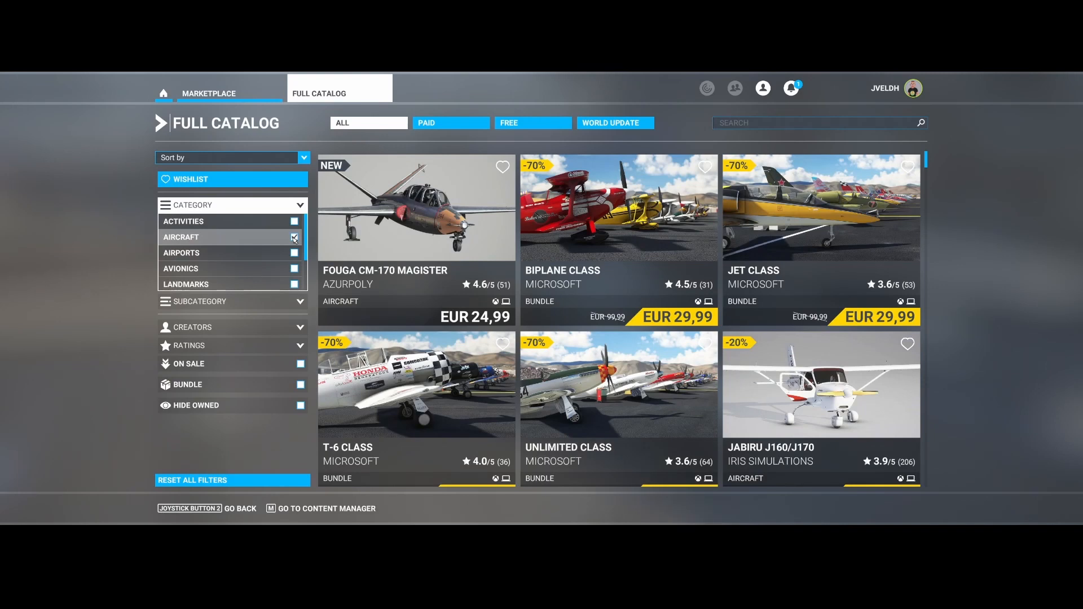
{"action": "left_click", "coordinate": [294, 237]}
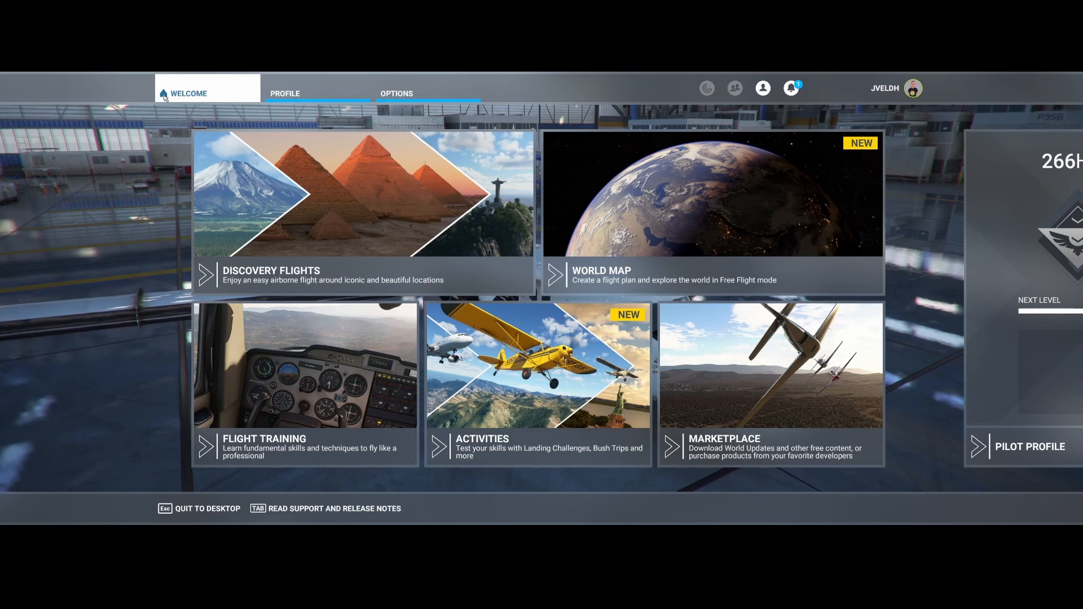
{"action": "mouse_move", "coordinate": [132, 491]}
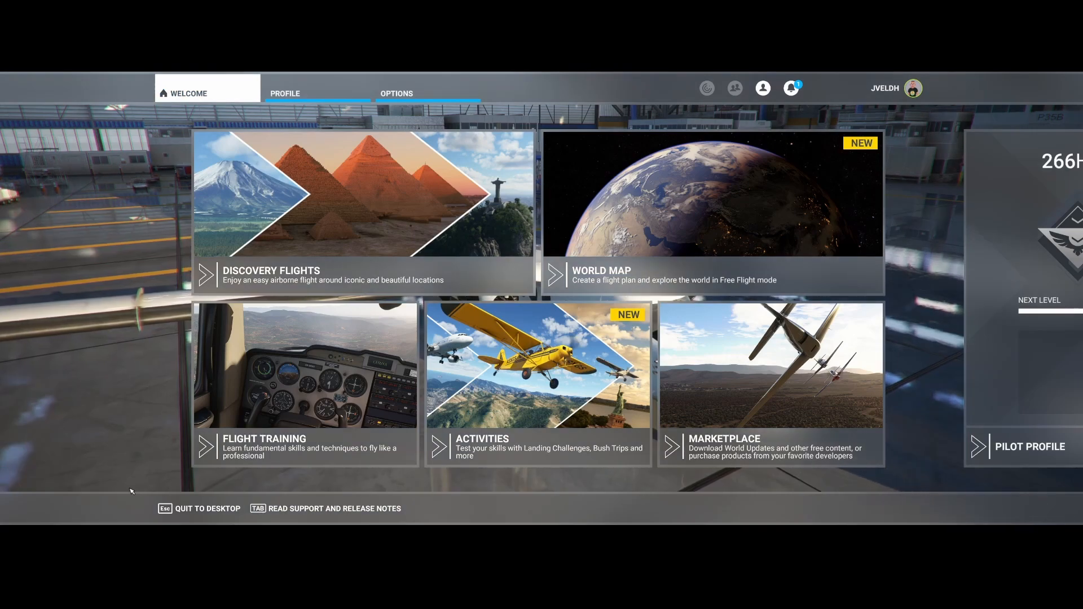